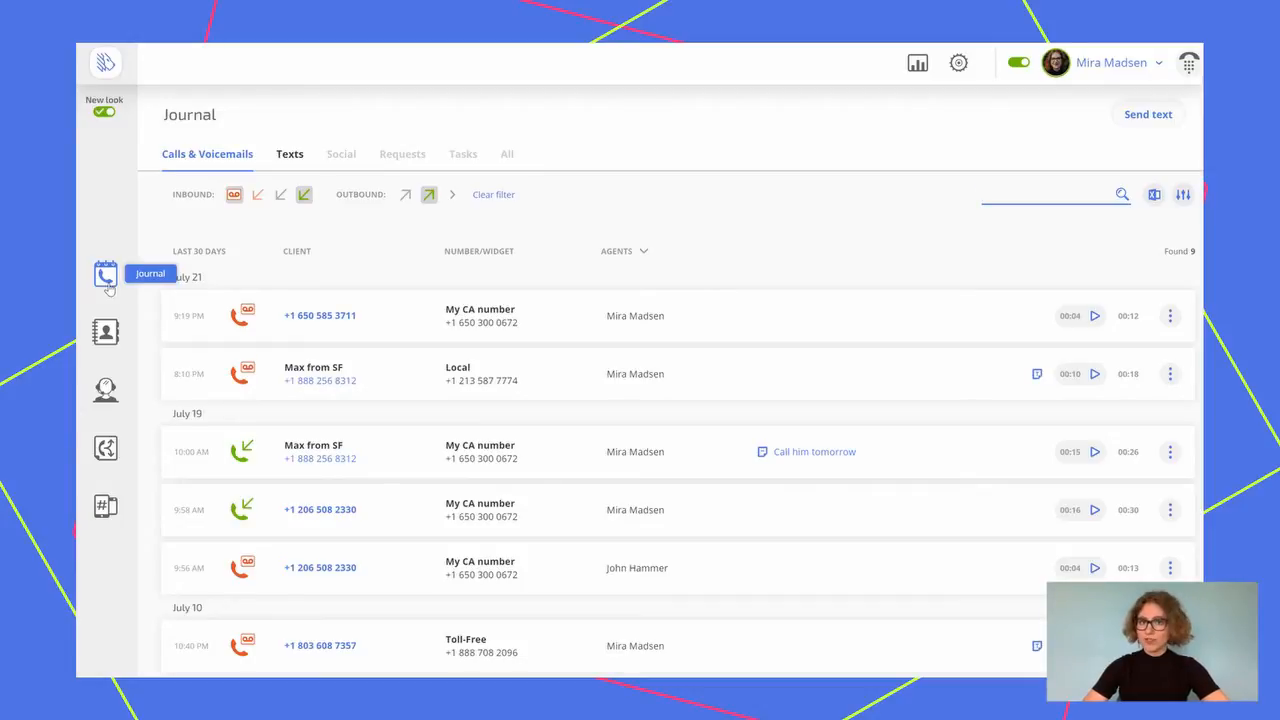
mouse_move(106, 332)
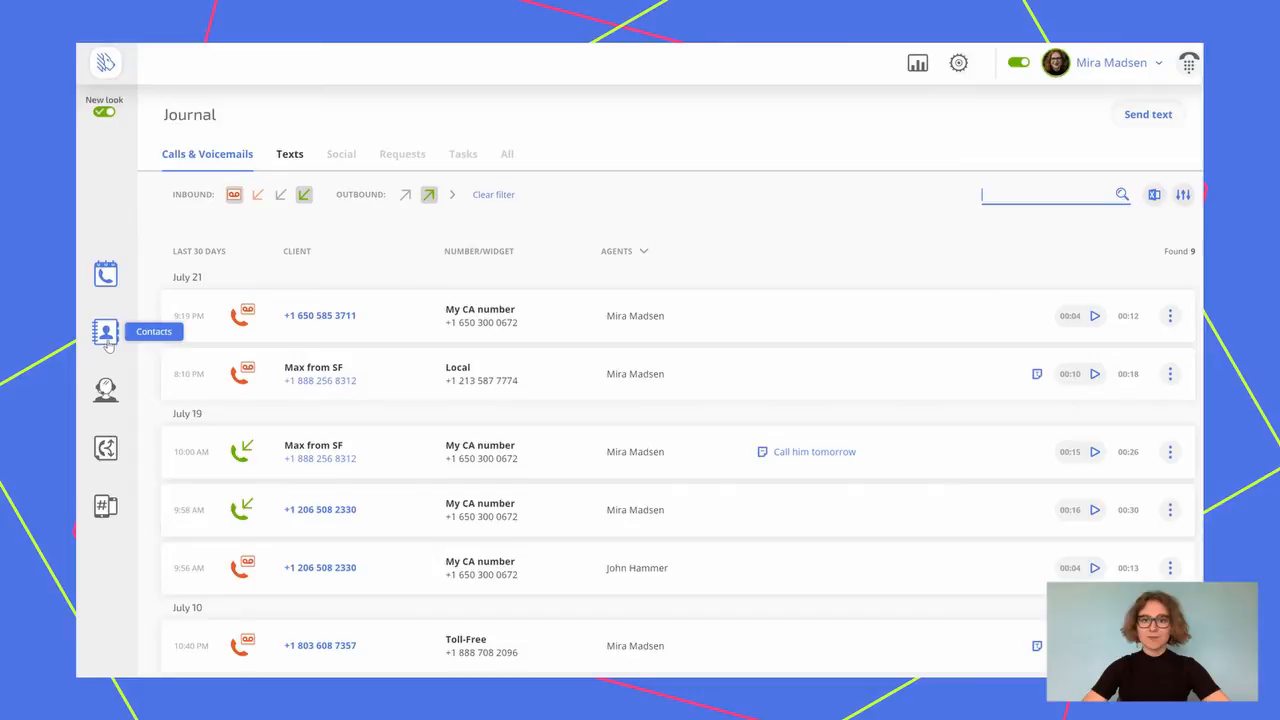
mouse_move(105, 389)
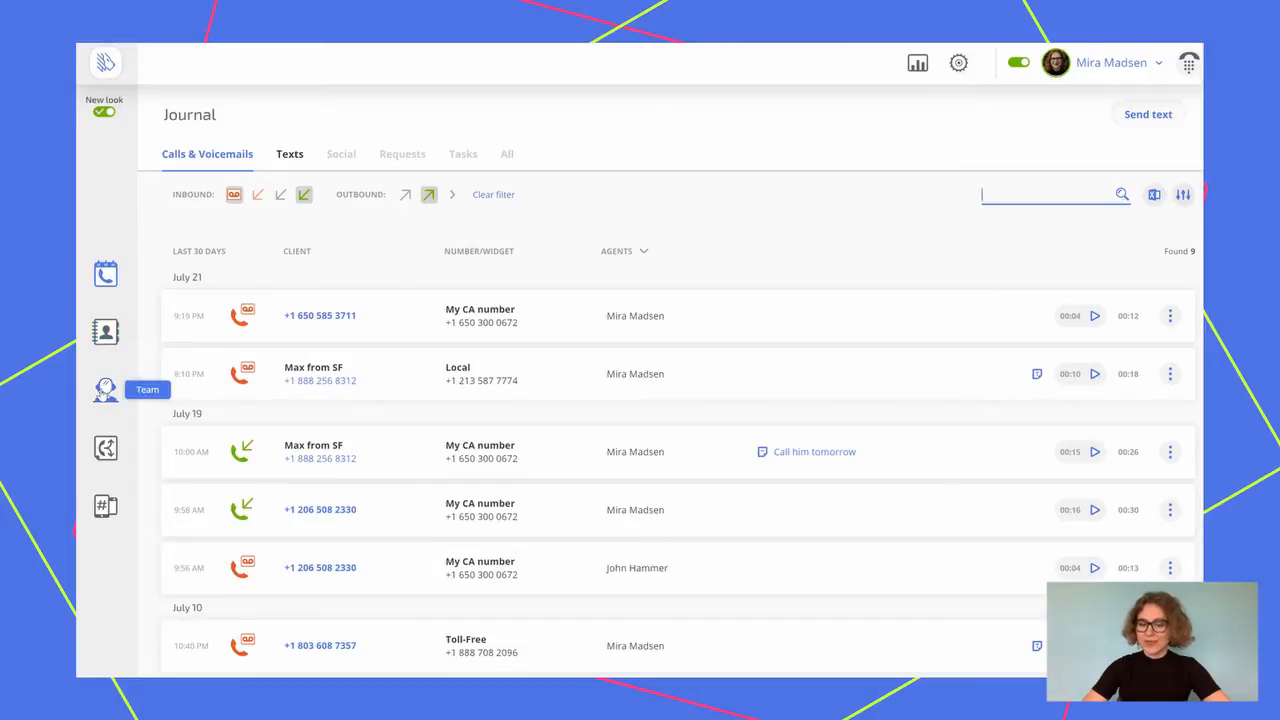
mouse_move(105, 448)
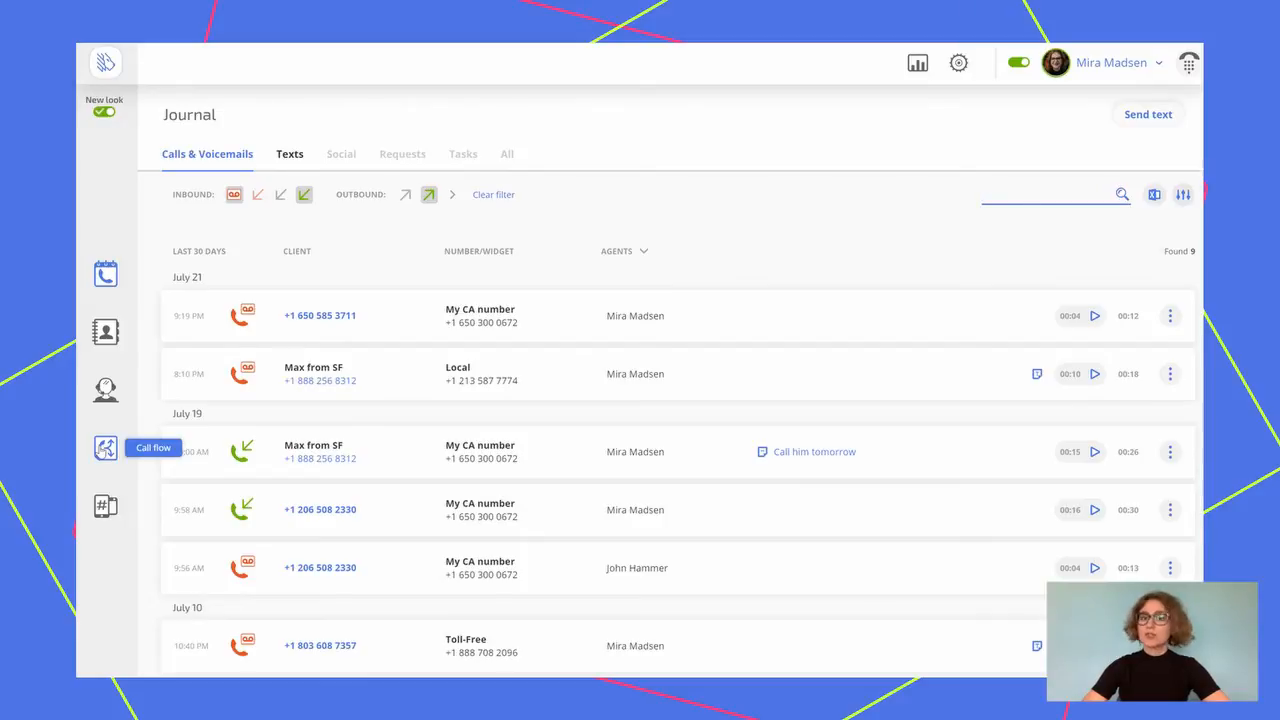
mouse_move(105, 507)
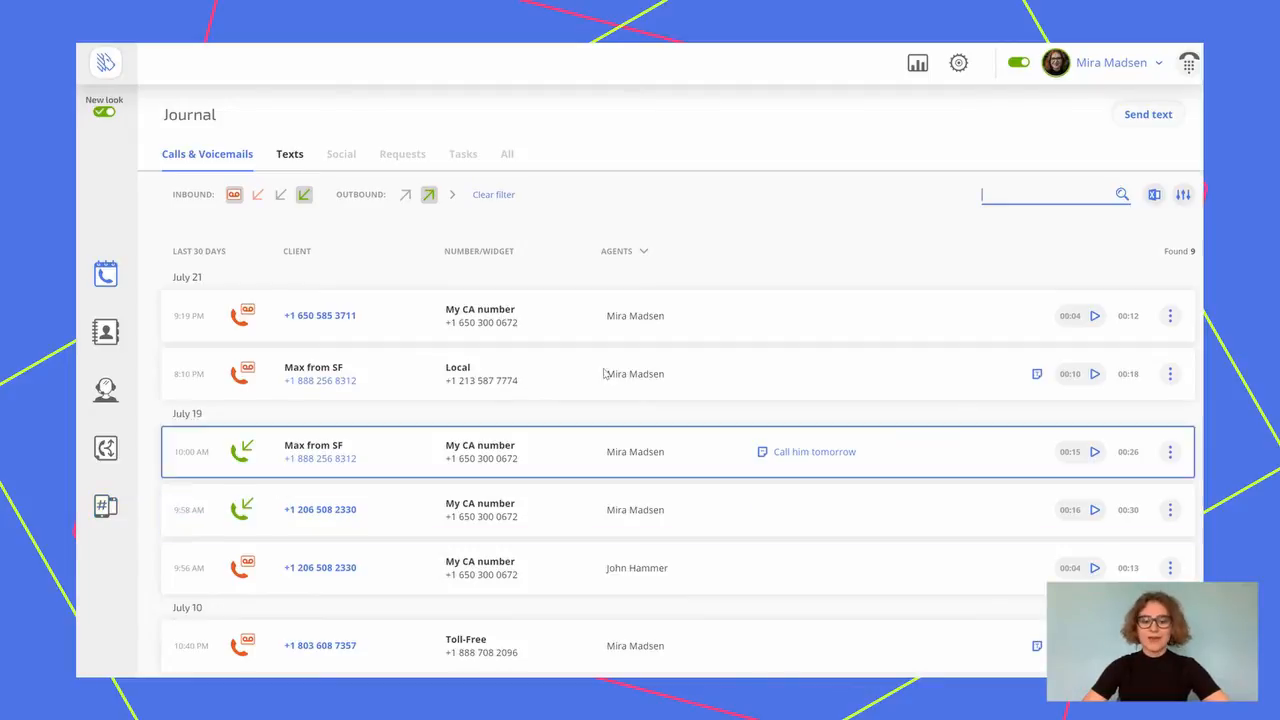
Peek at the account options, then view the actions for the July 19 call
click(1110, 62)
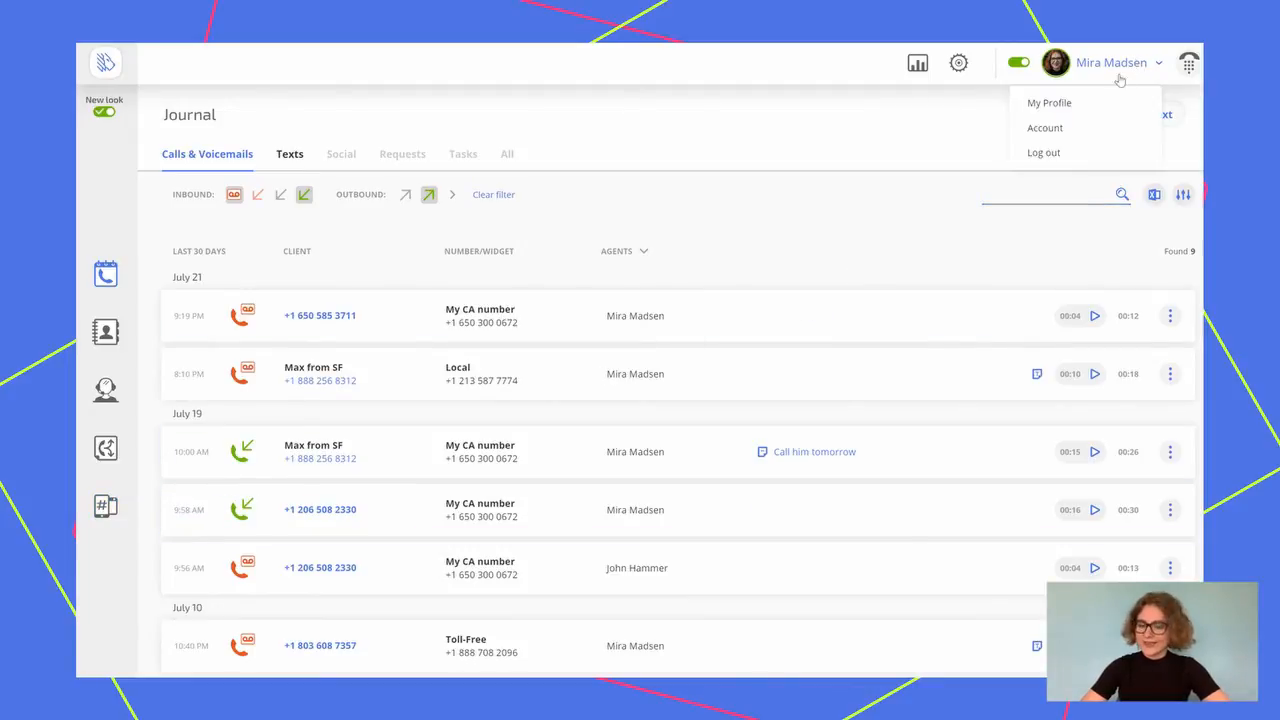
mouse_move(1049, 102)
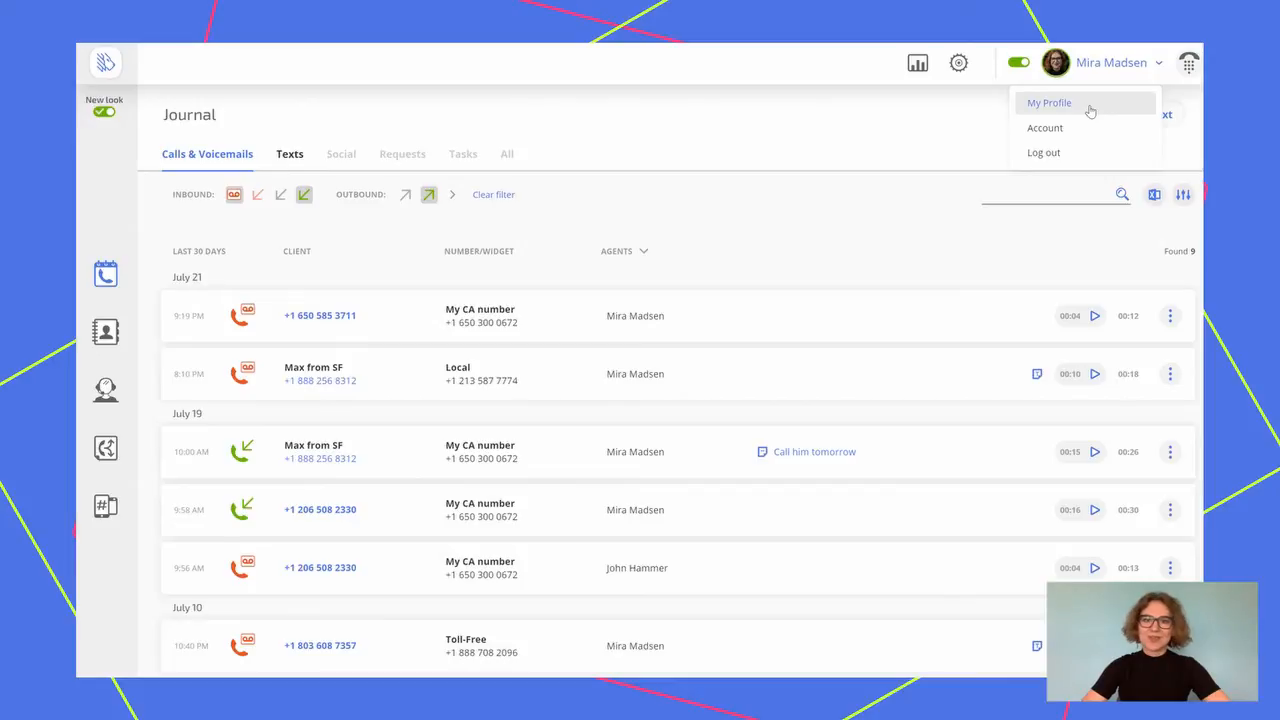
mouse_move(840, 208)
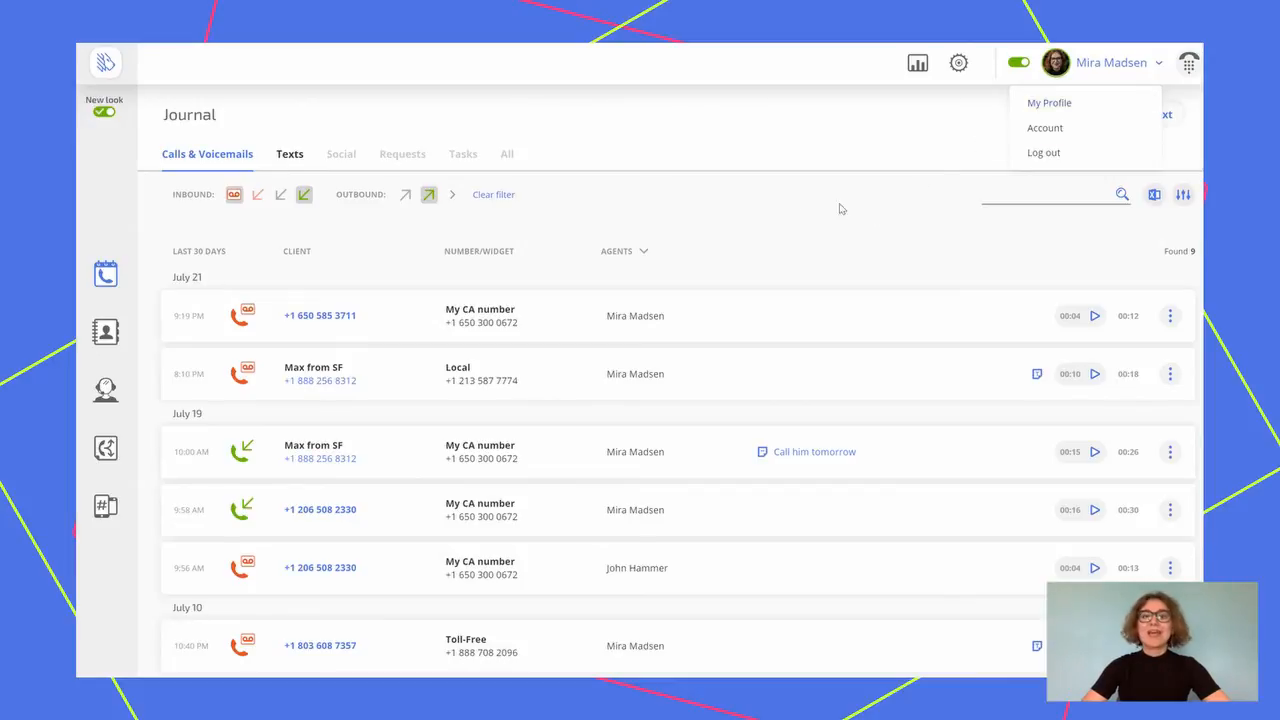
click(585, 214)
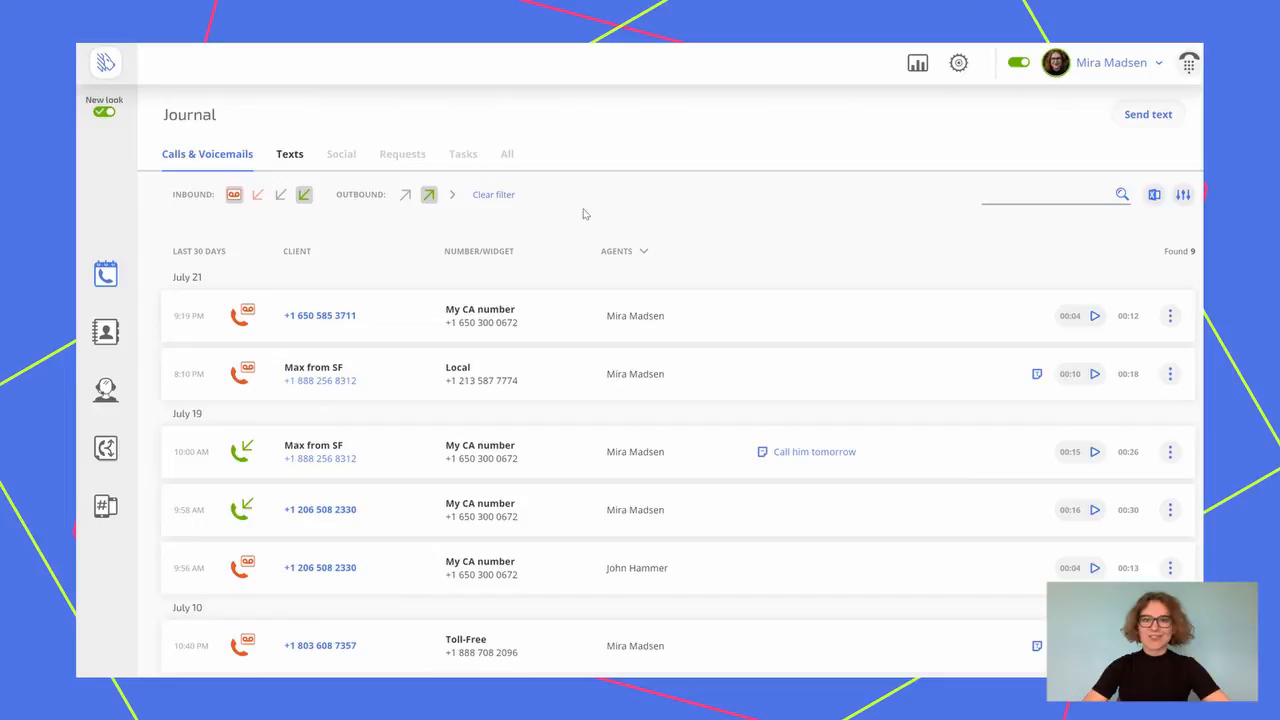
mouse_move(105, 275)
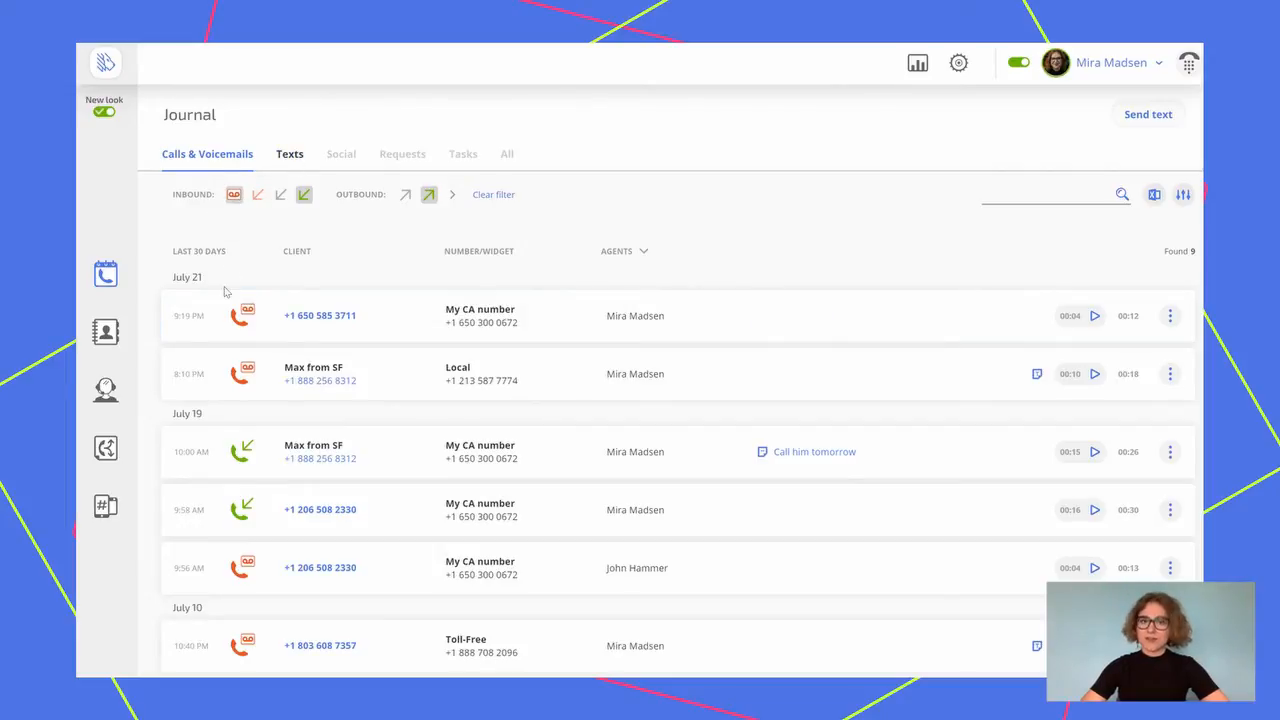
mouse_move(234, 194)
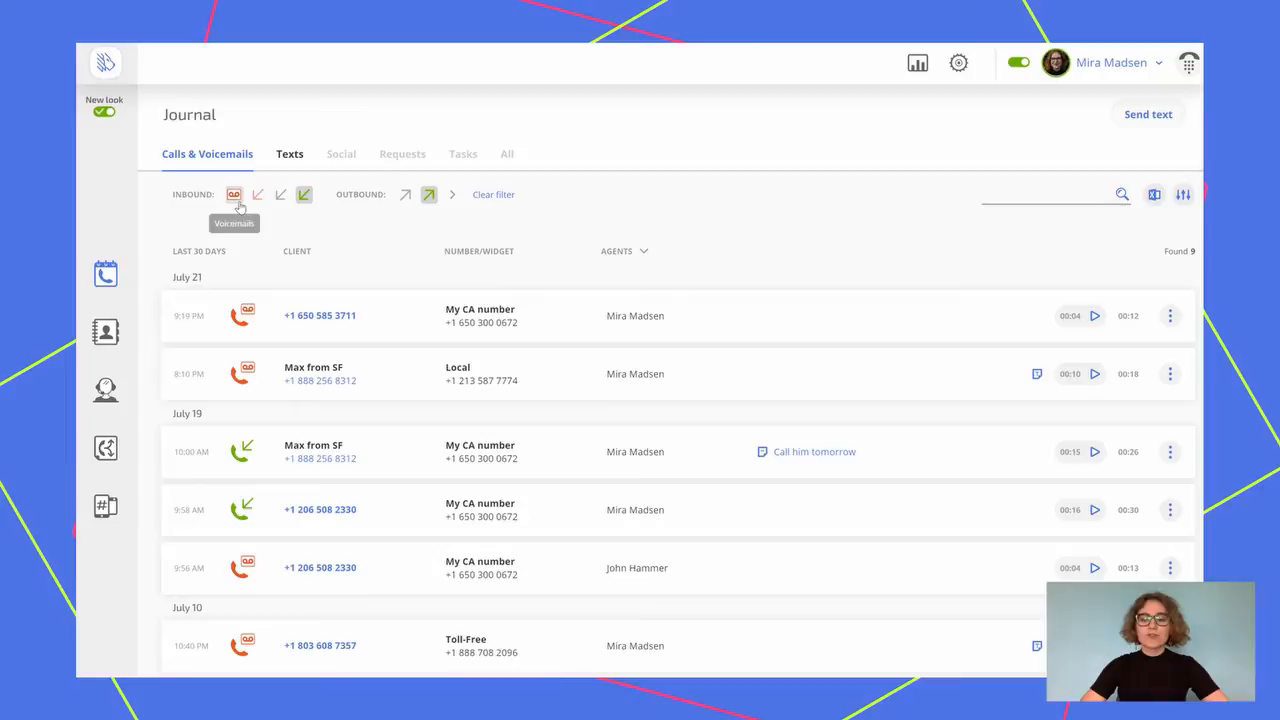
mouse_move(304, 195)
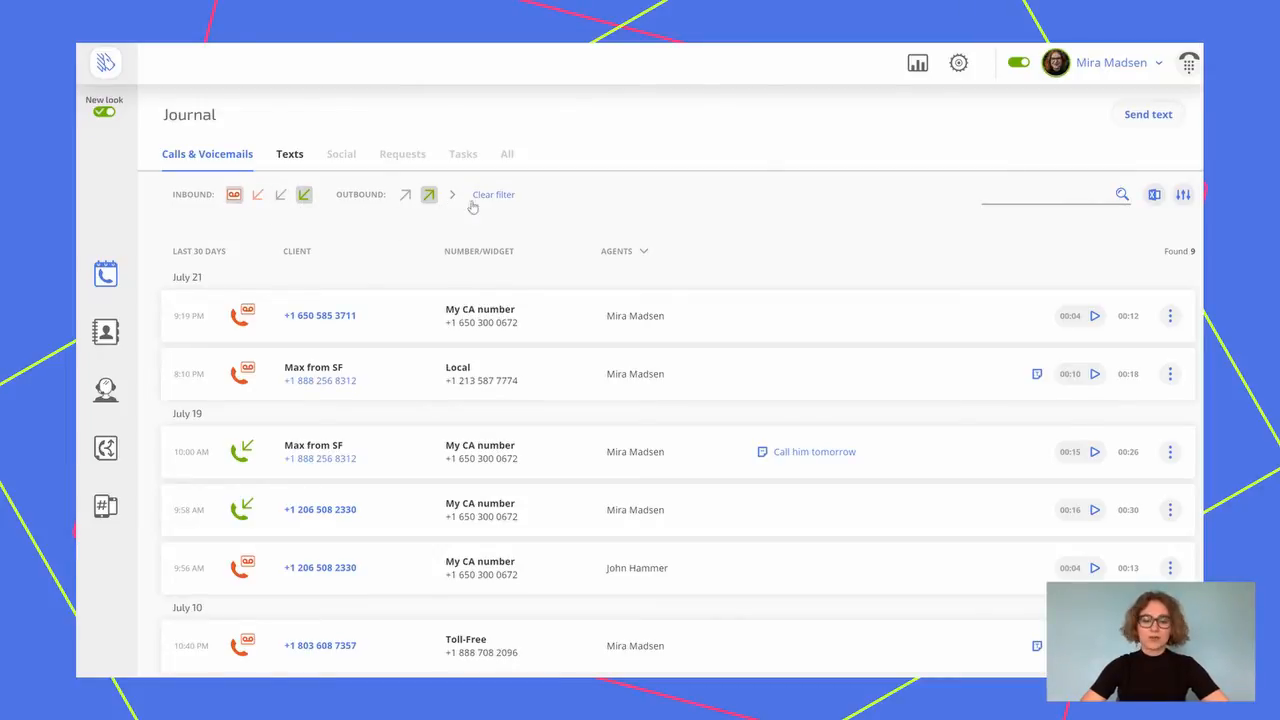
mouse_move(732, 224)
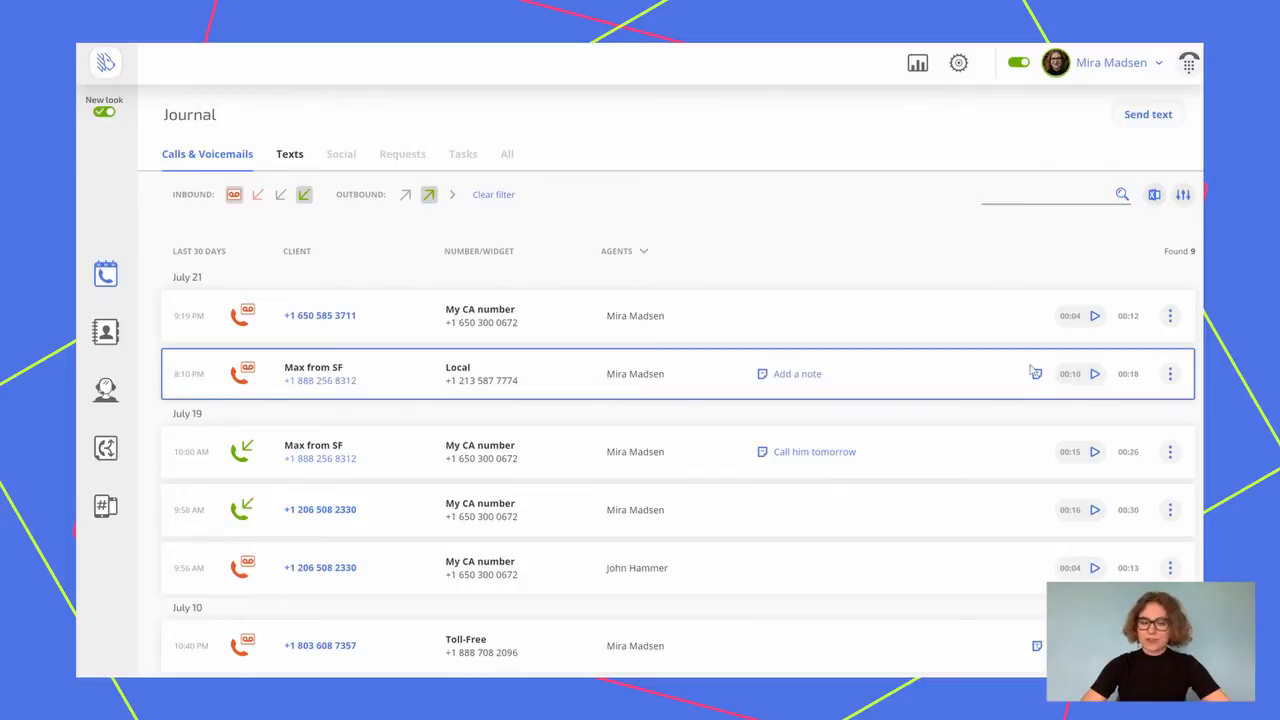
mouse_move(1037, 373)
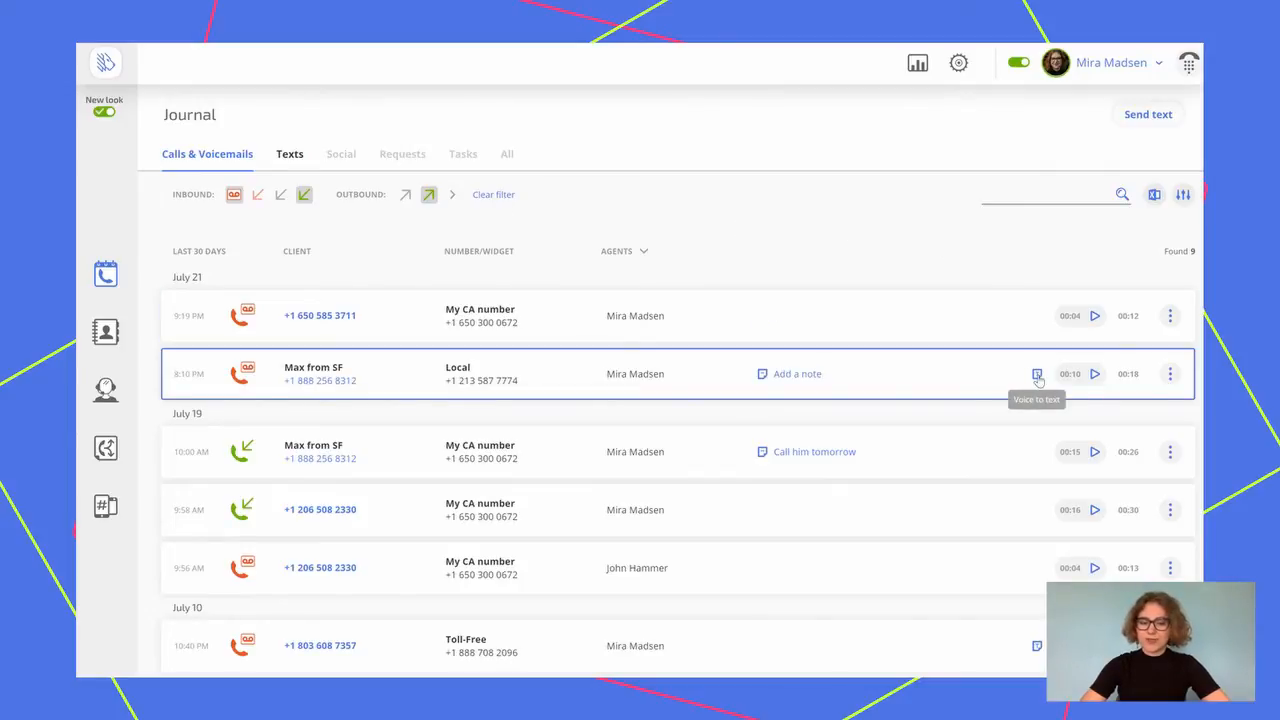
mouse_move(1094, 452)
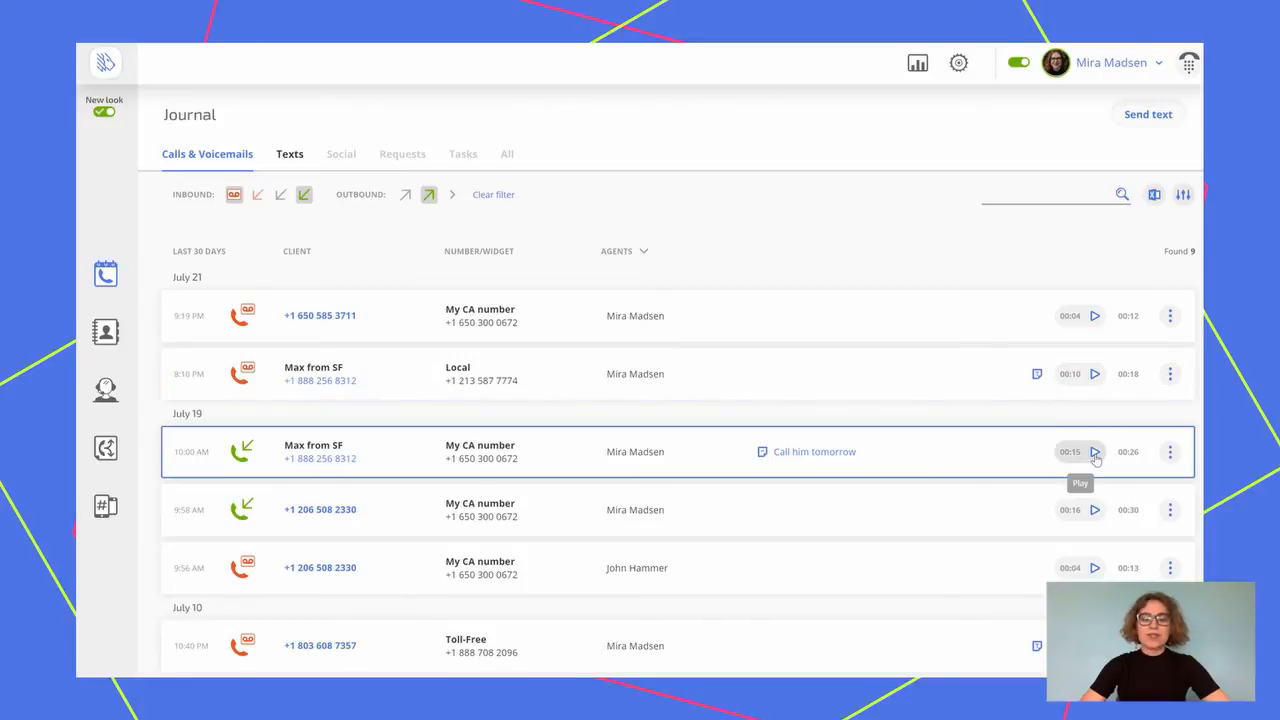
mouse_move(1183, 472)
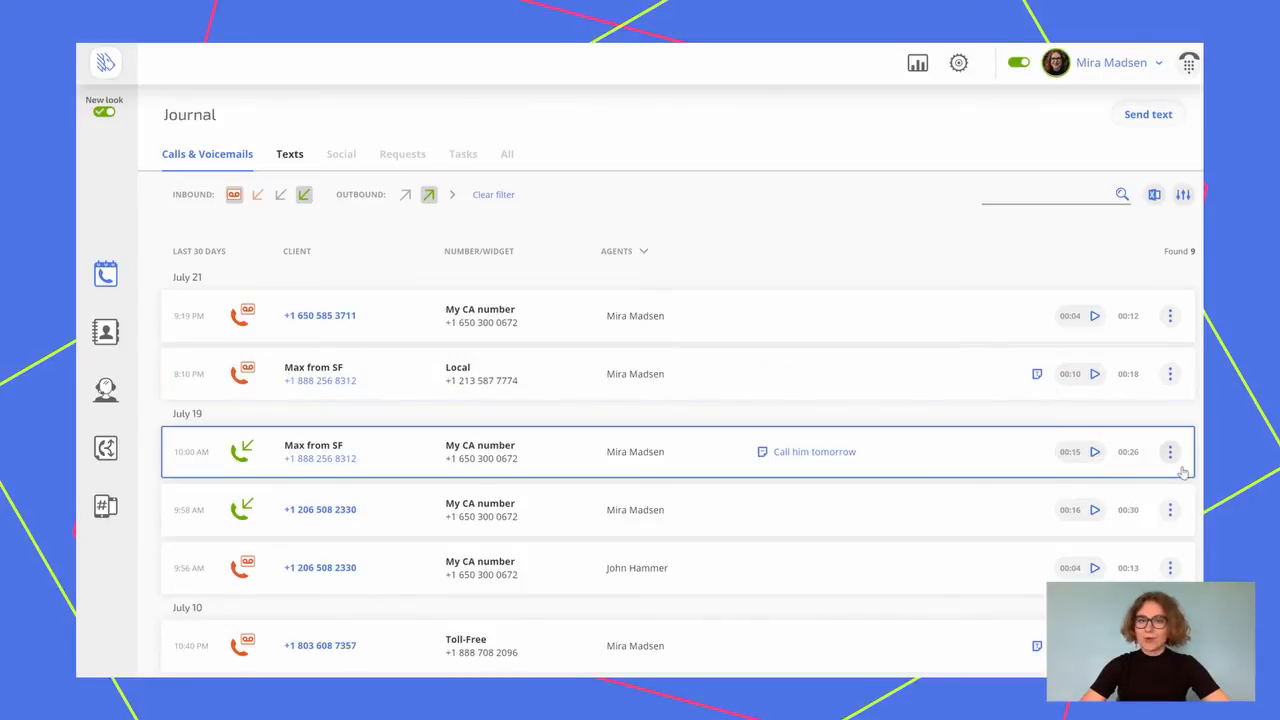
click(1169, 451)
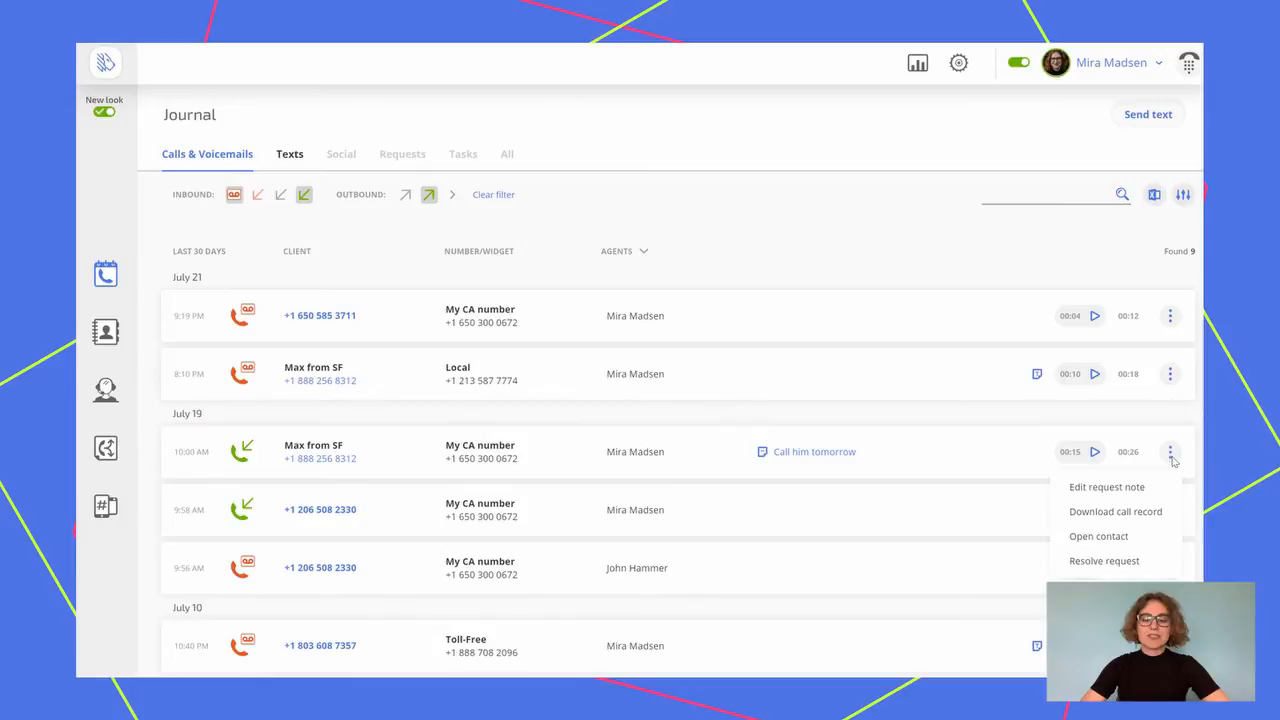
mouse_move(1115, 511)
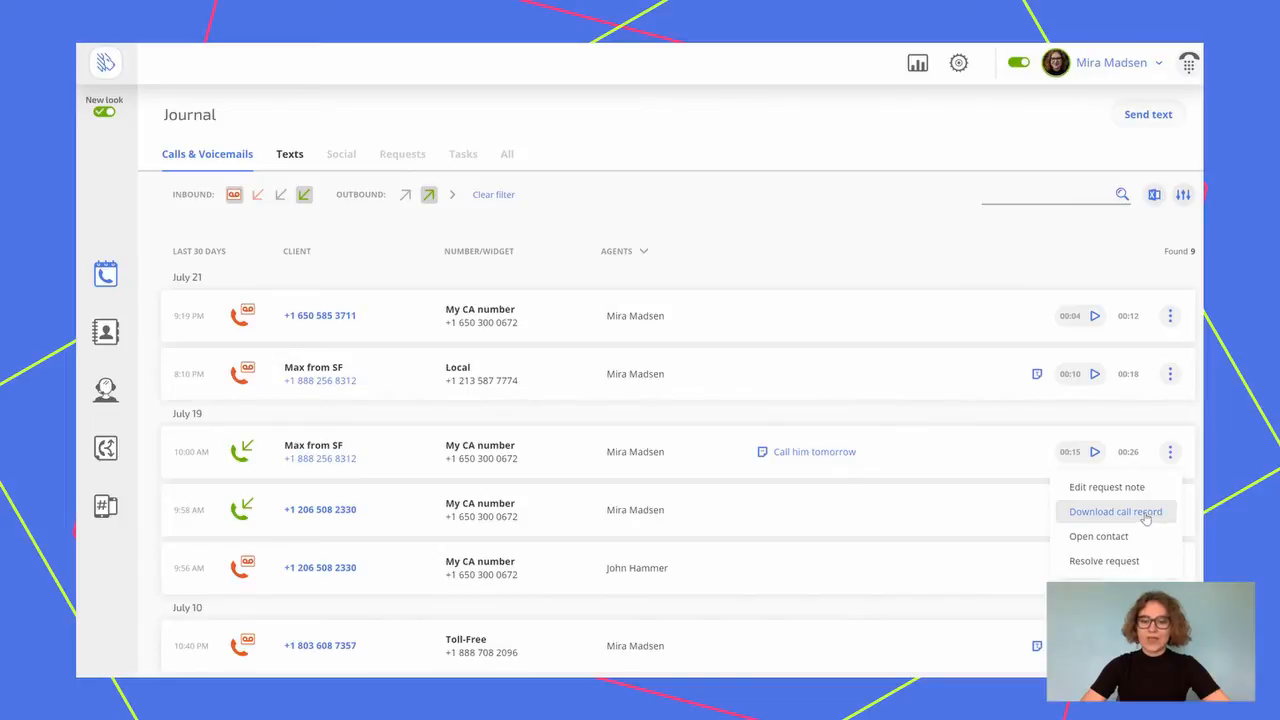
mouse_move(868, 417)
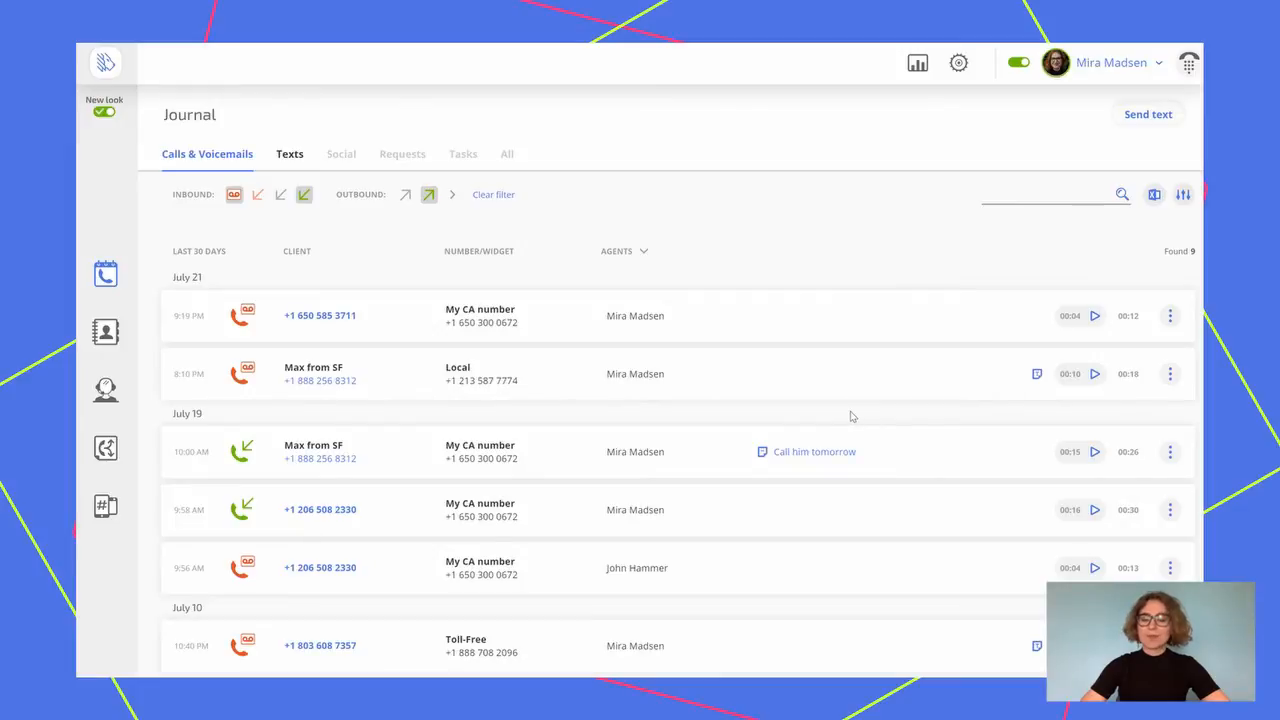
mouse_move(680, 373)
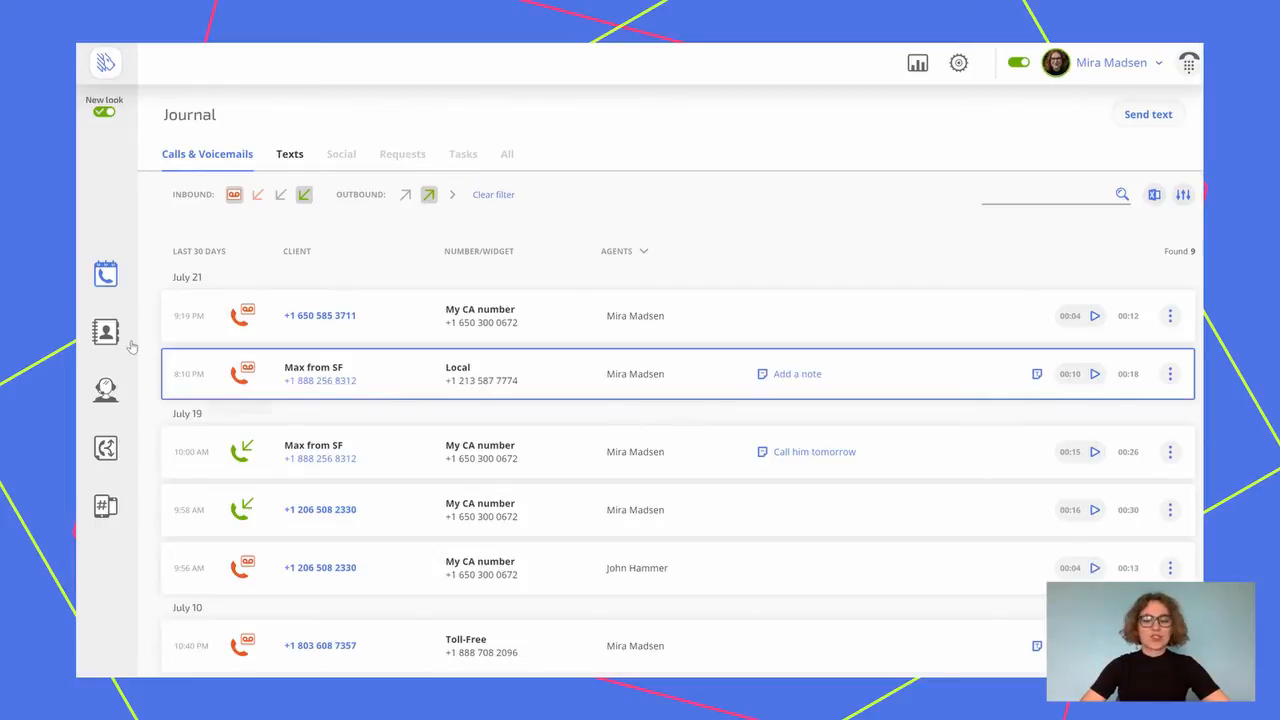
mouse_move(105, 331)
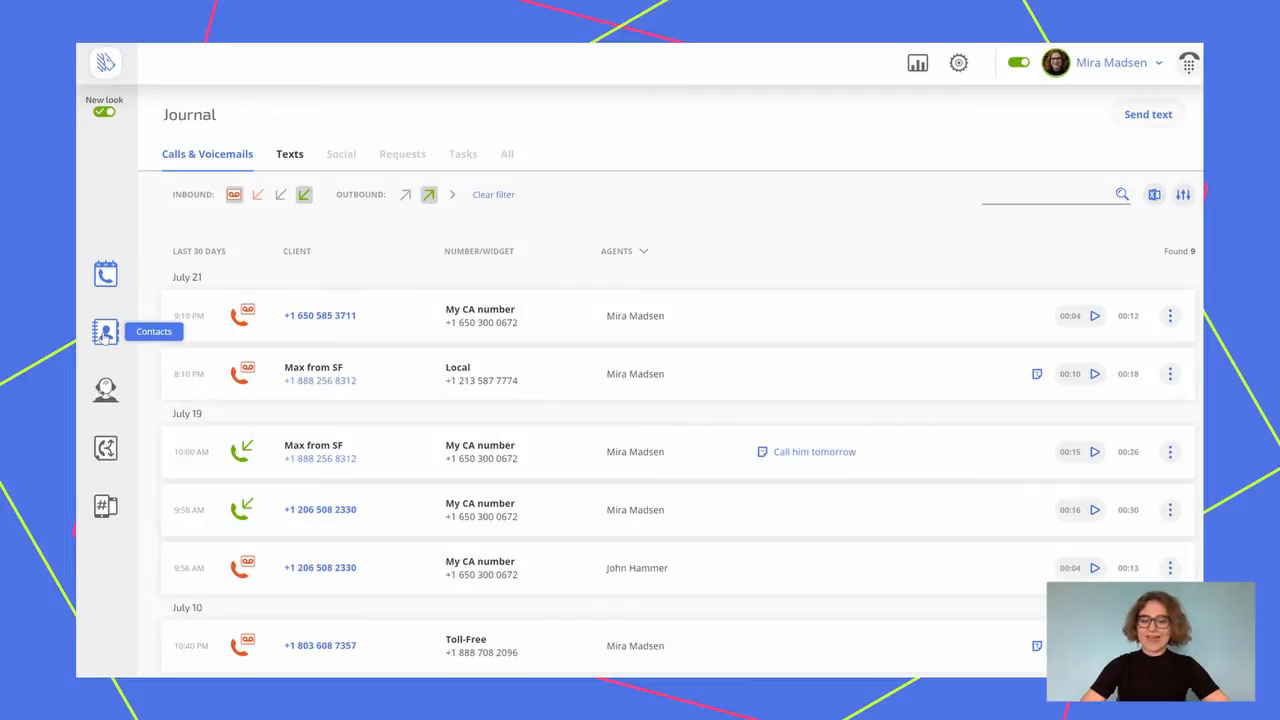
Open Max from SF in Contacts and show actions for his July 21 voicemail
click(105, 331)
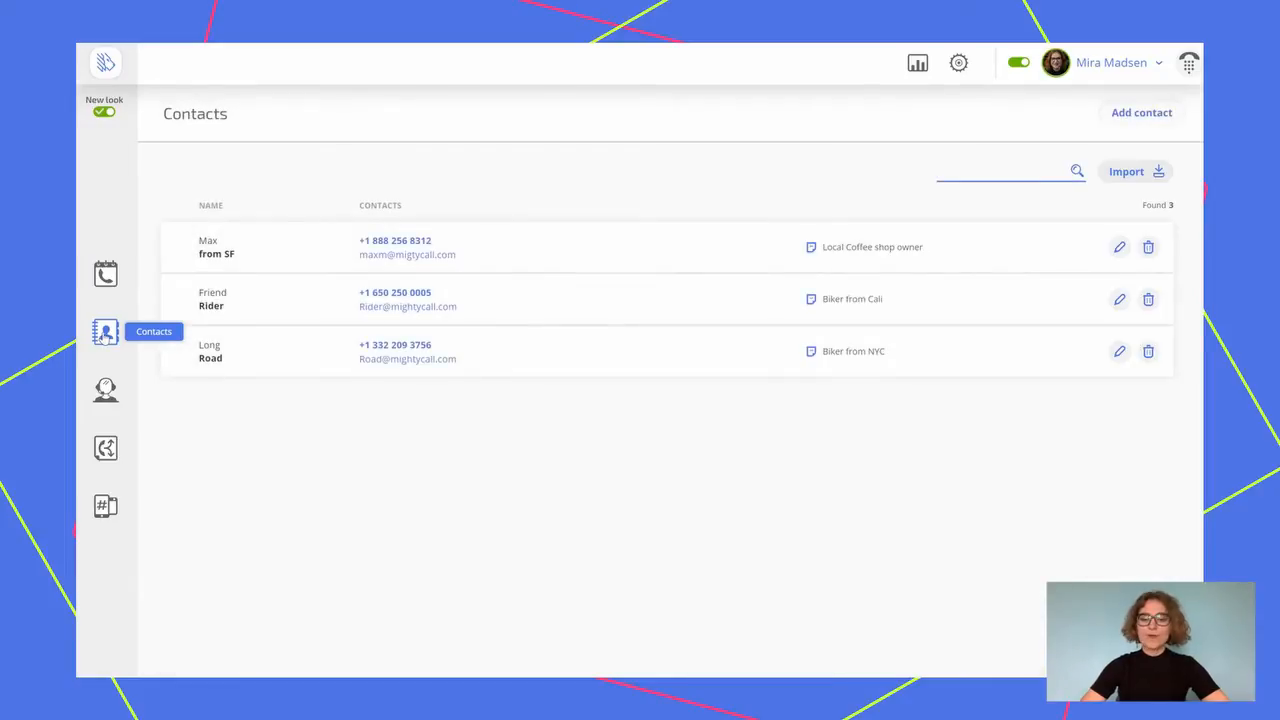
mouse_move(147, 371)
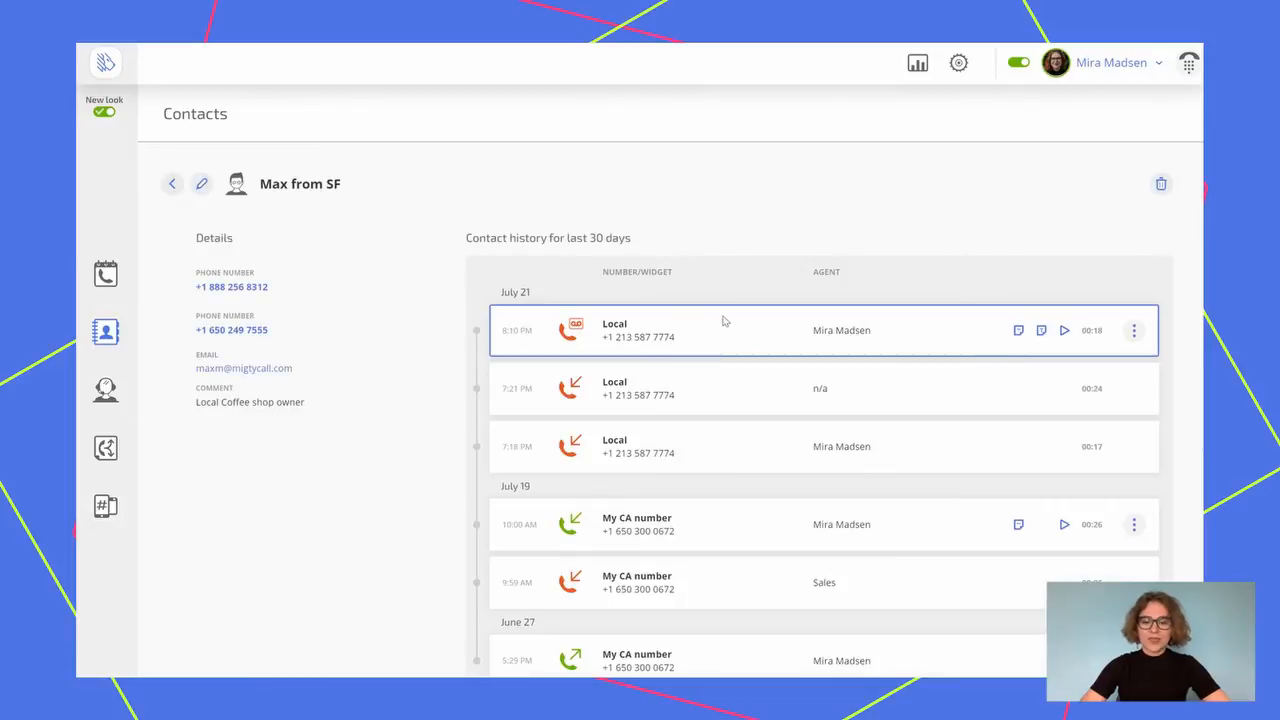
scroll(up, 3)
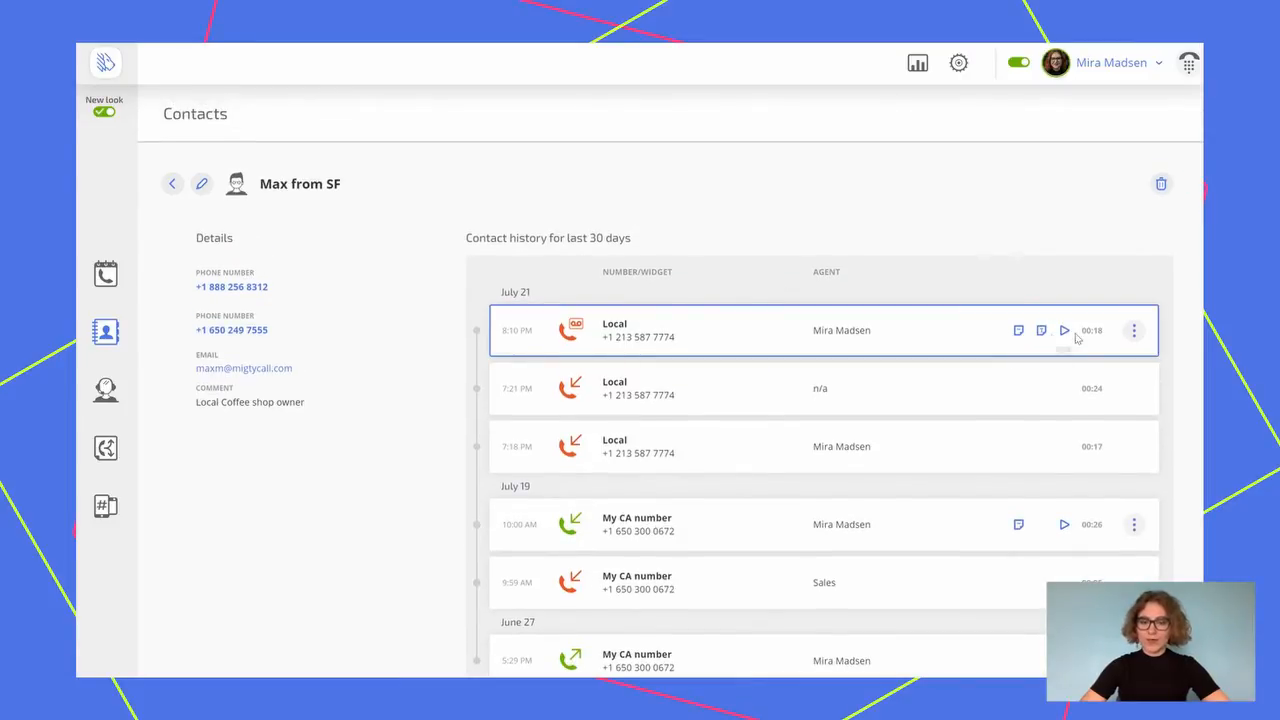
mouse_move(1064, 330)
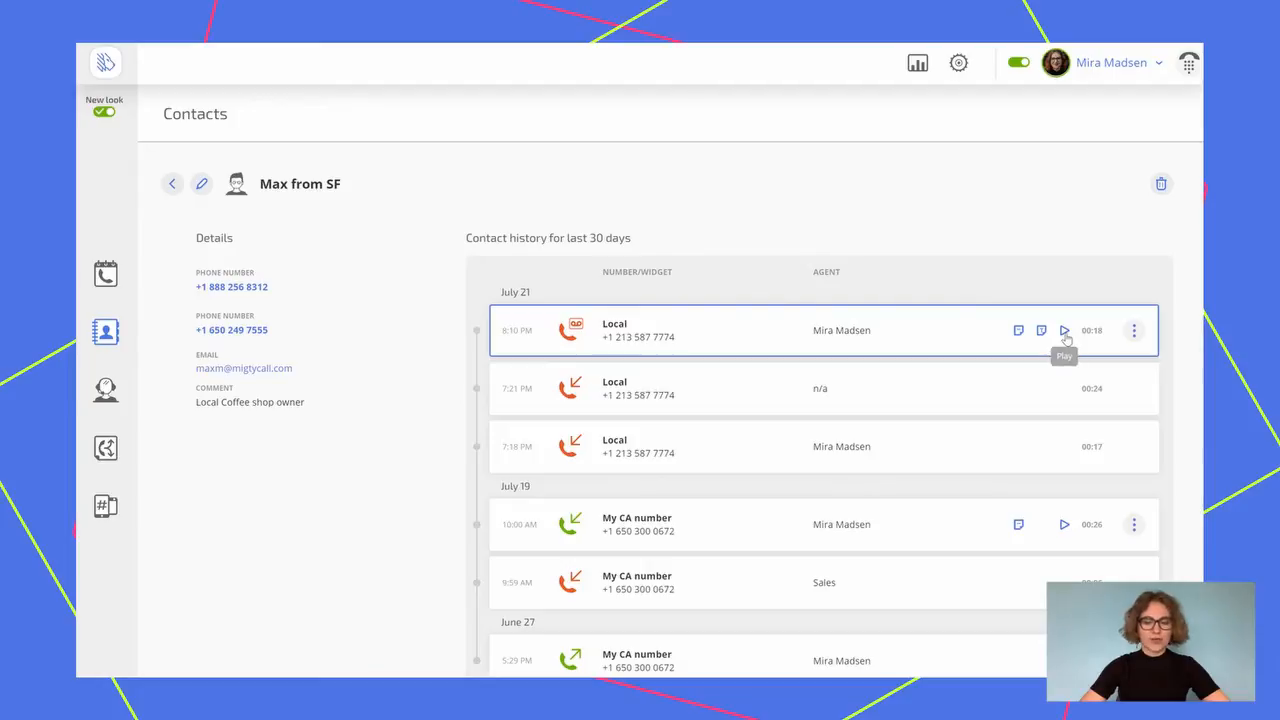
mouse_move(1133, 330)
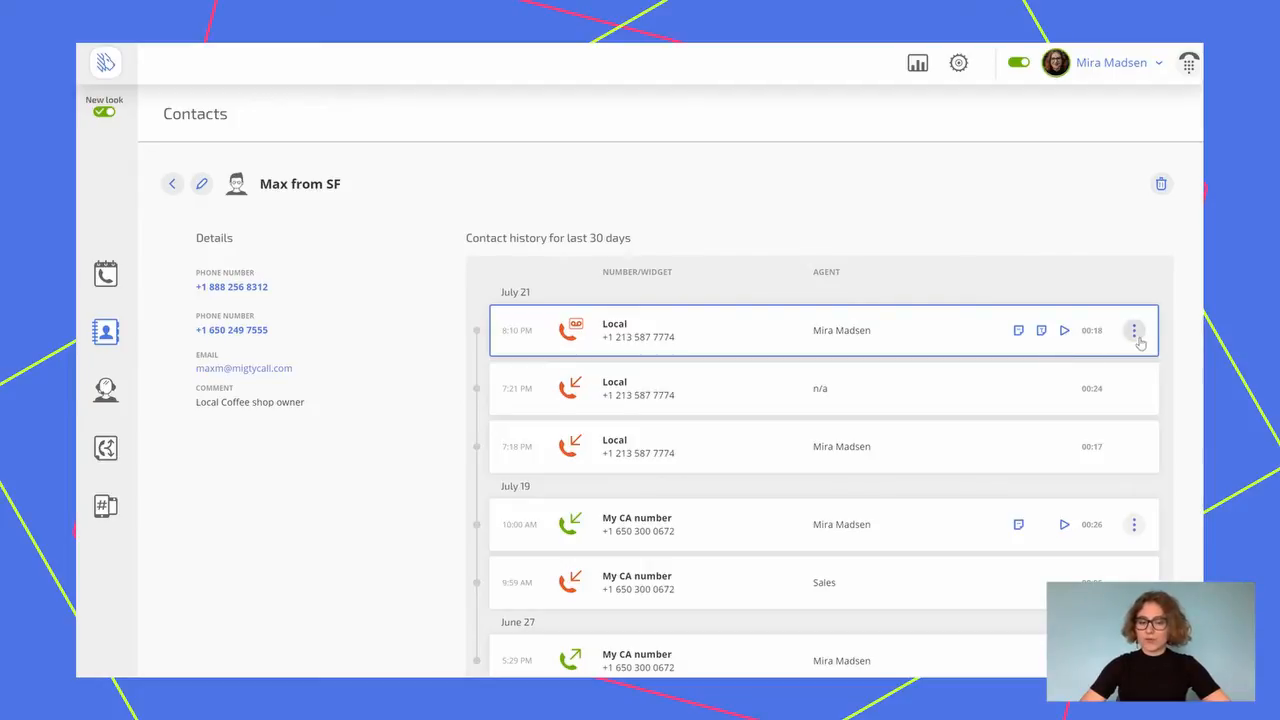
click(1133, 330)
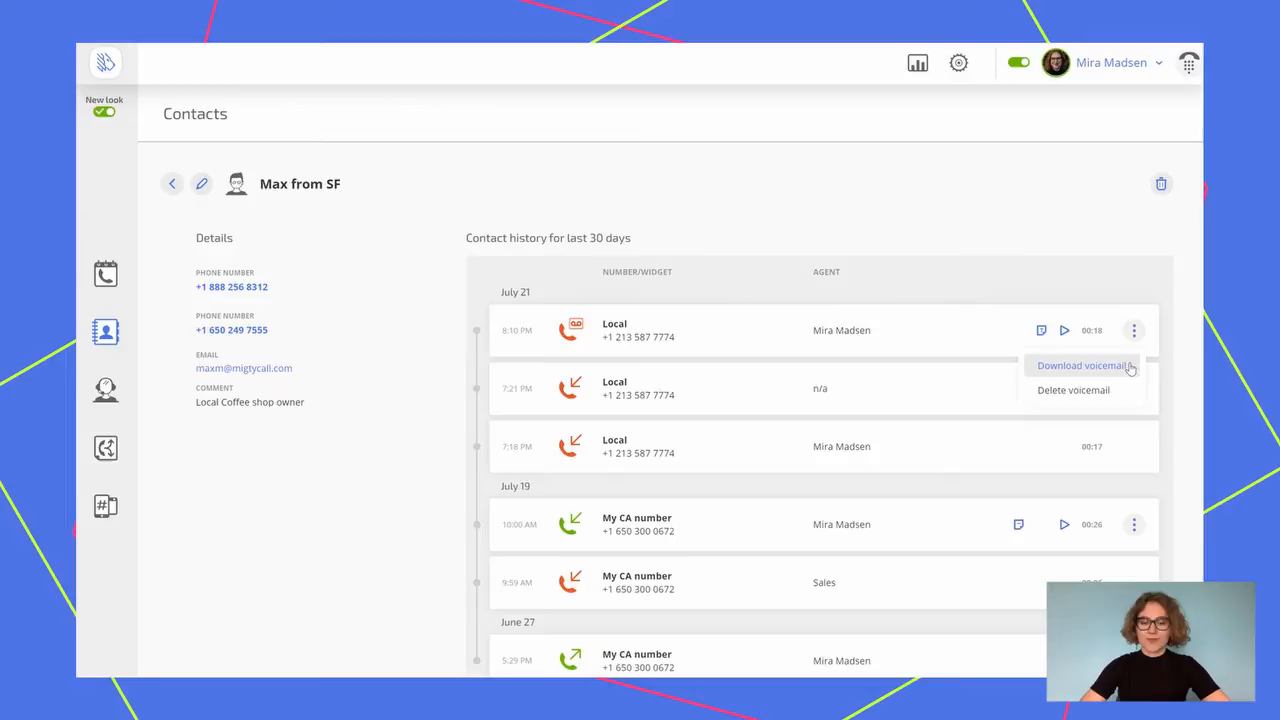
mouse_move(360, 320)
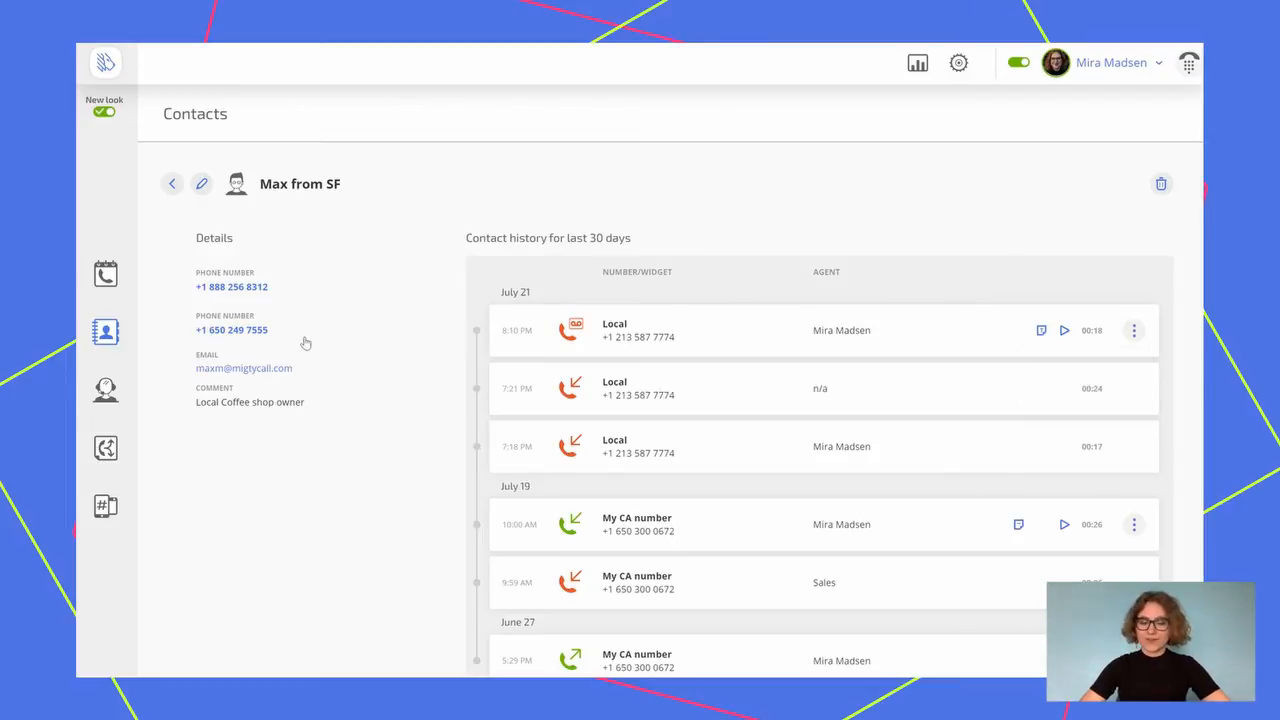
mouse_move(105, 390)
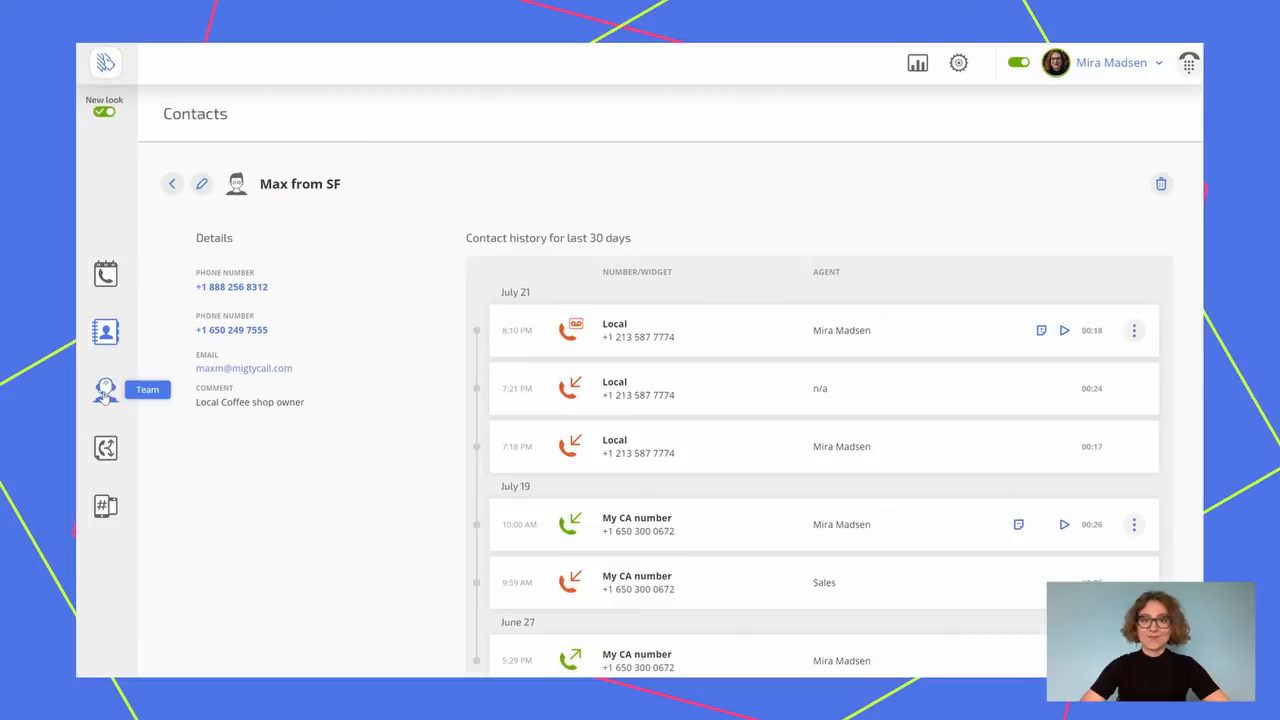
Go to the Team page and bring up the Invite User form
click(105, 390)
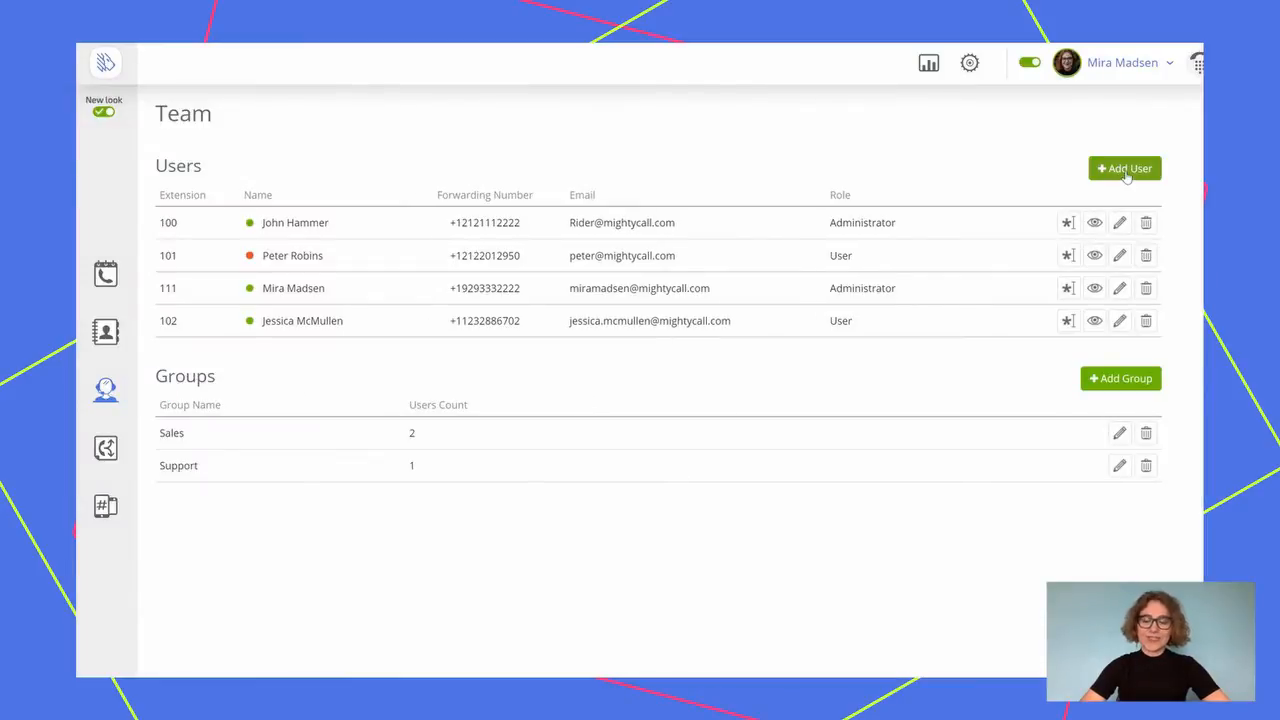
click(1124, 168)
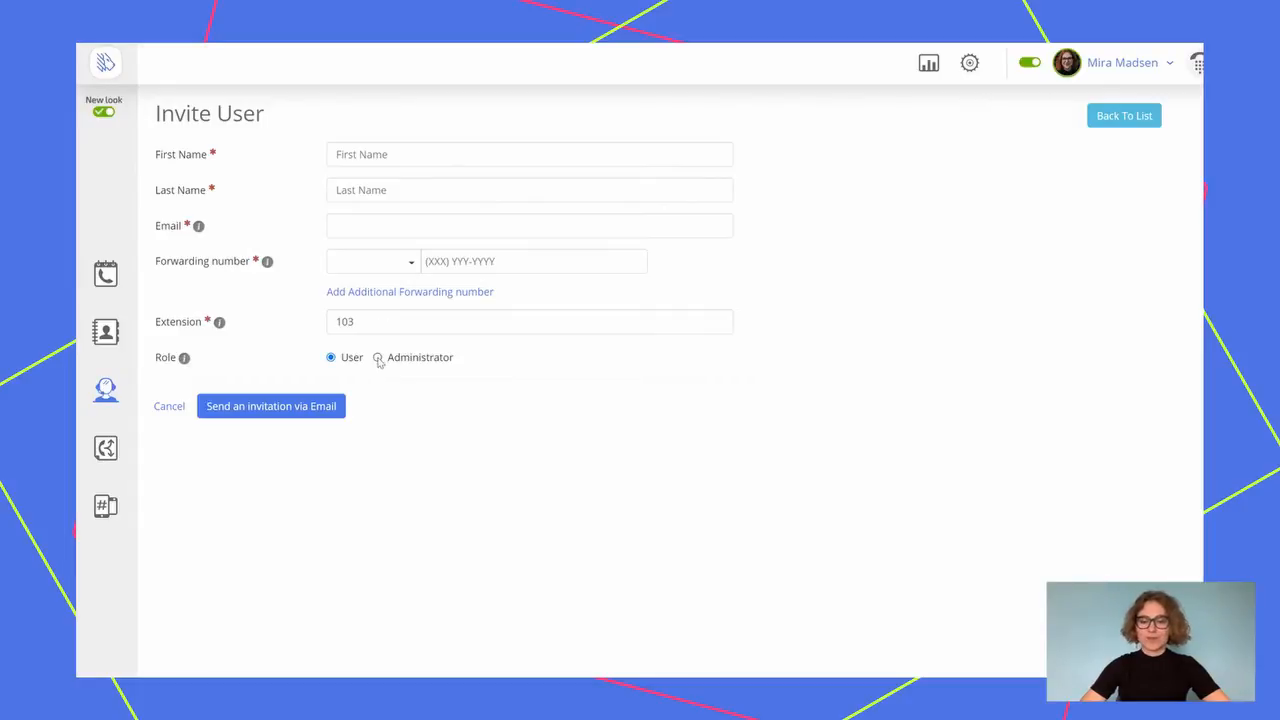
mouse_move(358, 362)
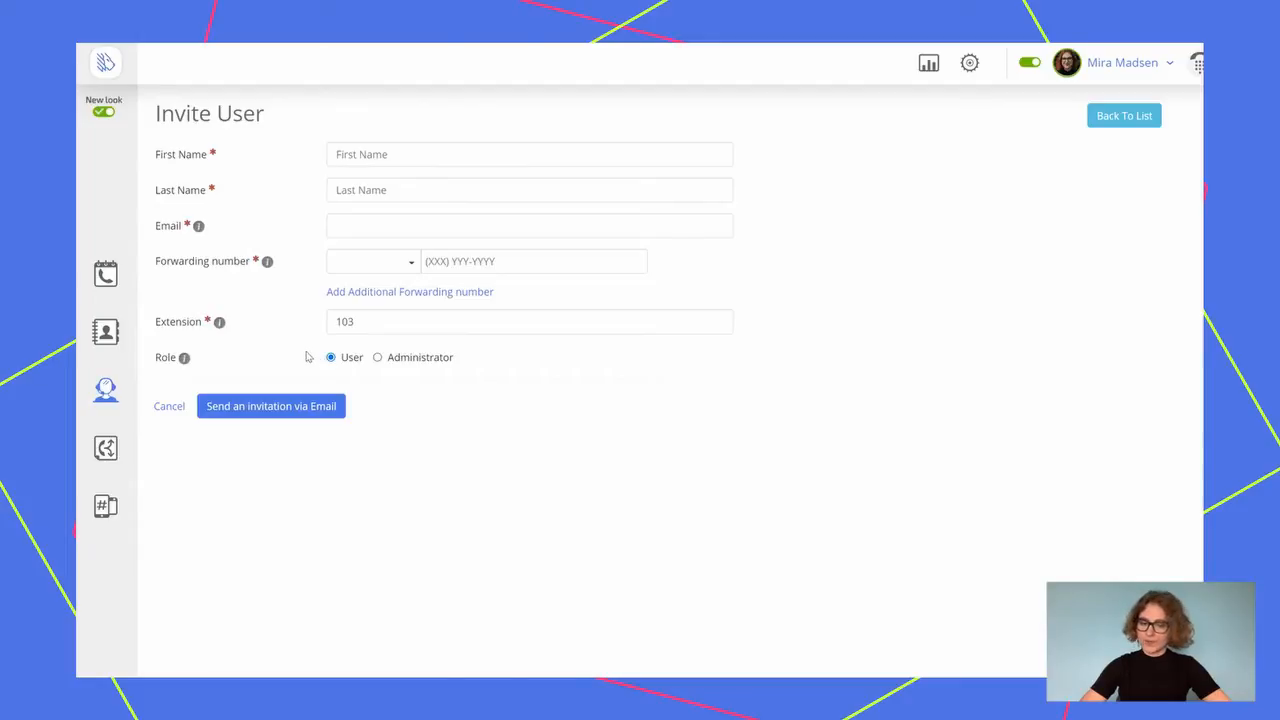
mouse_move(105, 390)
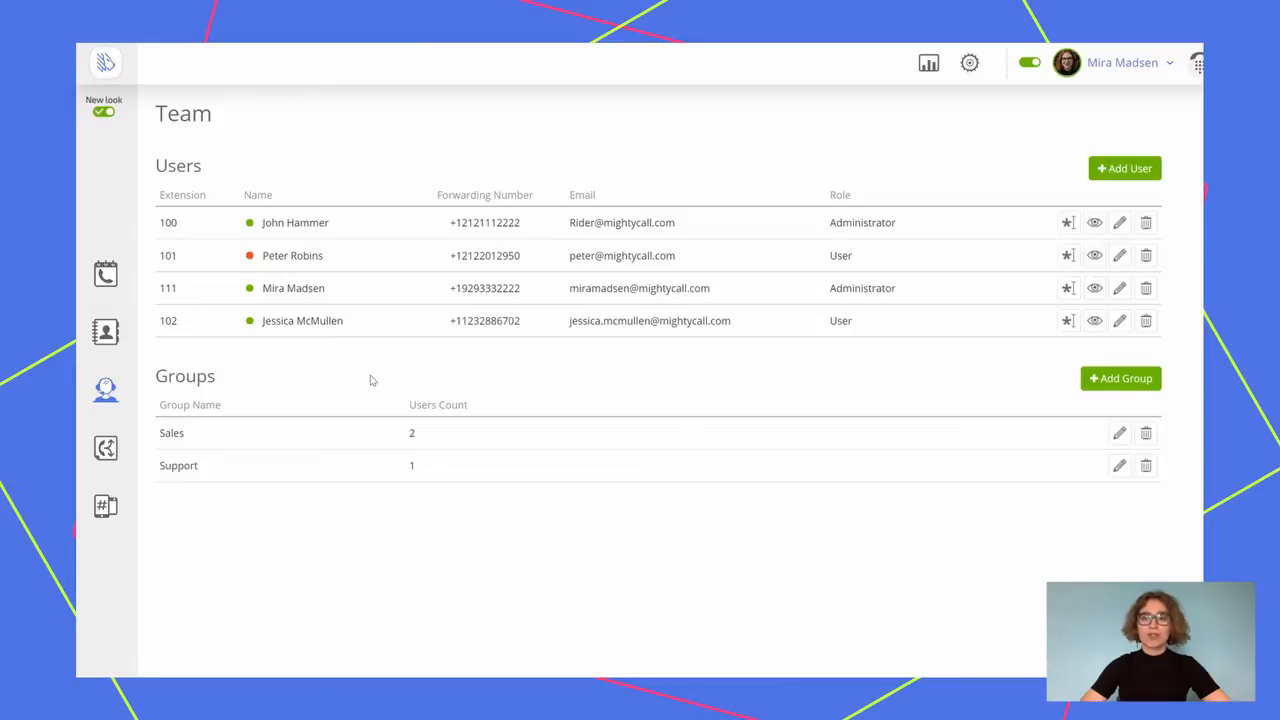
mouse_move(232, 442)
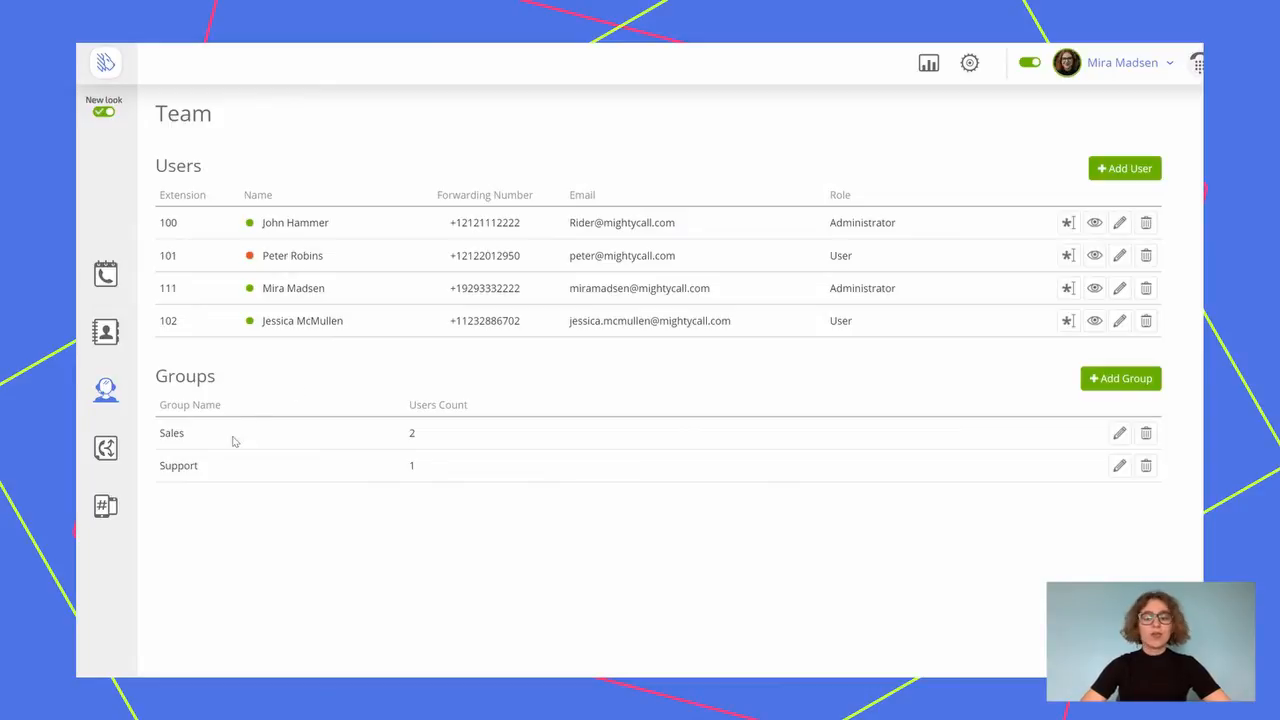
mouse_move(232, 476)
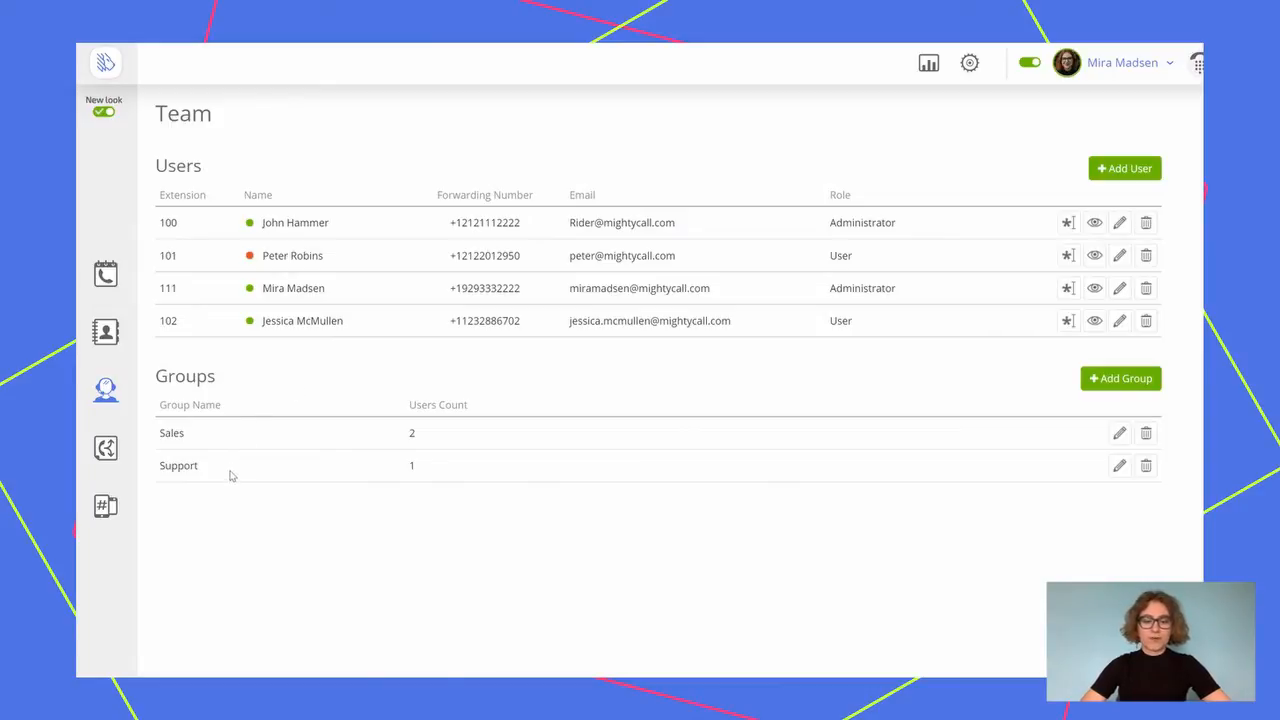
mouse_move(685, 422)
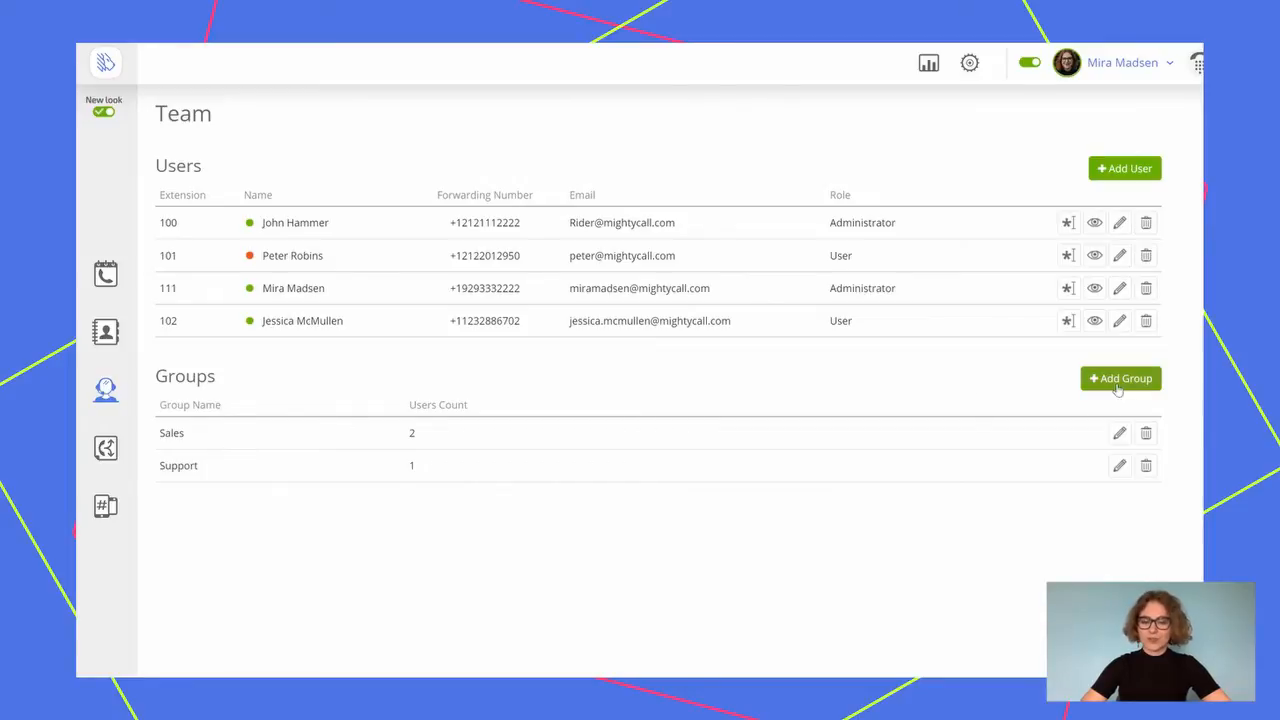
mouse_move(105, 447)
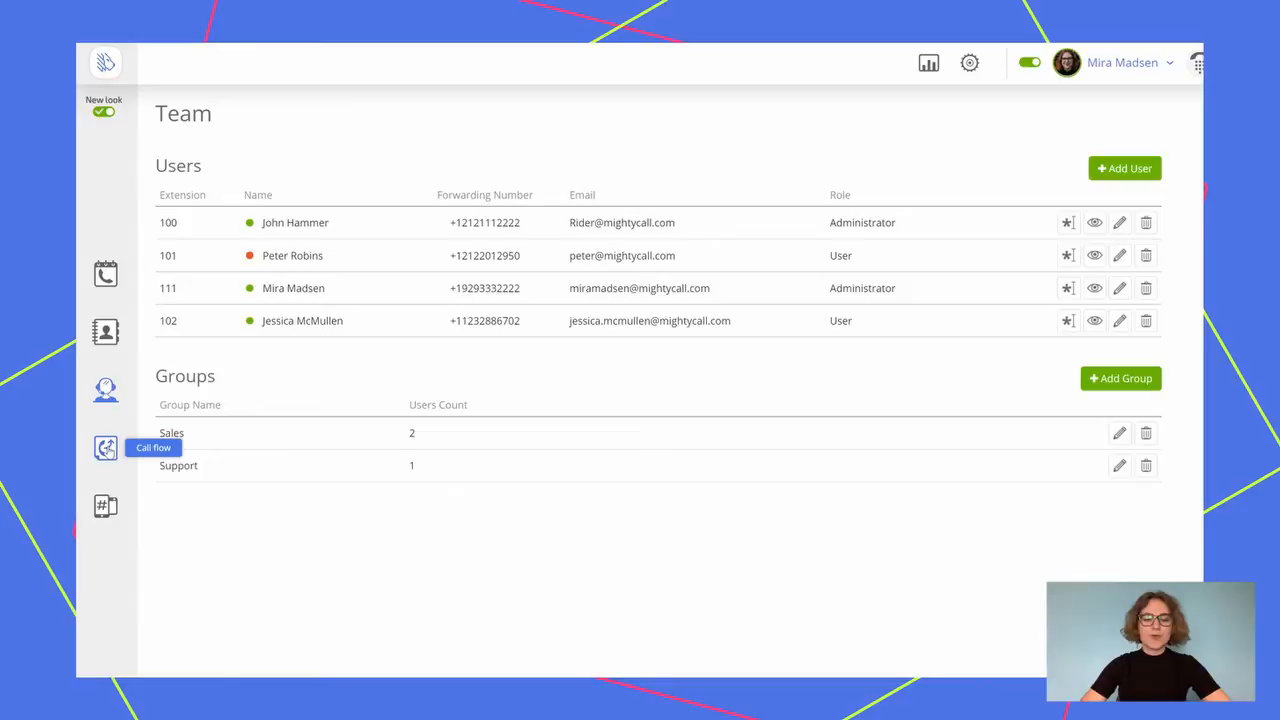
Open the My San Fran call flow, confirm its numbers, and expand the VIP/Block list
click(106, 448)
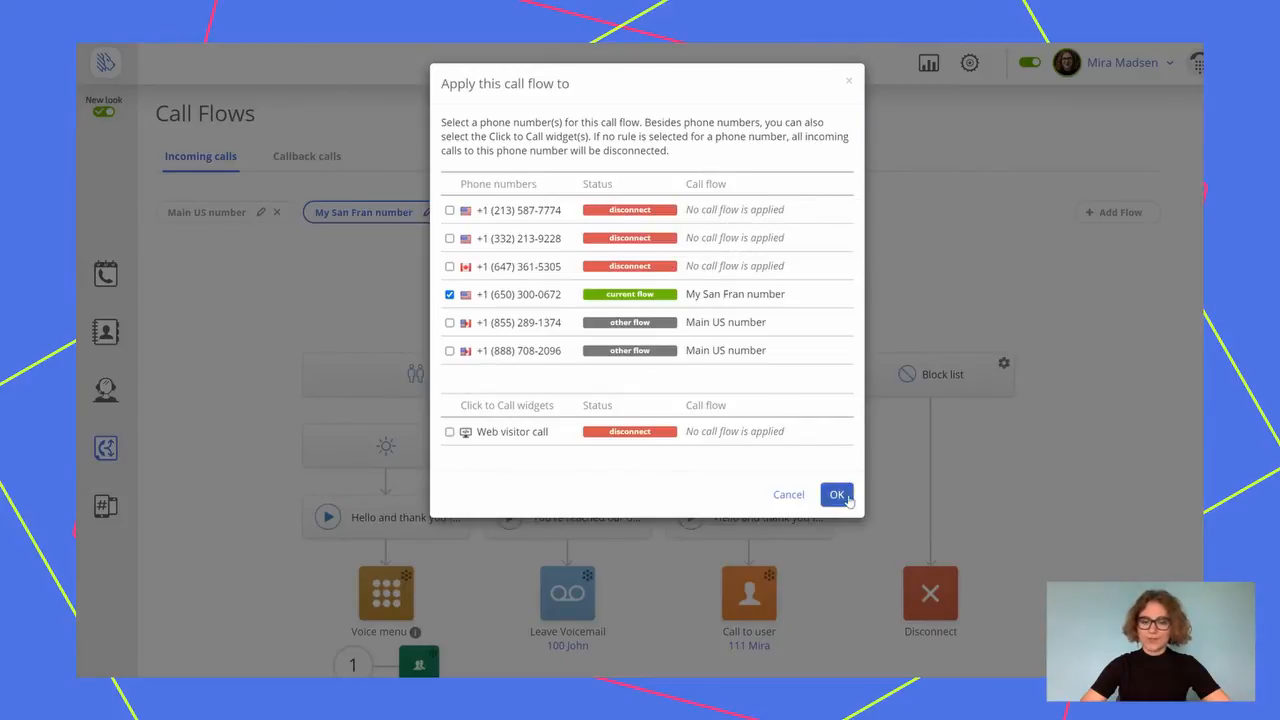
click(837, 494)
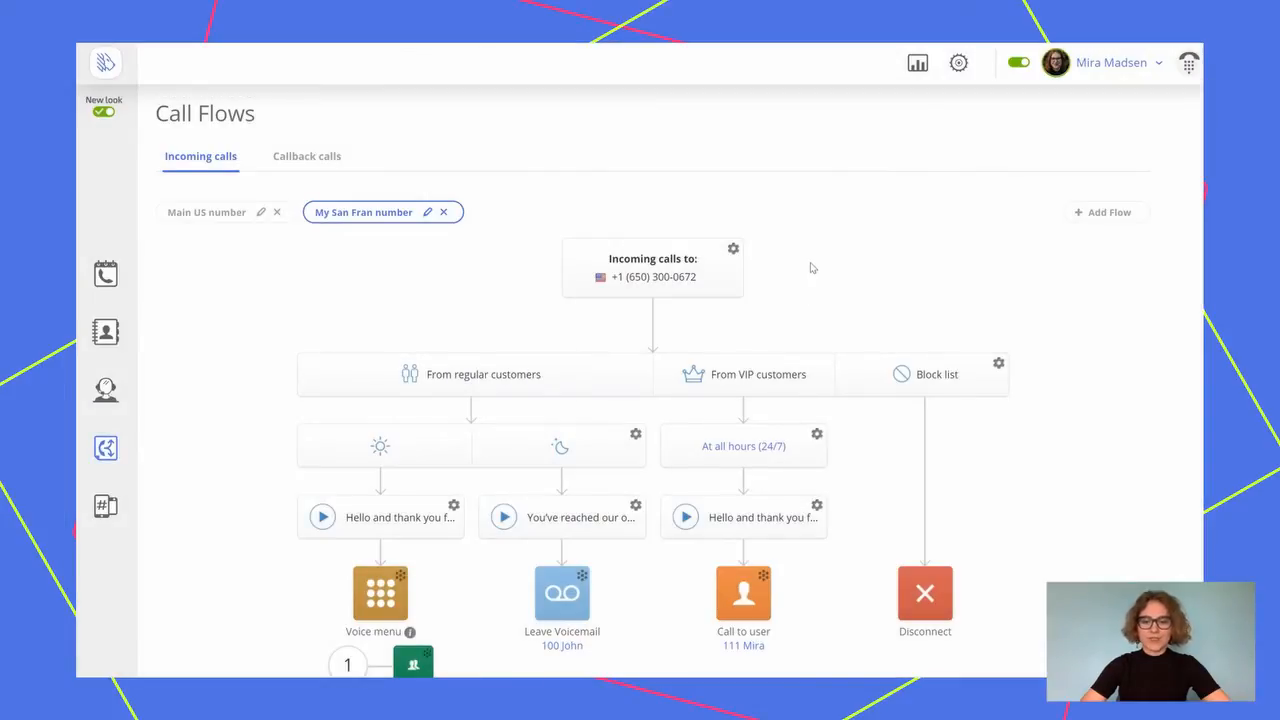
scroll(down, 3)
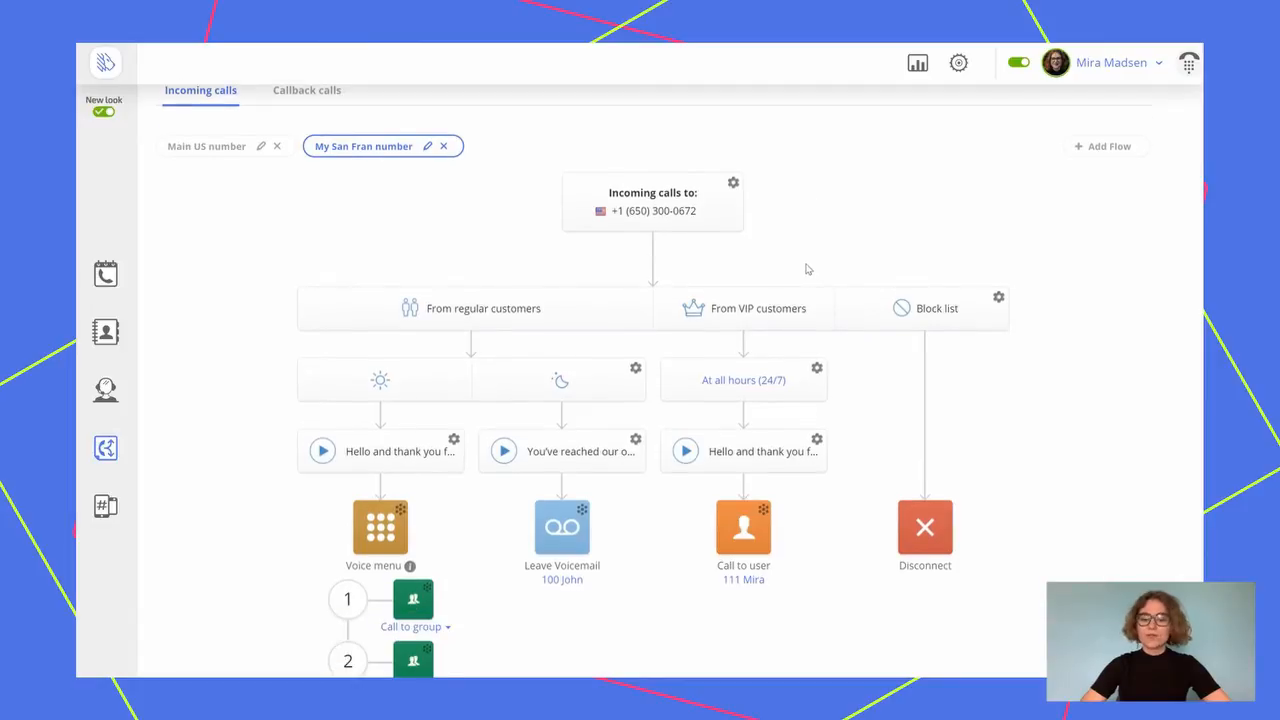
mouse_move(783, 320)
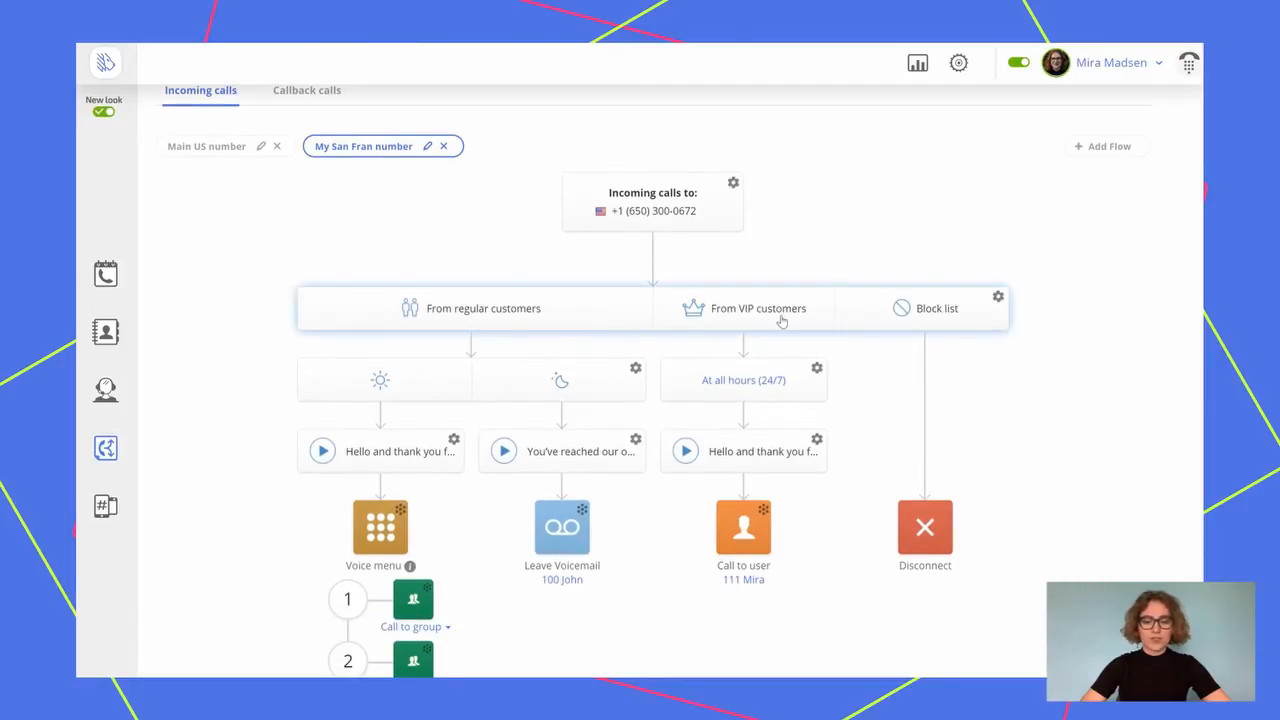
click(997, 296)
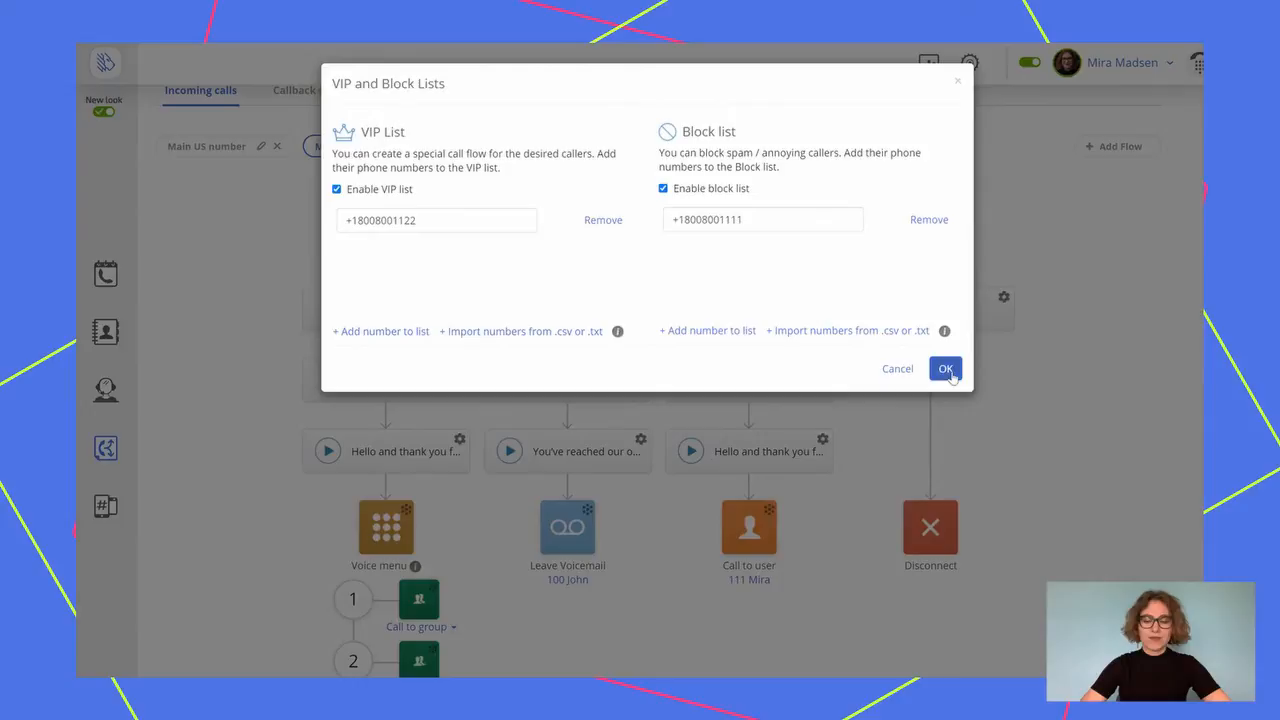
Confirm the VIP and block lists and the Monday–Friday 9 AM–6 PM work schedule
click(945, 368)
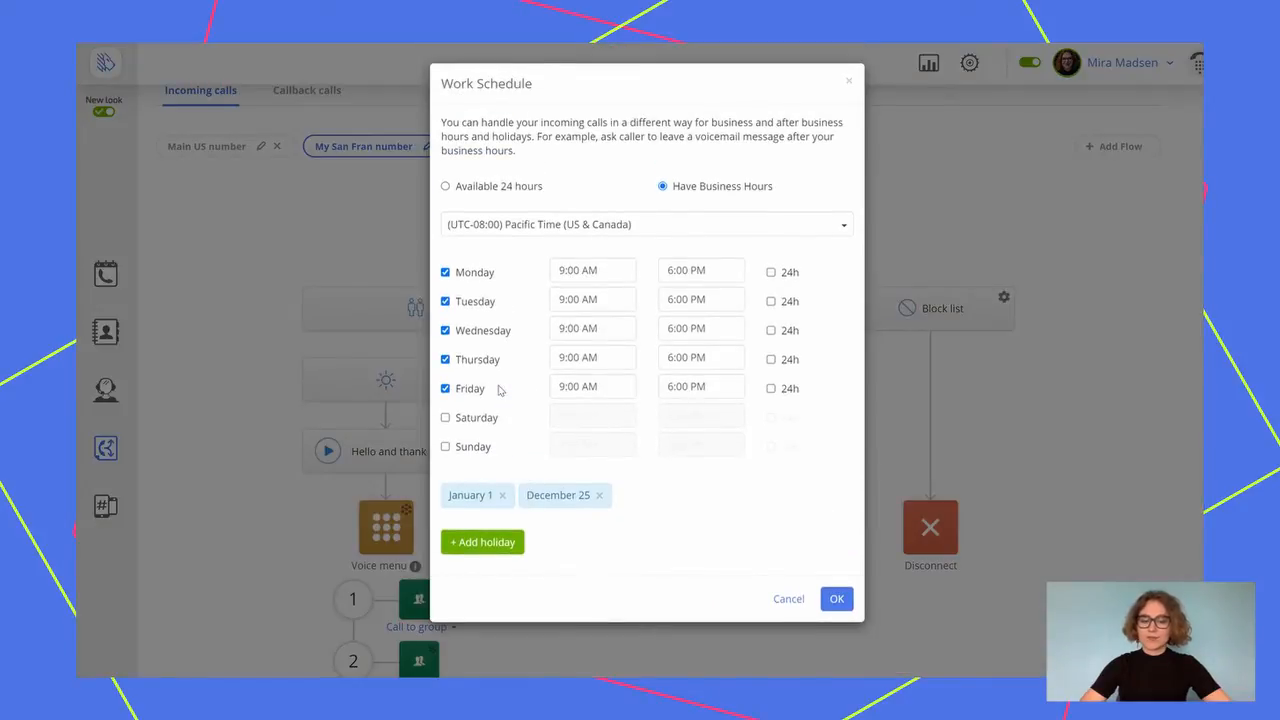
mouse_move(853, 575)
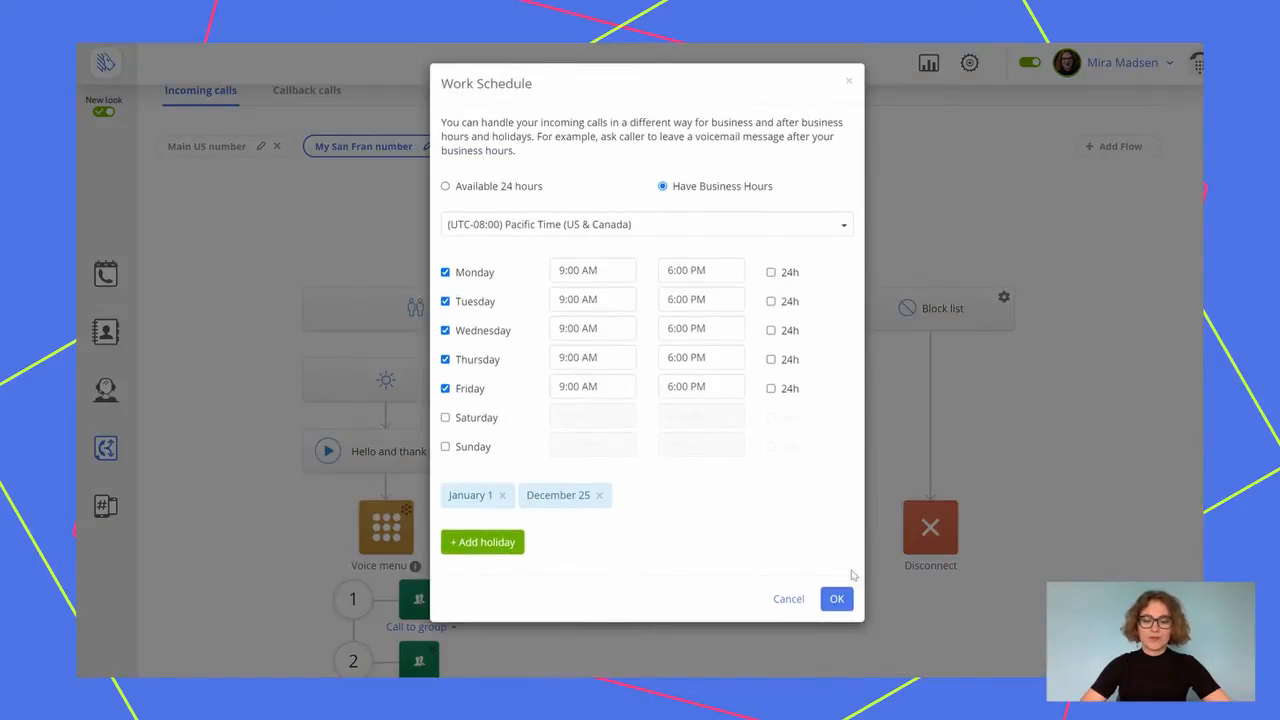
click(837, 598)
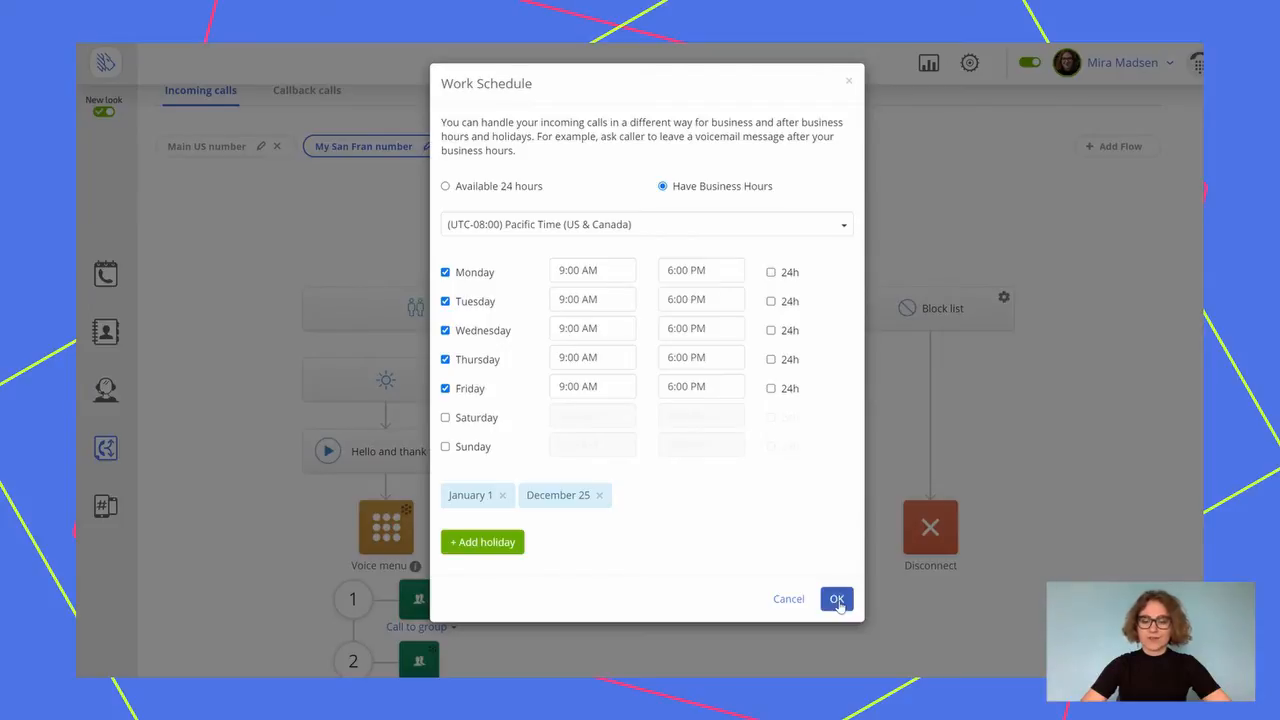
click(836, 598)
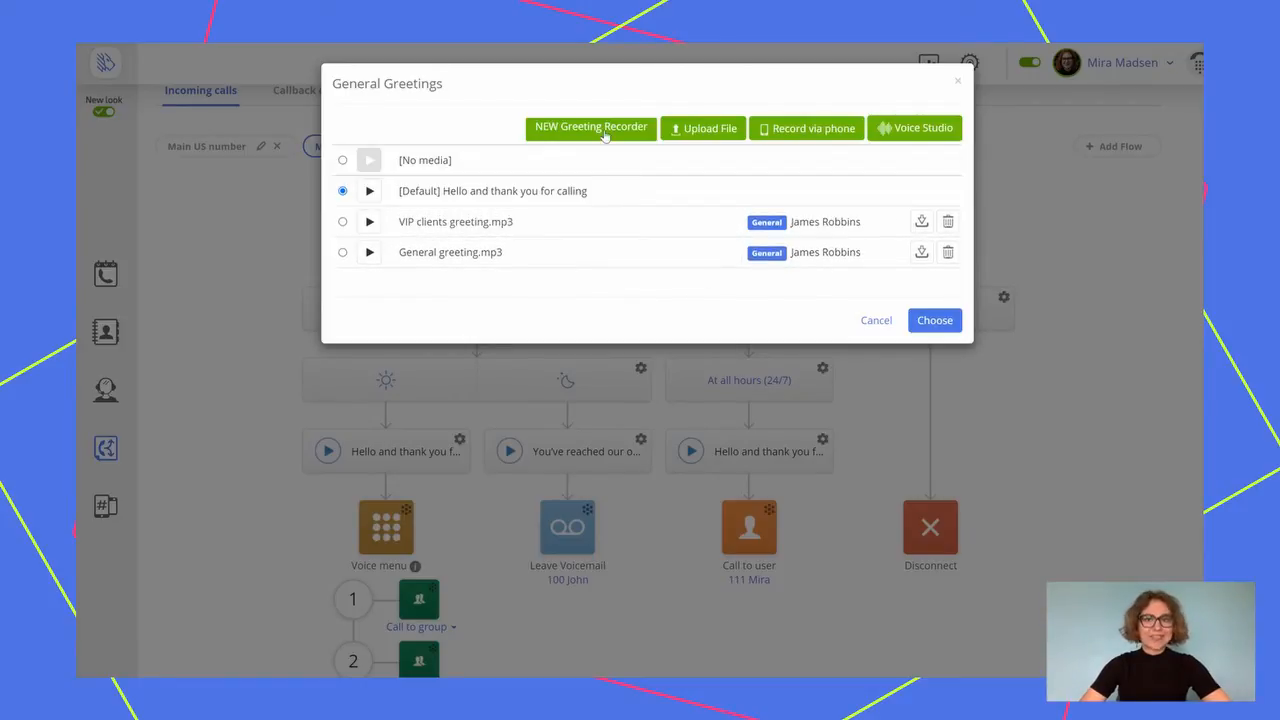
mouse_move(1000, 84)
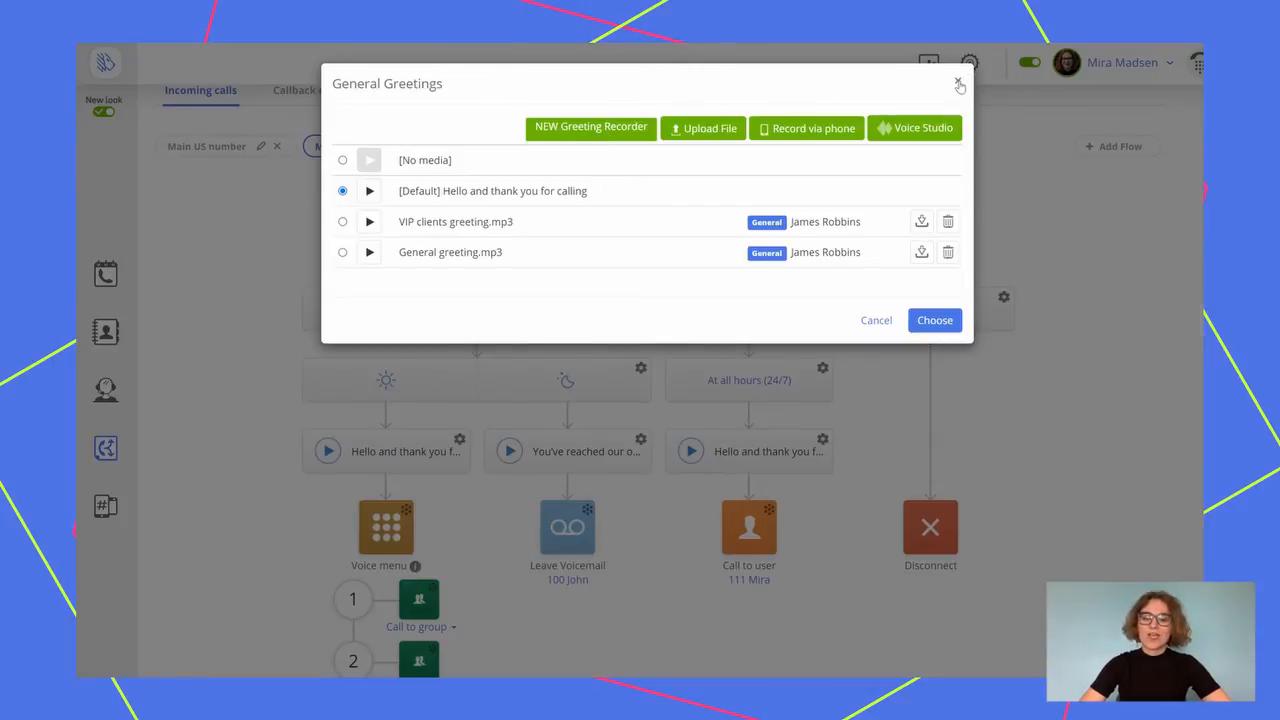
click(958, 81)
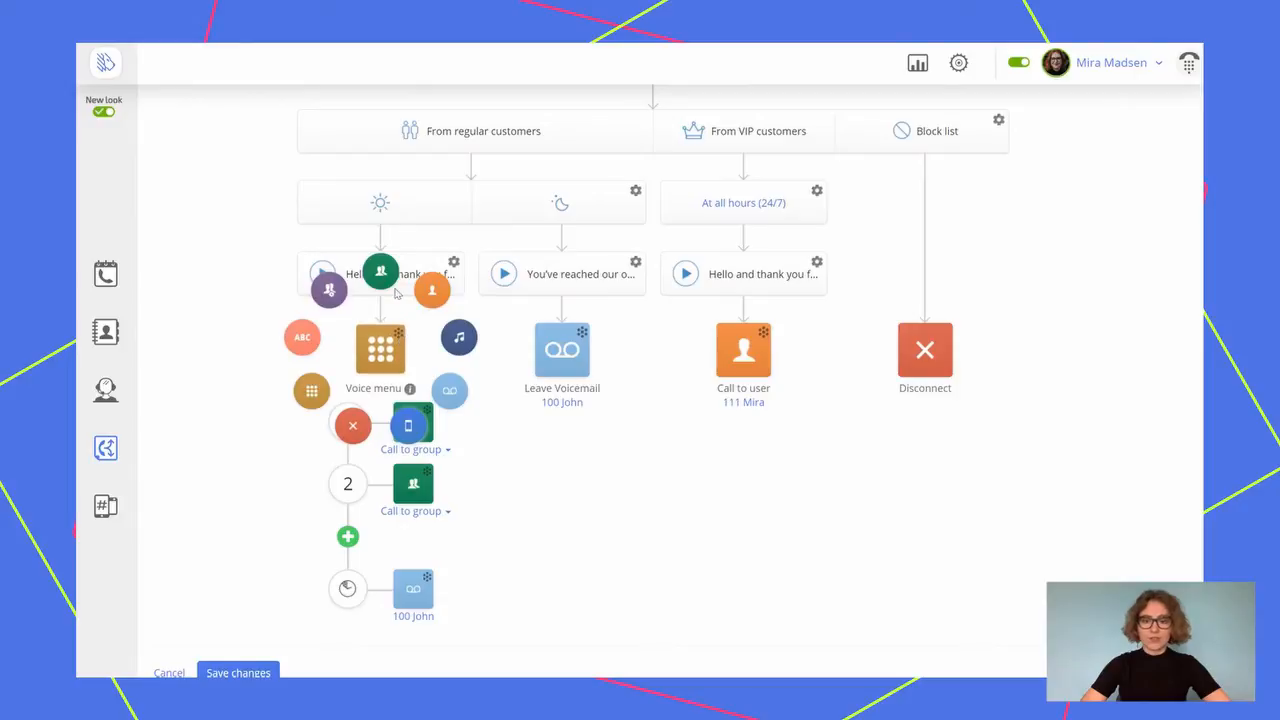
mouse_move(311, 390)
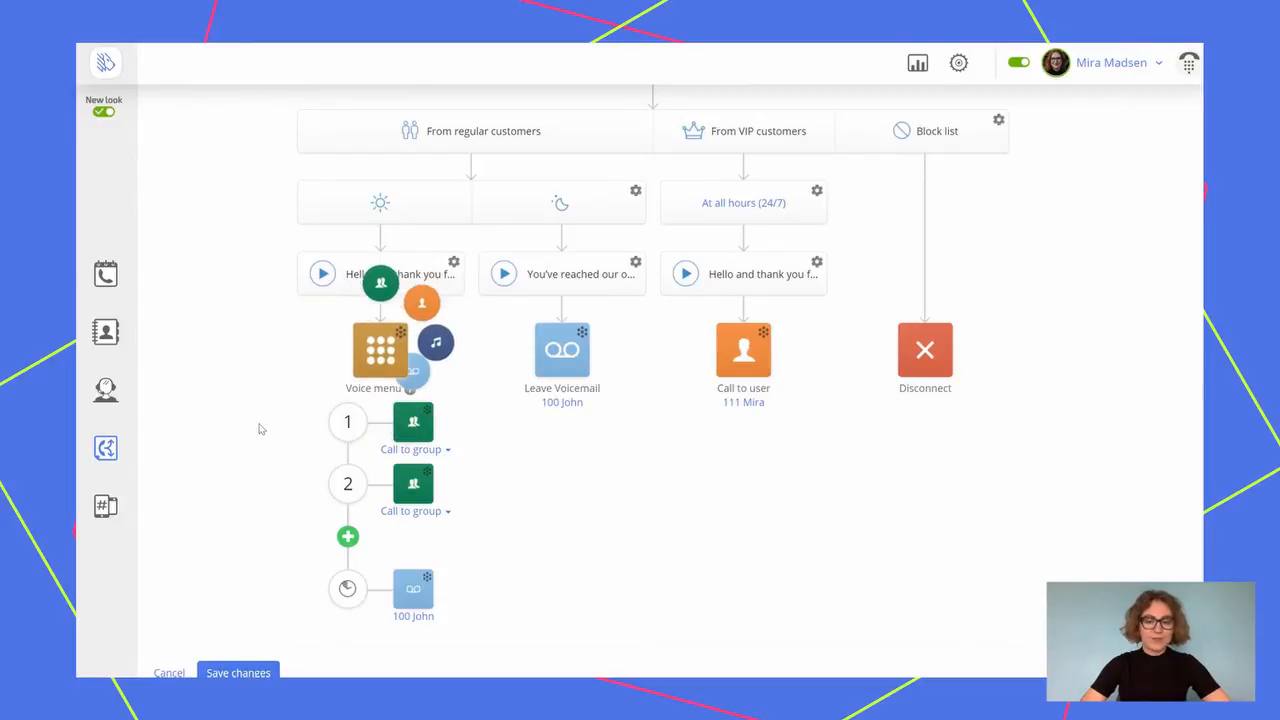
click(413, 449)
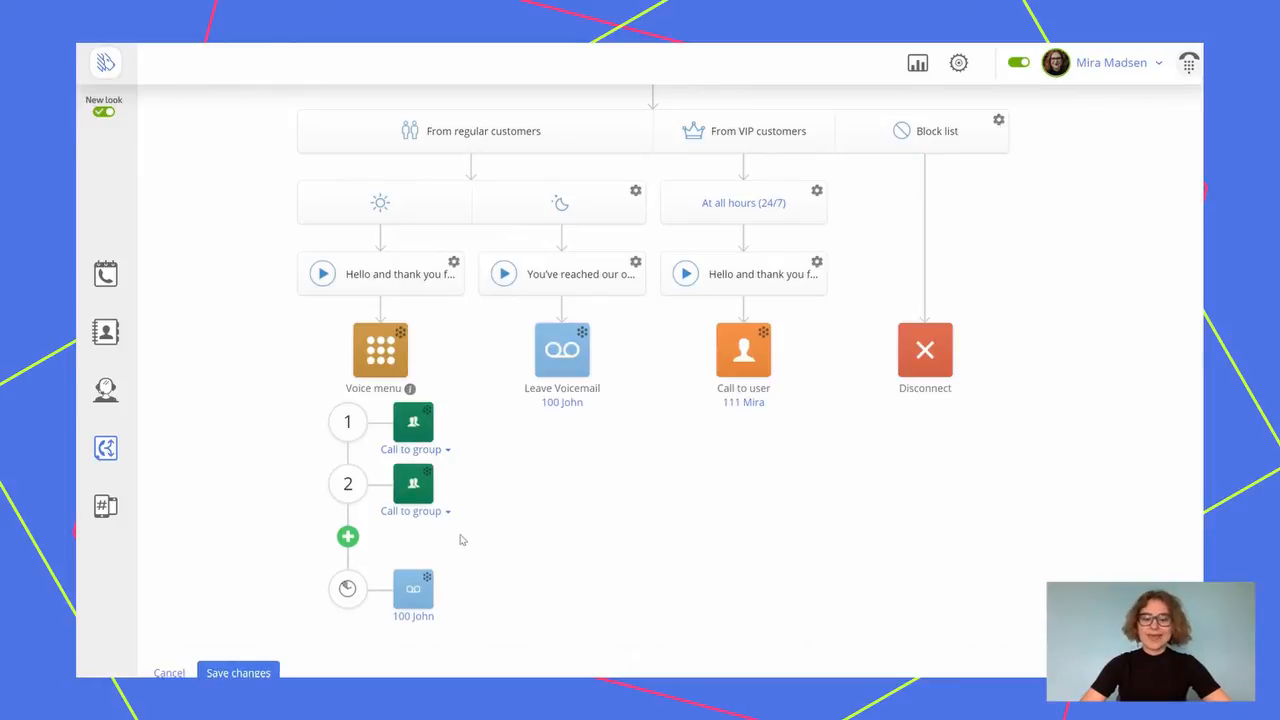
mouse_move(380, 537)
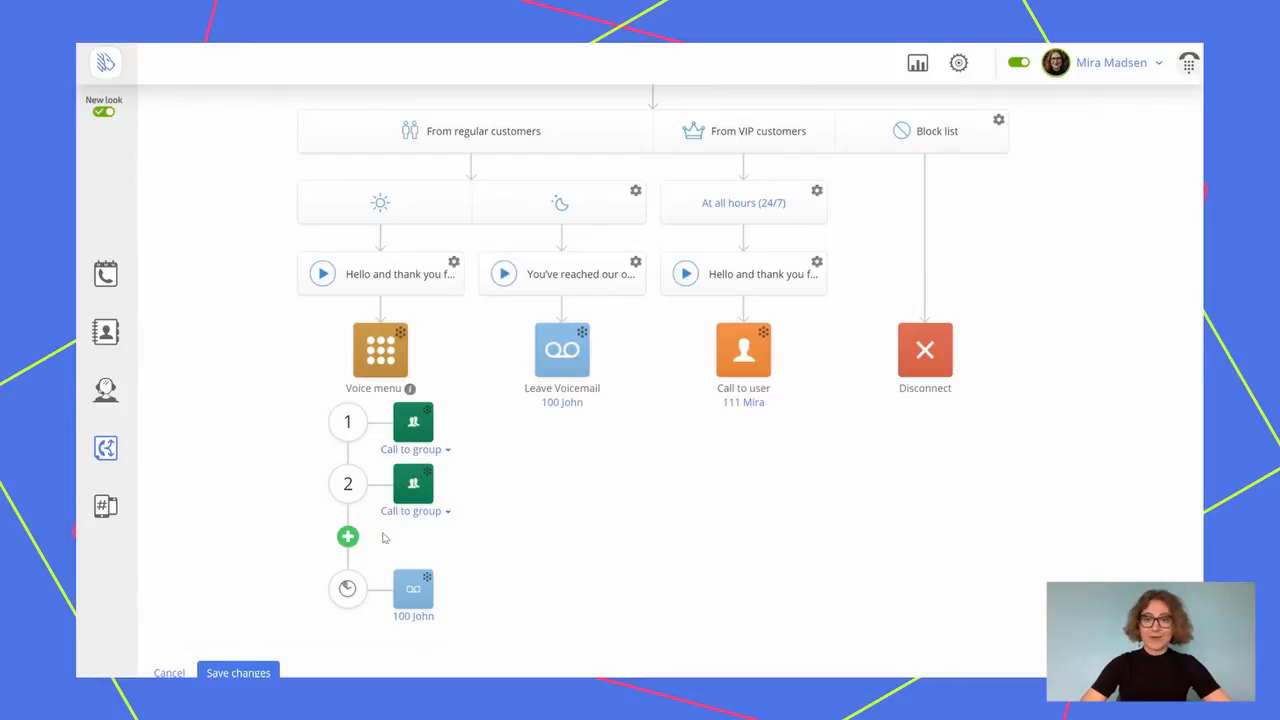
mouse_move(420, 345)
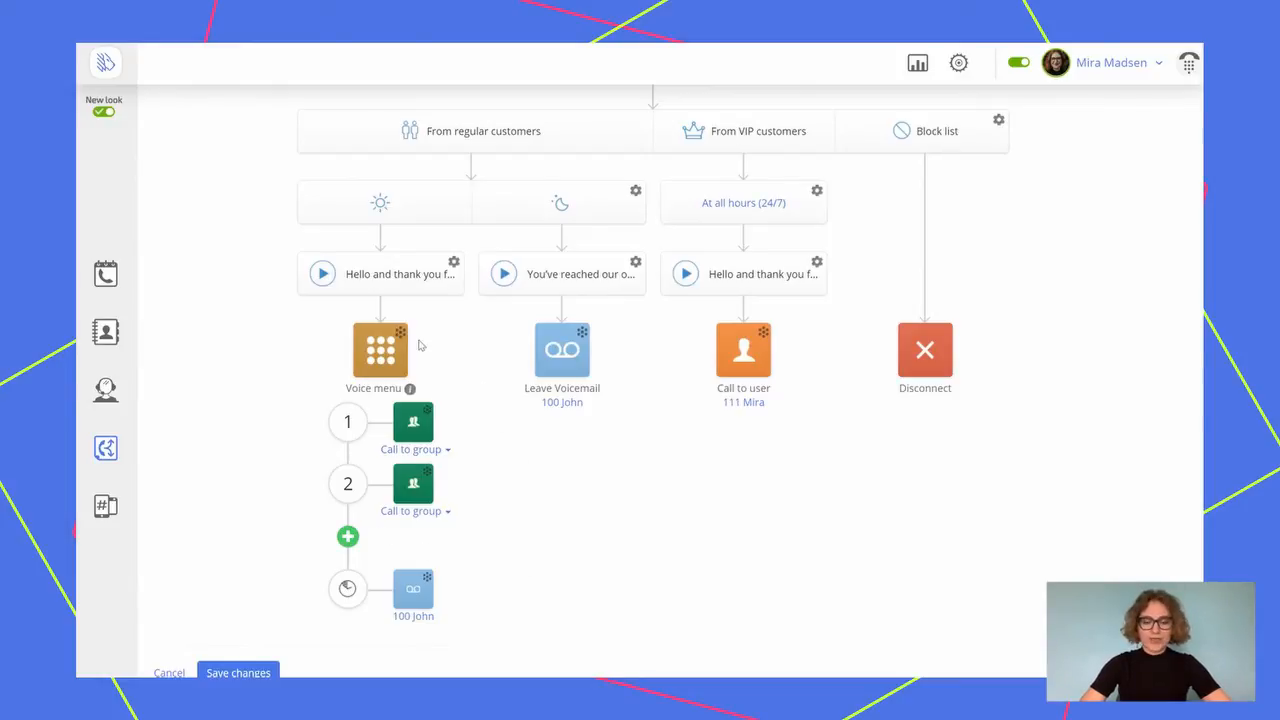
mouse_move(413, 421)
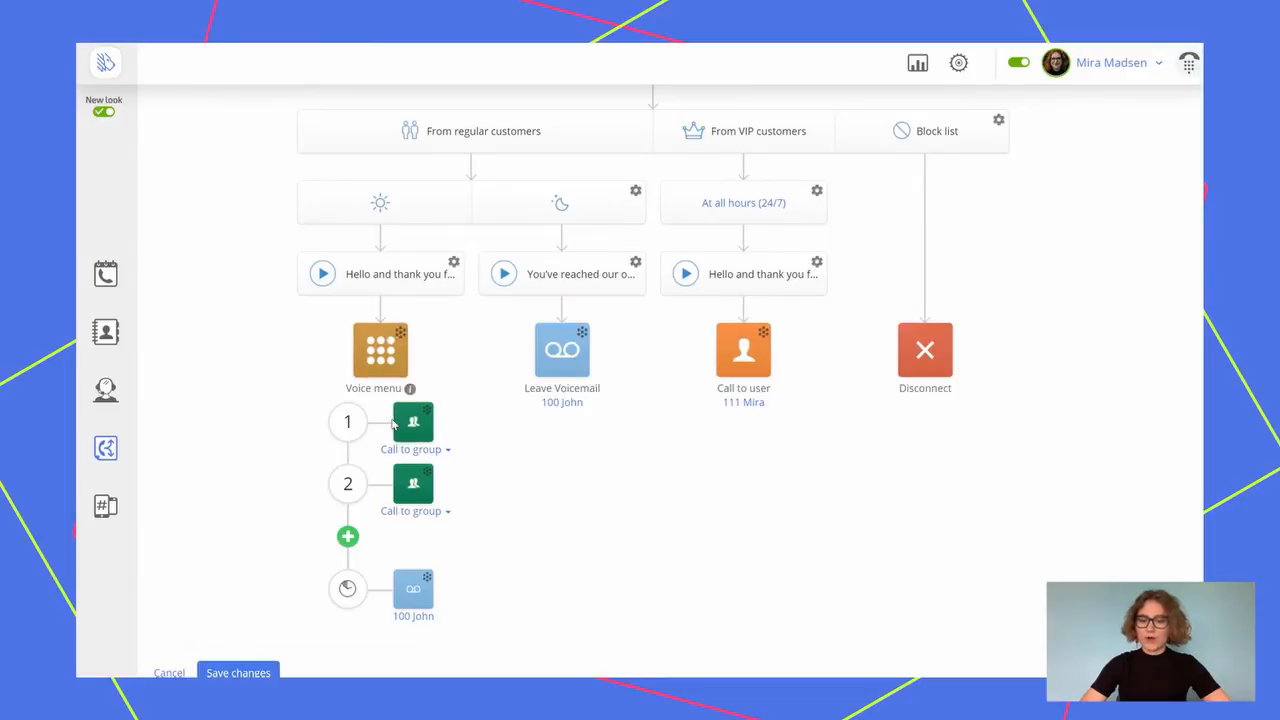
mouse_move(414, 424)
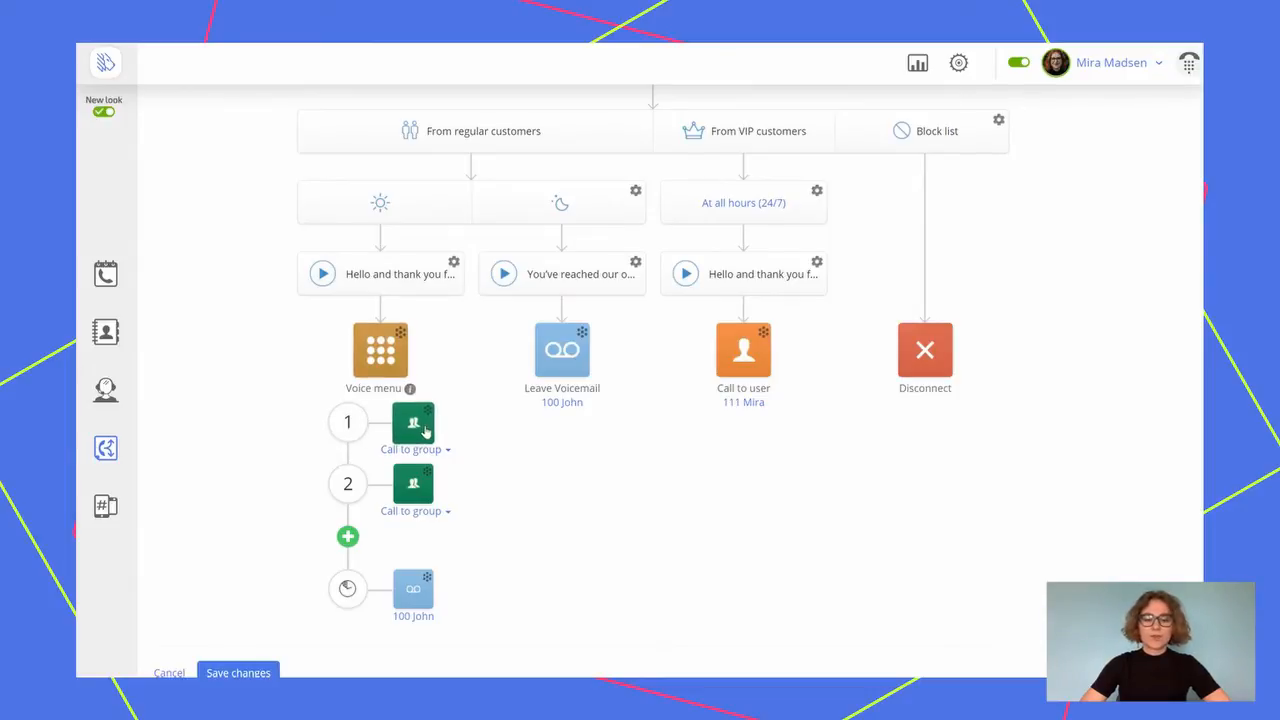
click(413, 422)
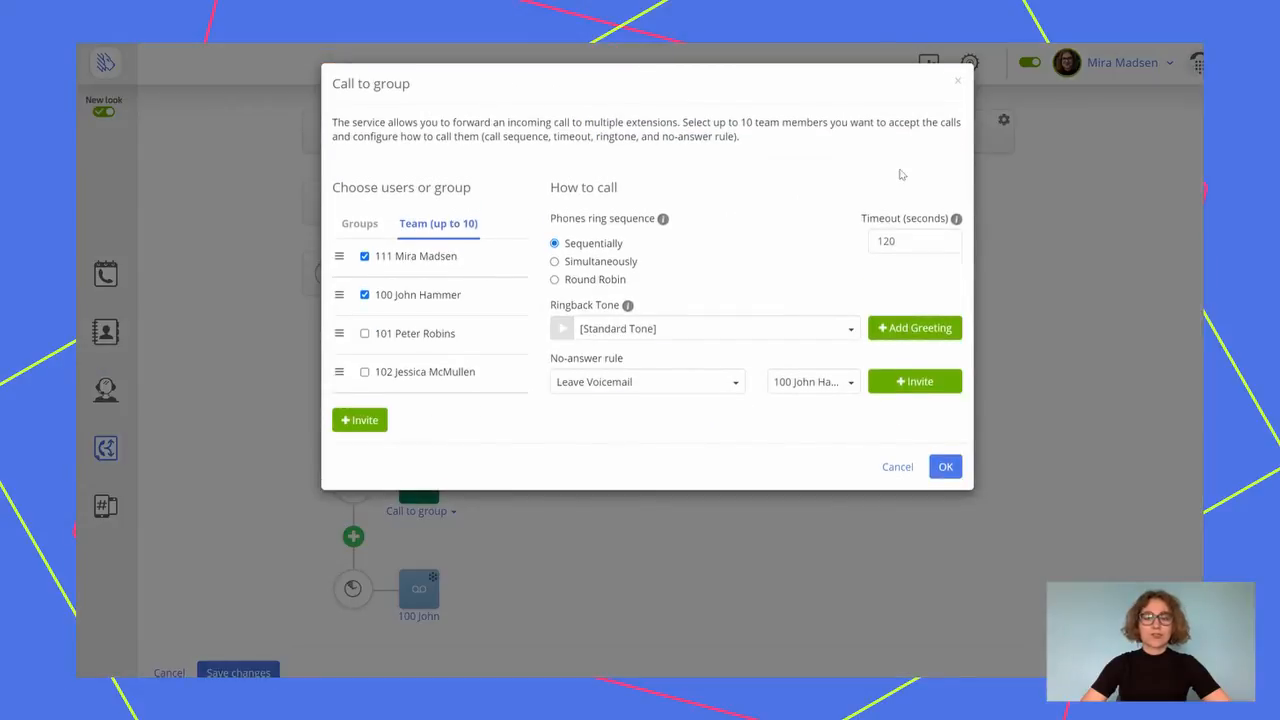
click(944, 466)
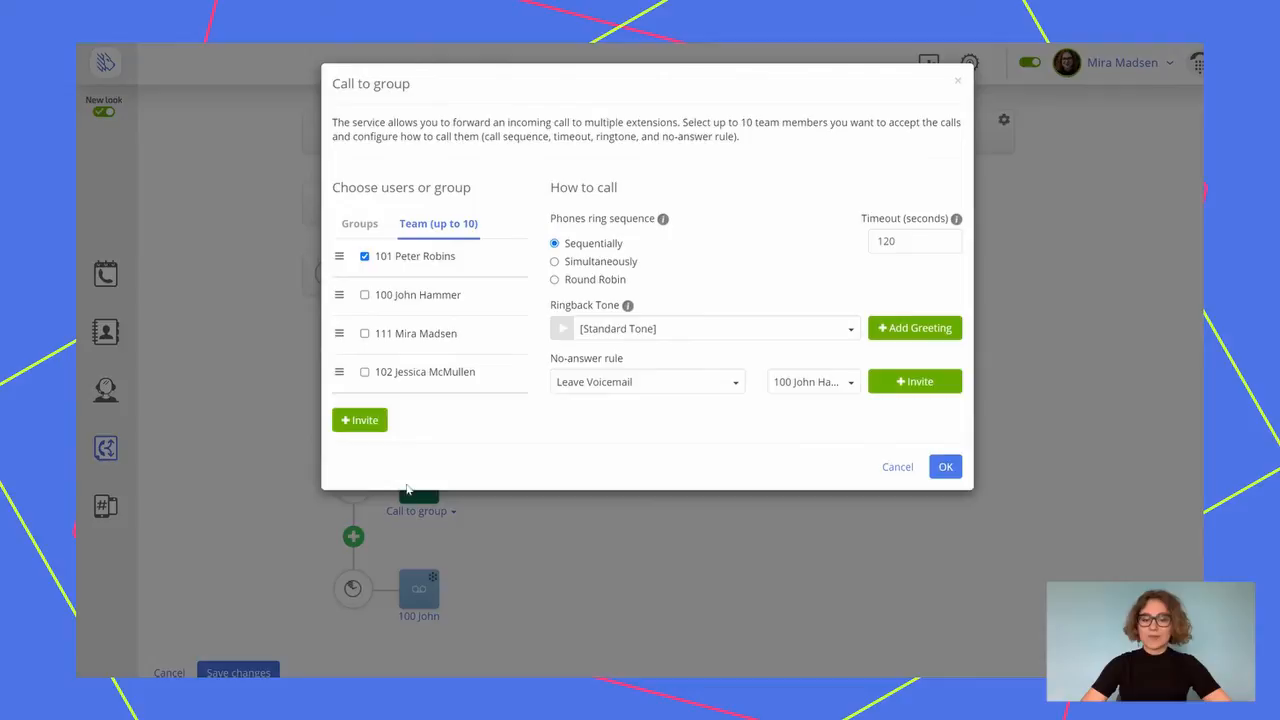
click(945, 466)
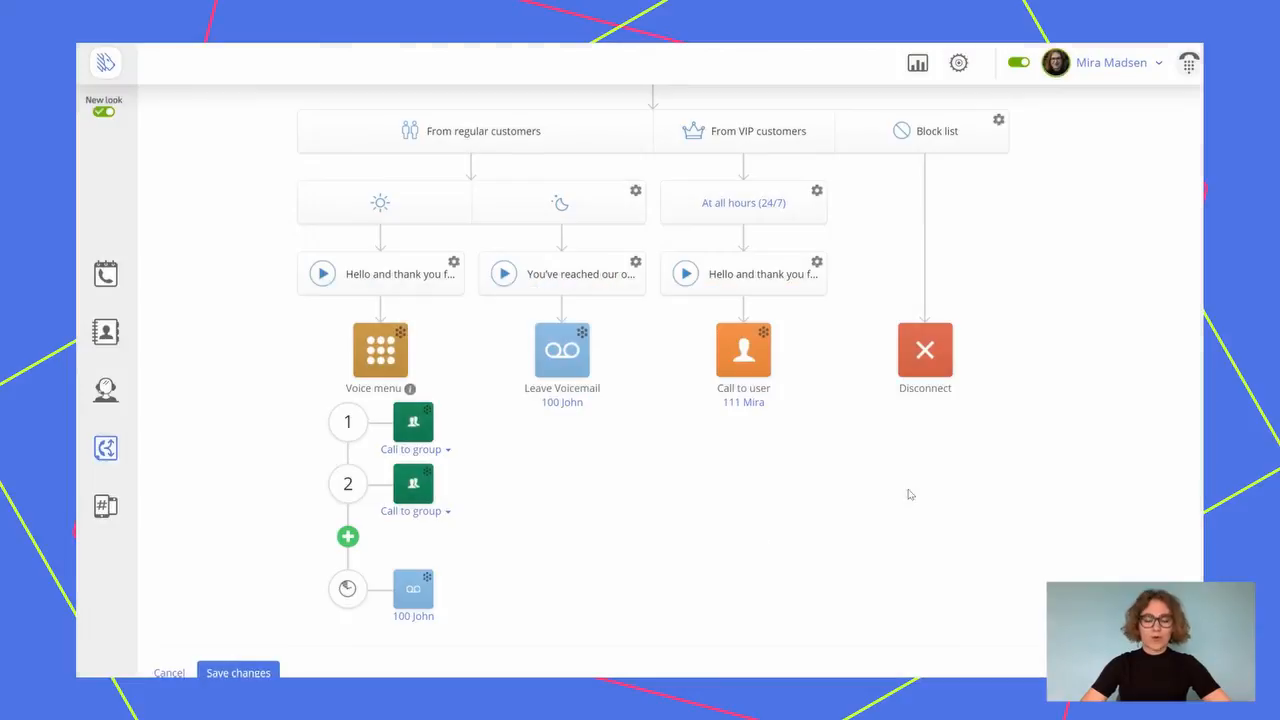
mouse_move(544, 521)
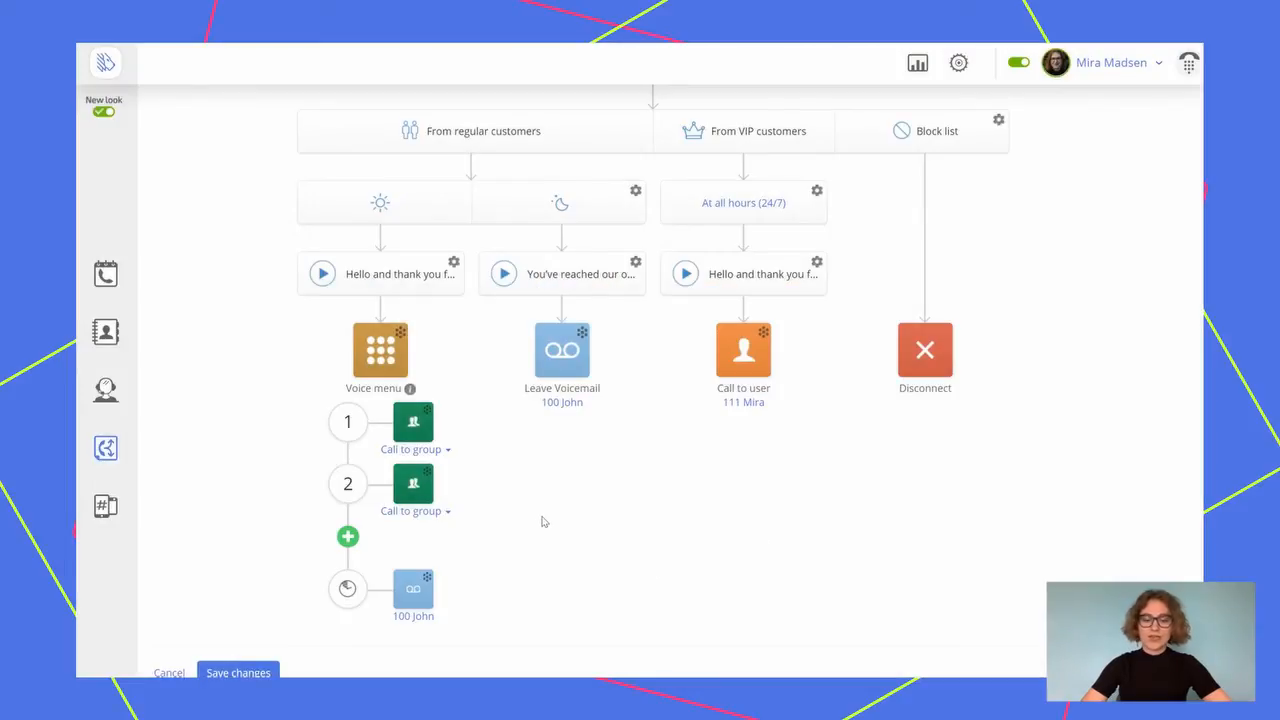
mouse_move(516, 530)
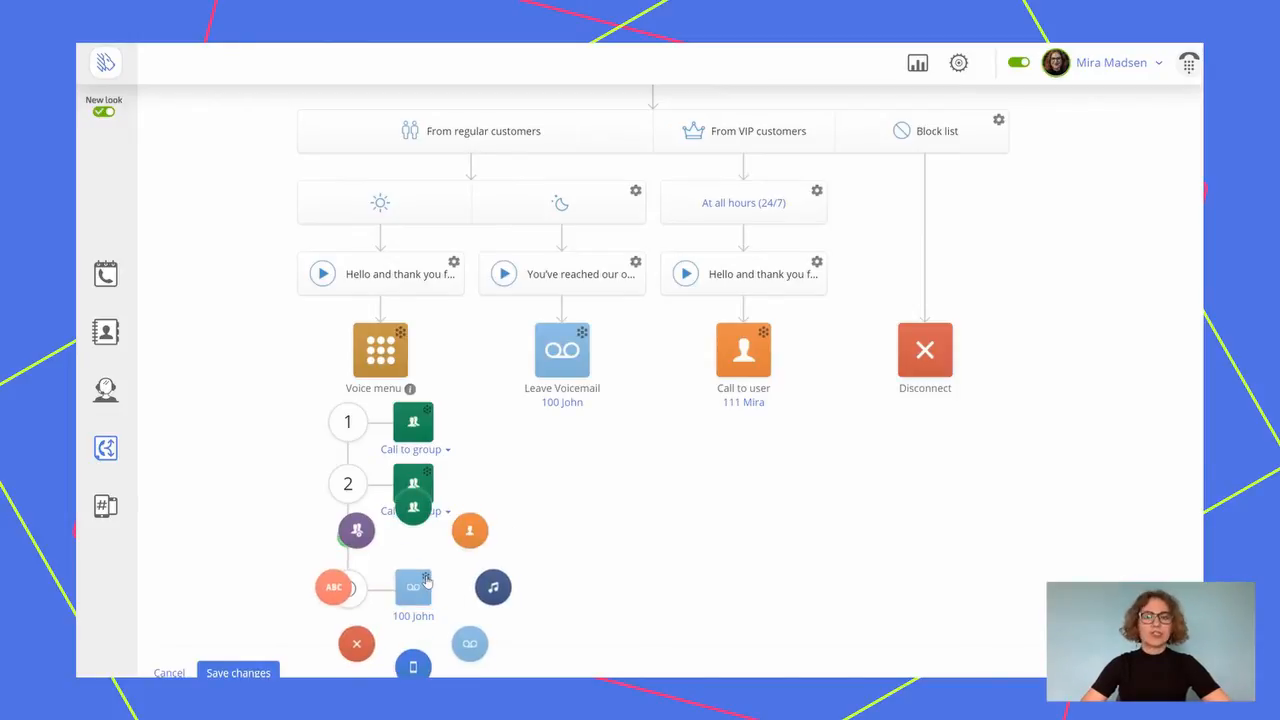
mouse_move(465, 578)
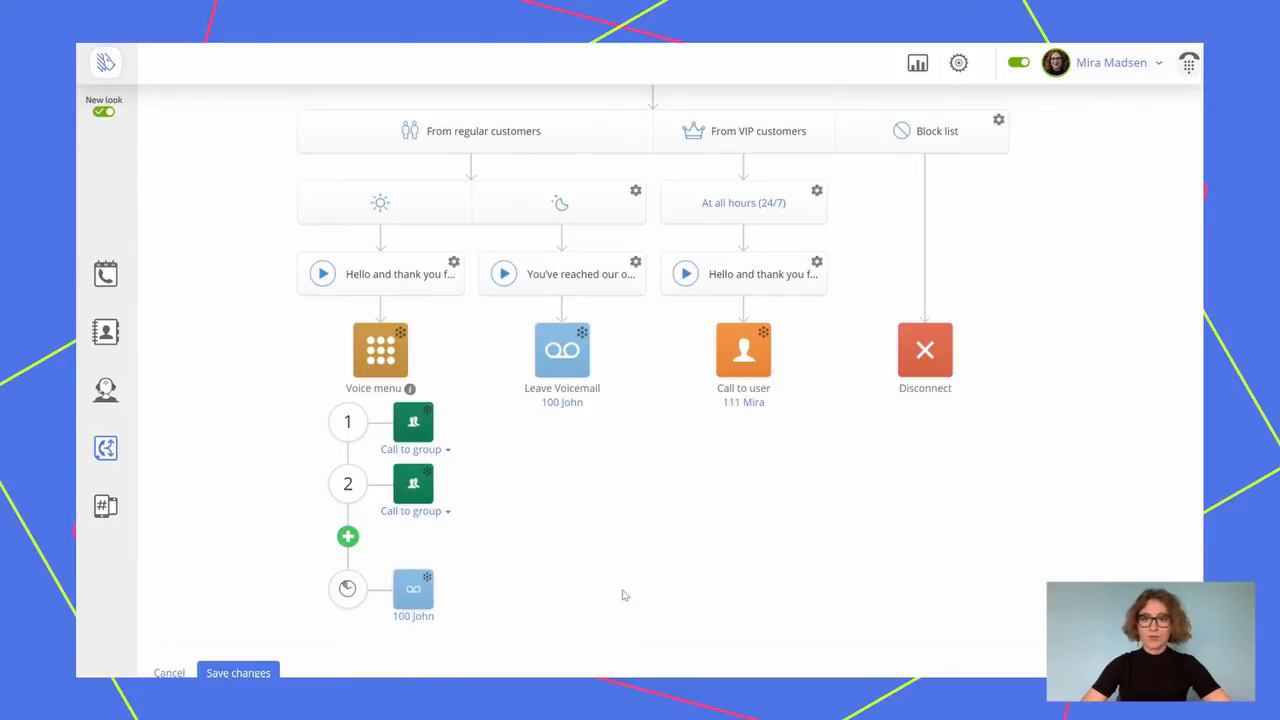
mouse_move(408, 354)
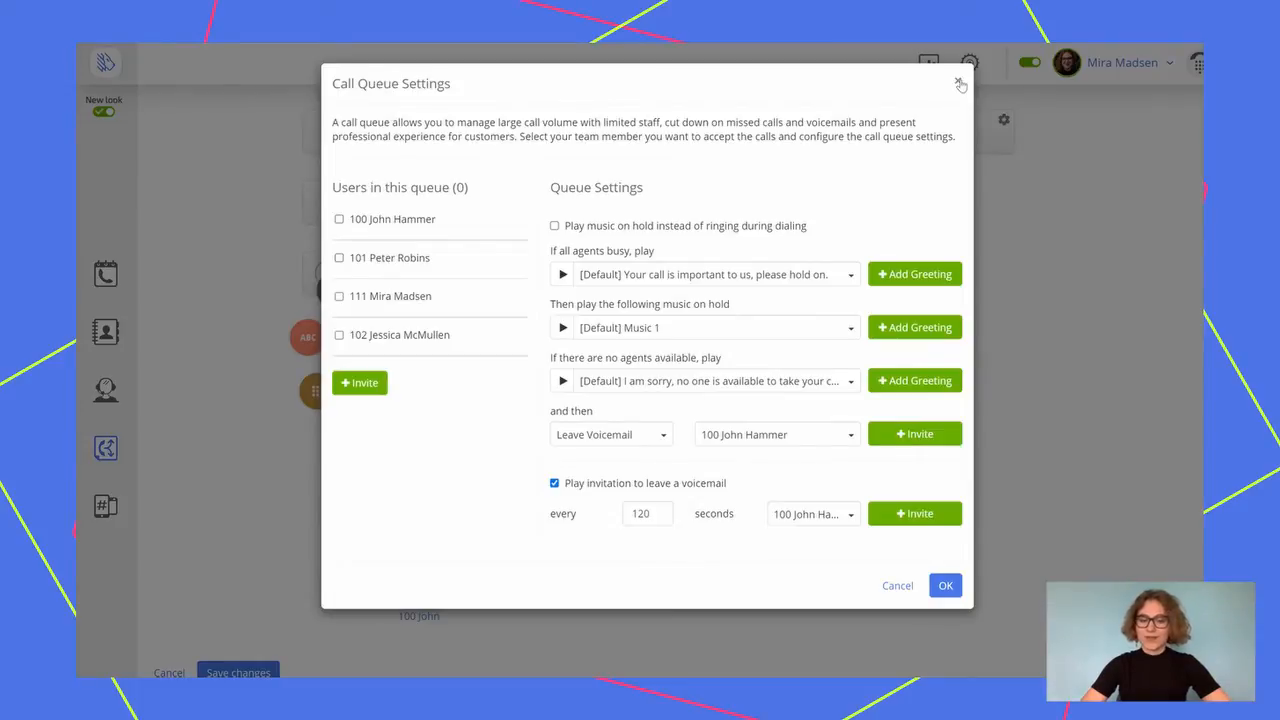
mouse_move(903, 190)
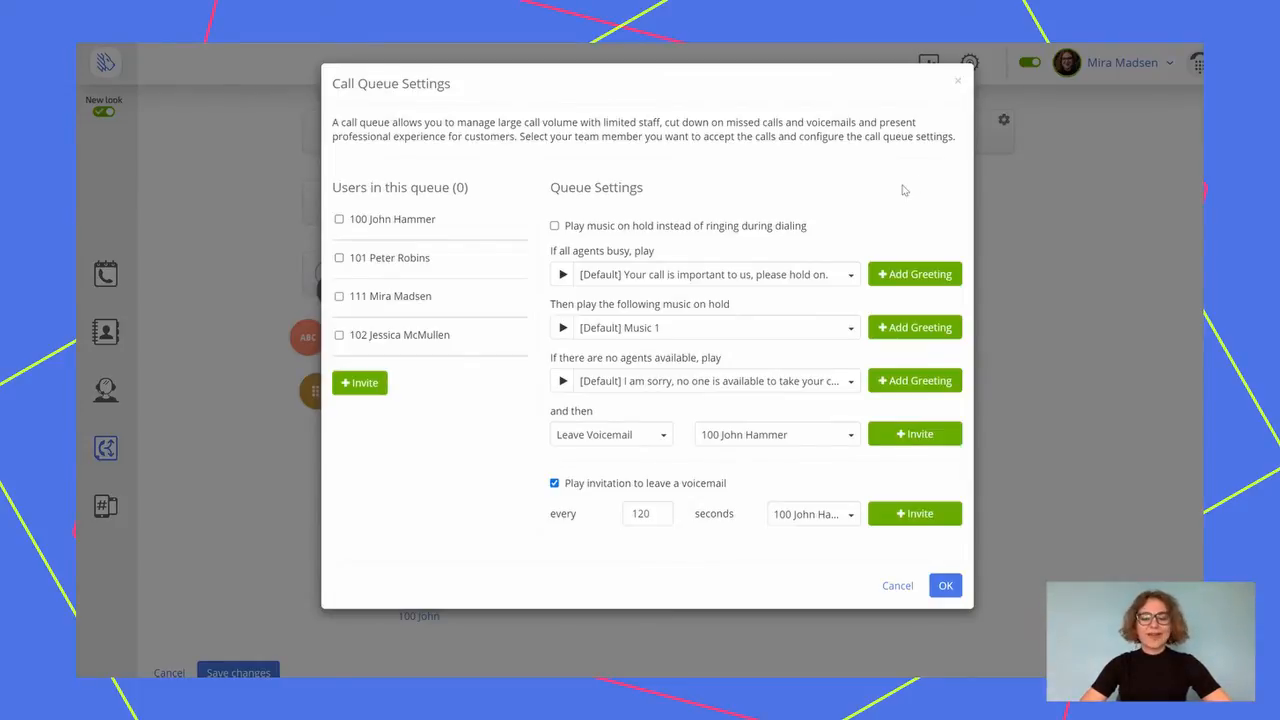
mouse_move(778, 233)
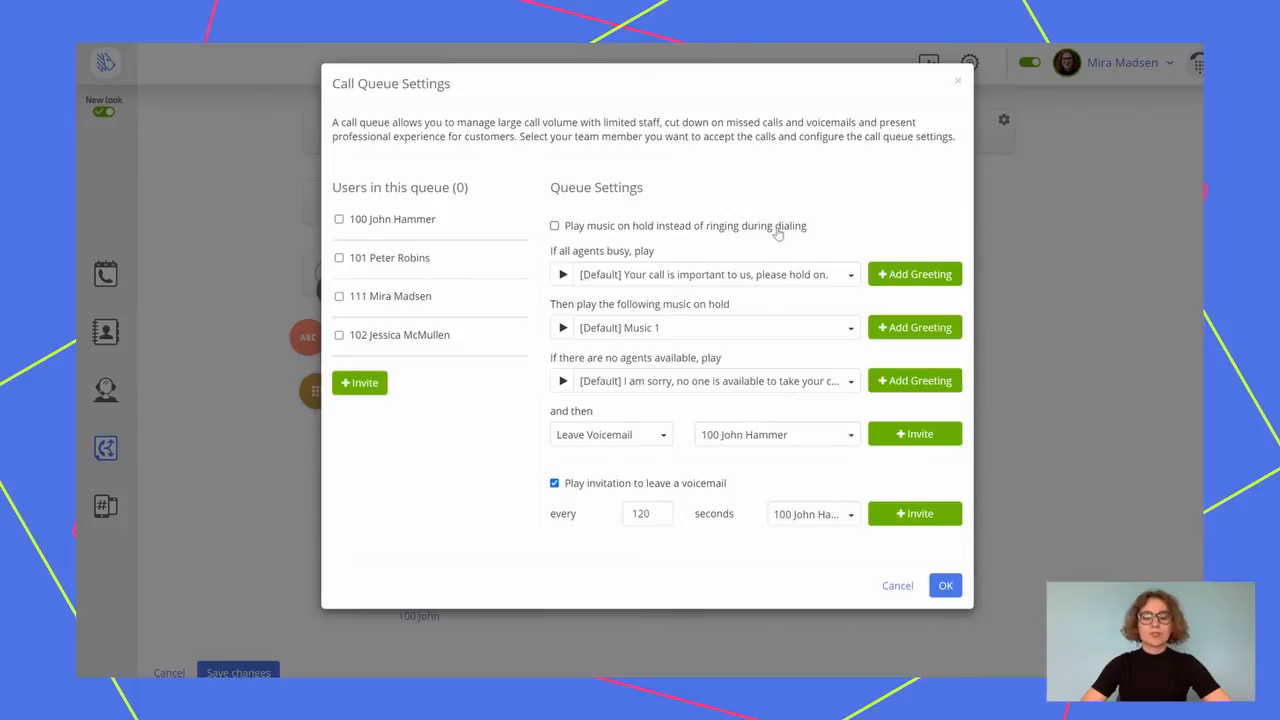
mouse_move(758, 317)
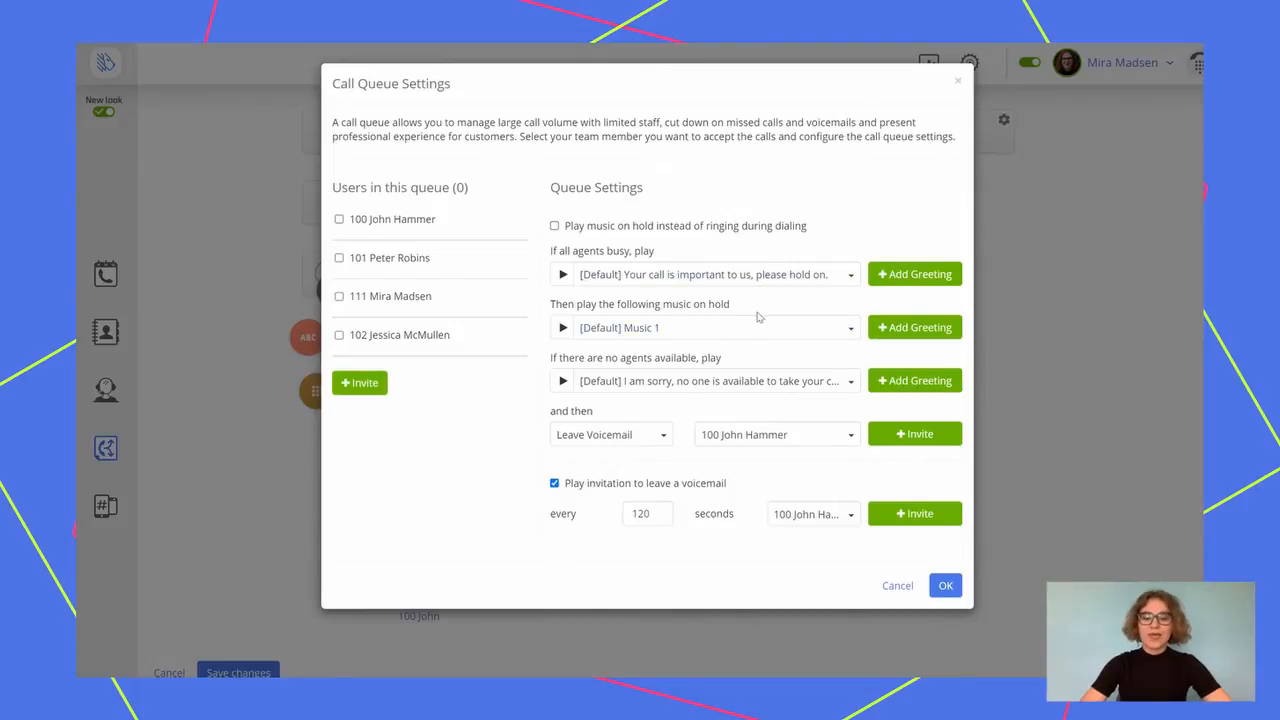
mouse_move(762, 358)
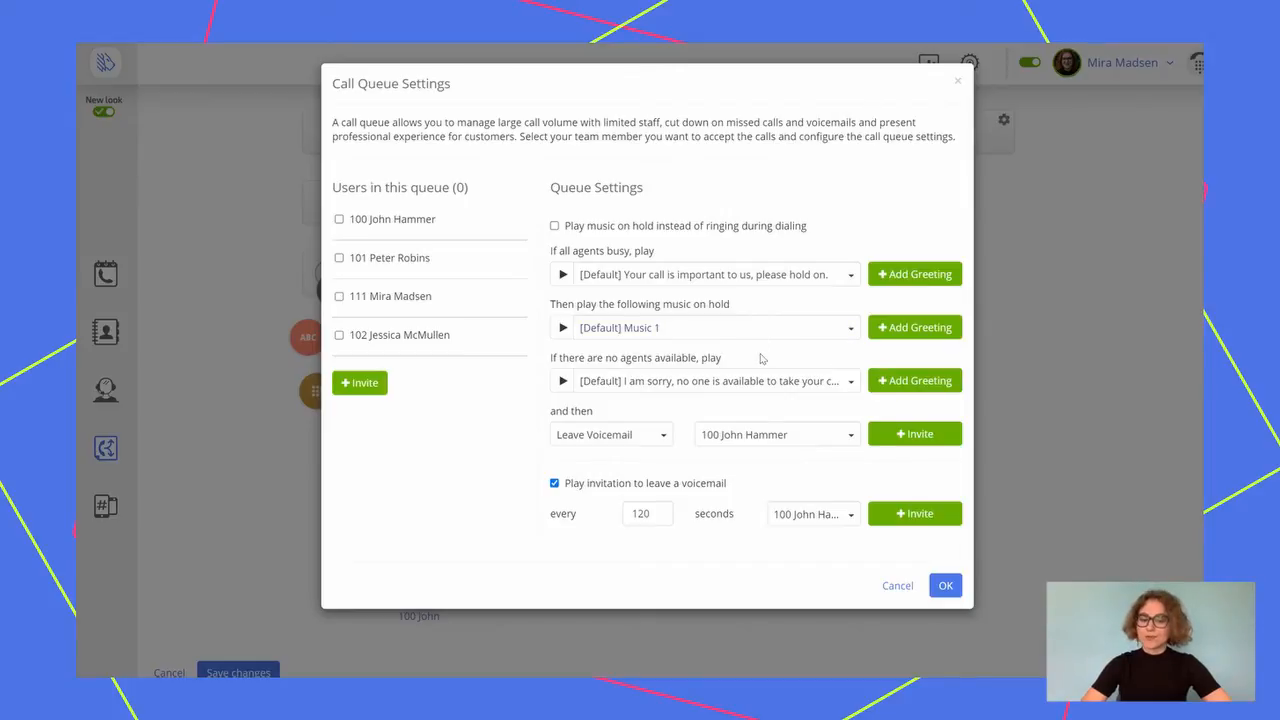
mouse_move(650, 492)
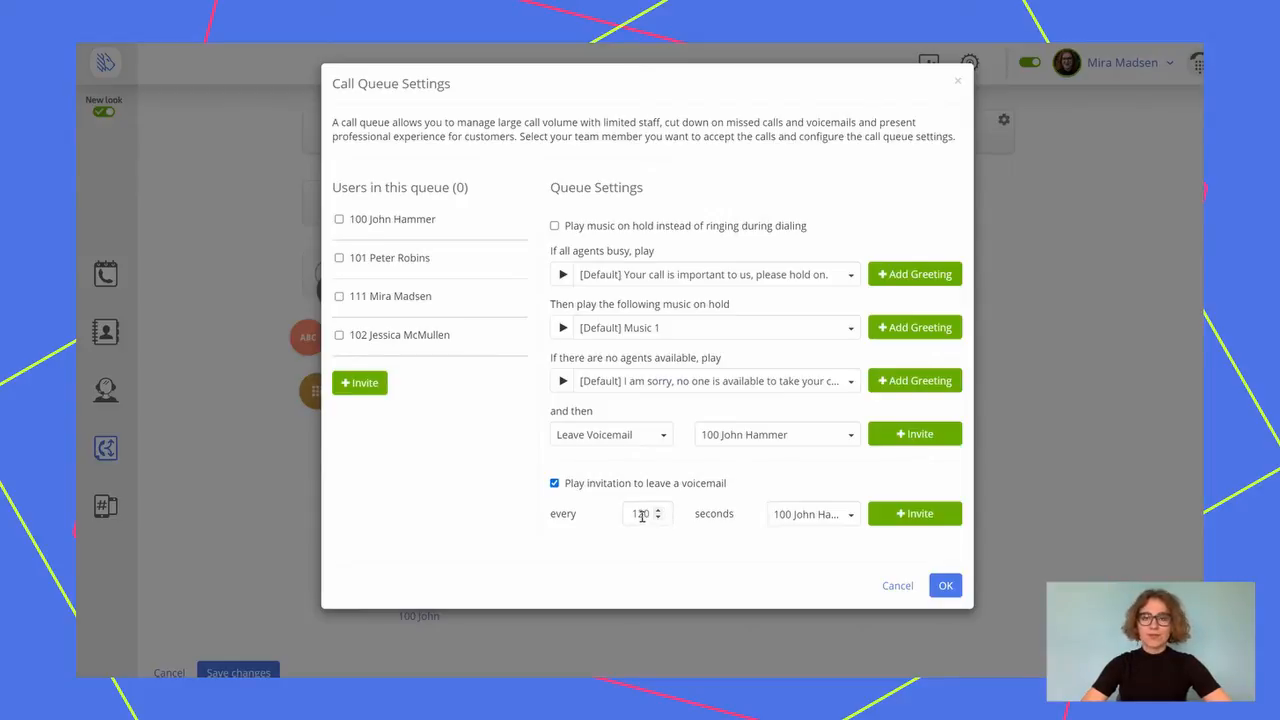
Try saving the empty call queue, then close Call Queue Settings without saving
click(945, 585)
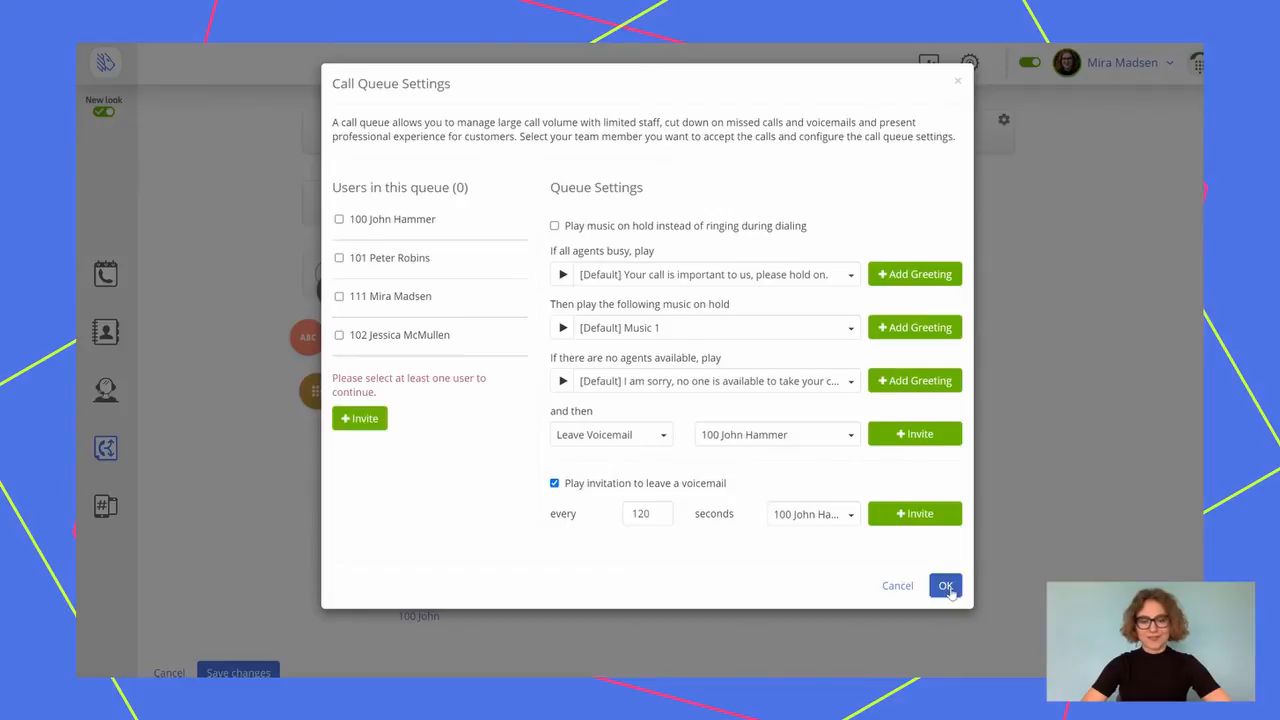
click(945, 586)
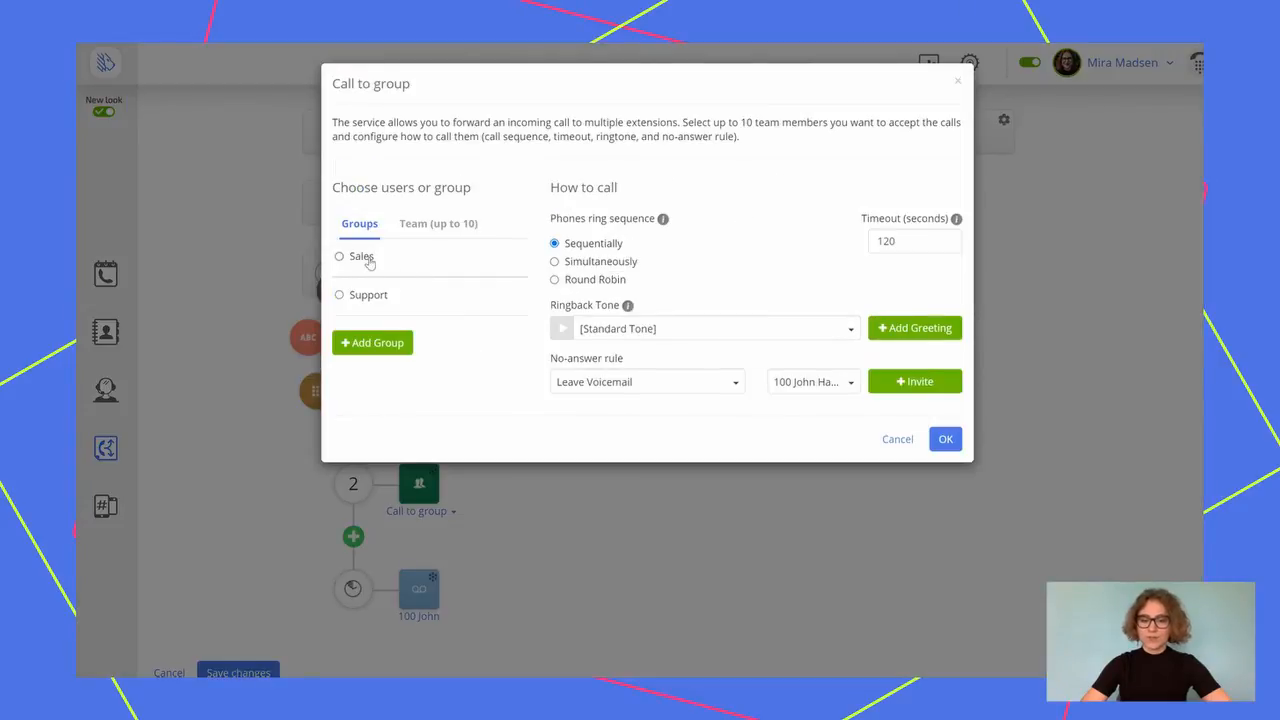
Set Call to group to the Sales group with Simultaneously ring sequence and confirm
click(339, 256)
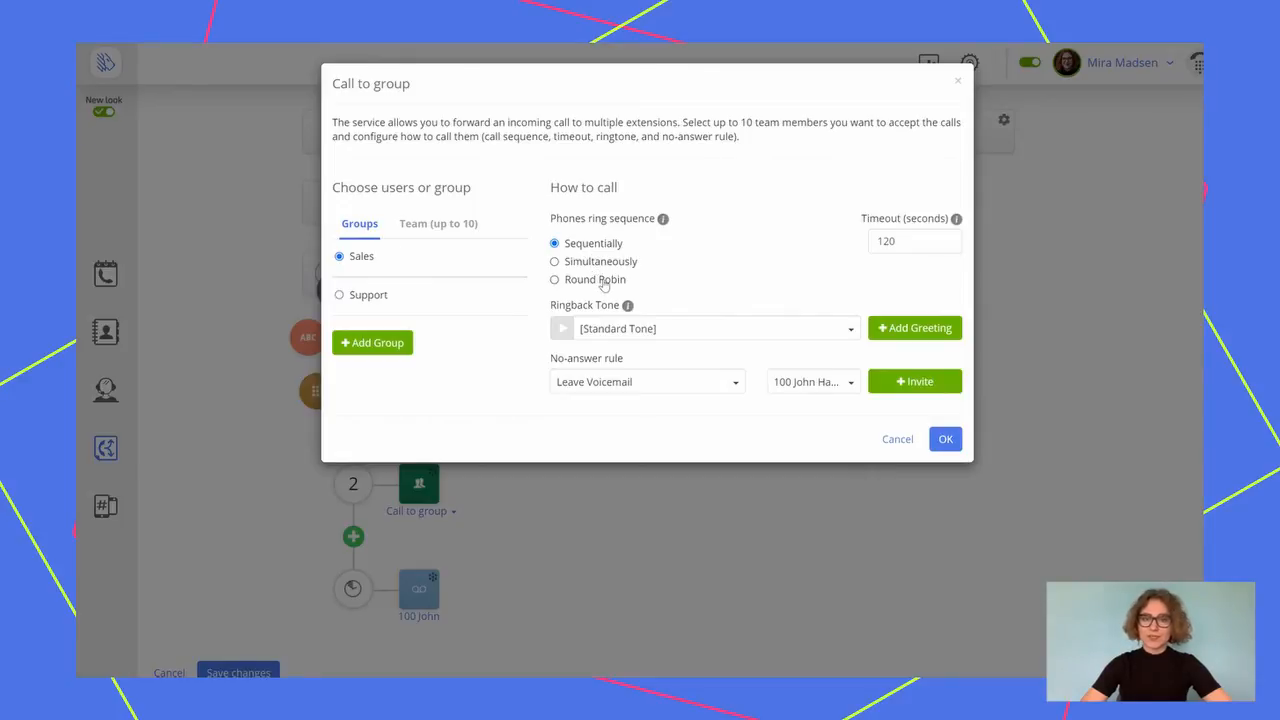
mouse_move(725, 289)
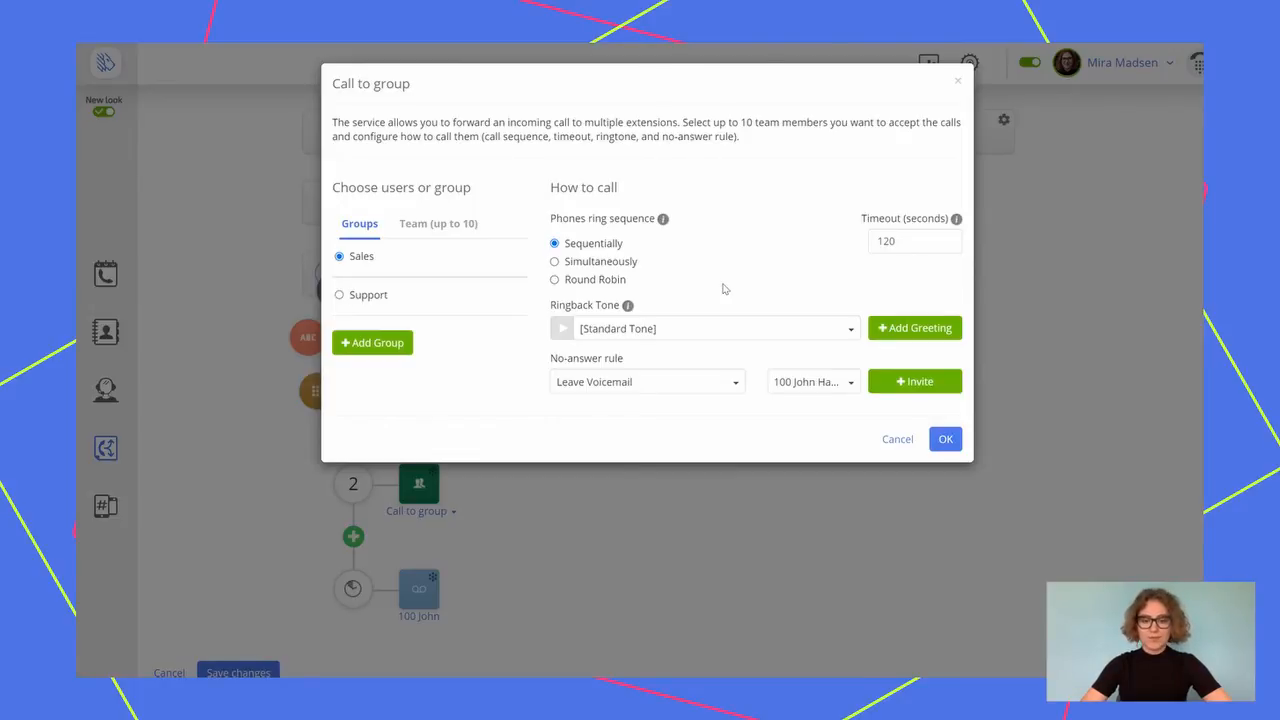
click(554, 261)
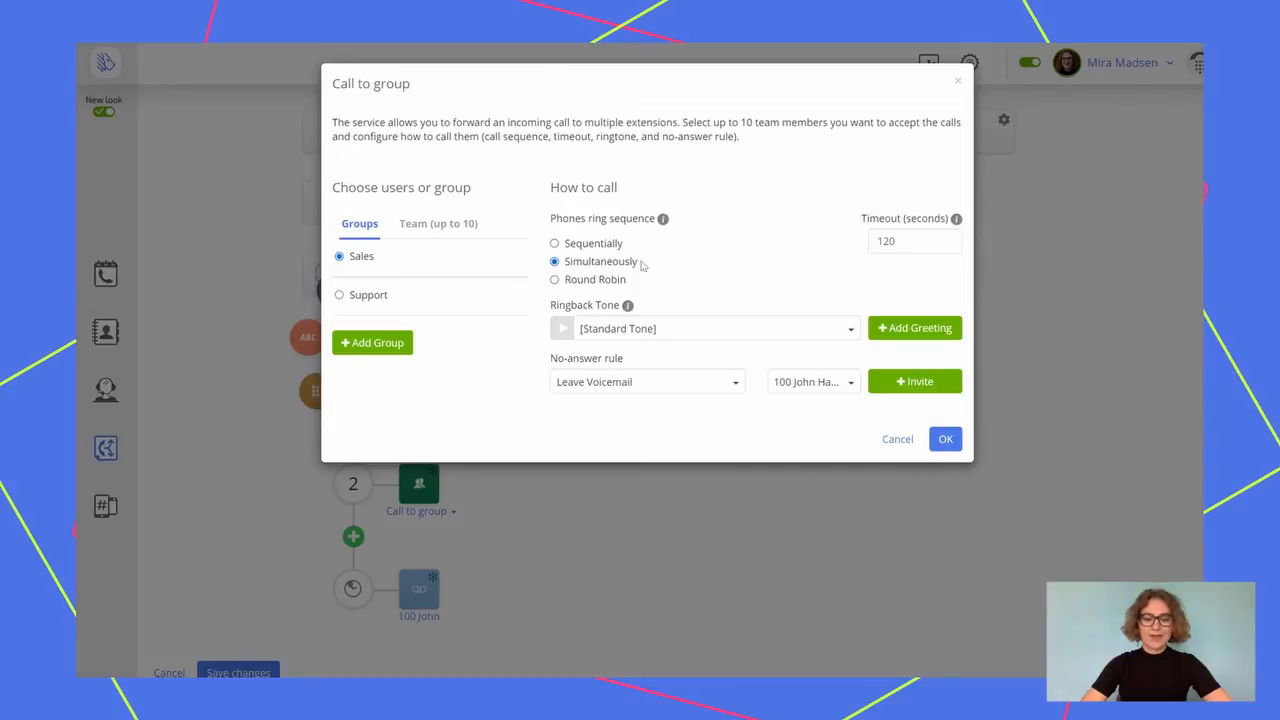
mouse_move(716, 273)
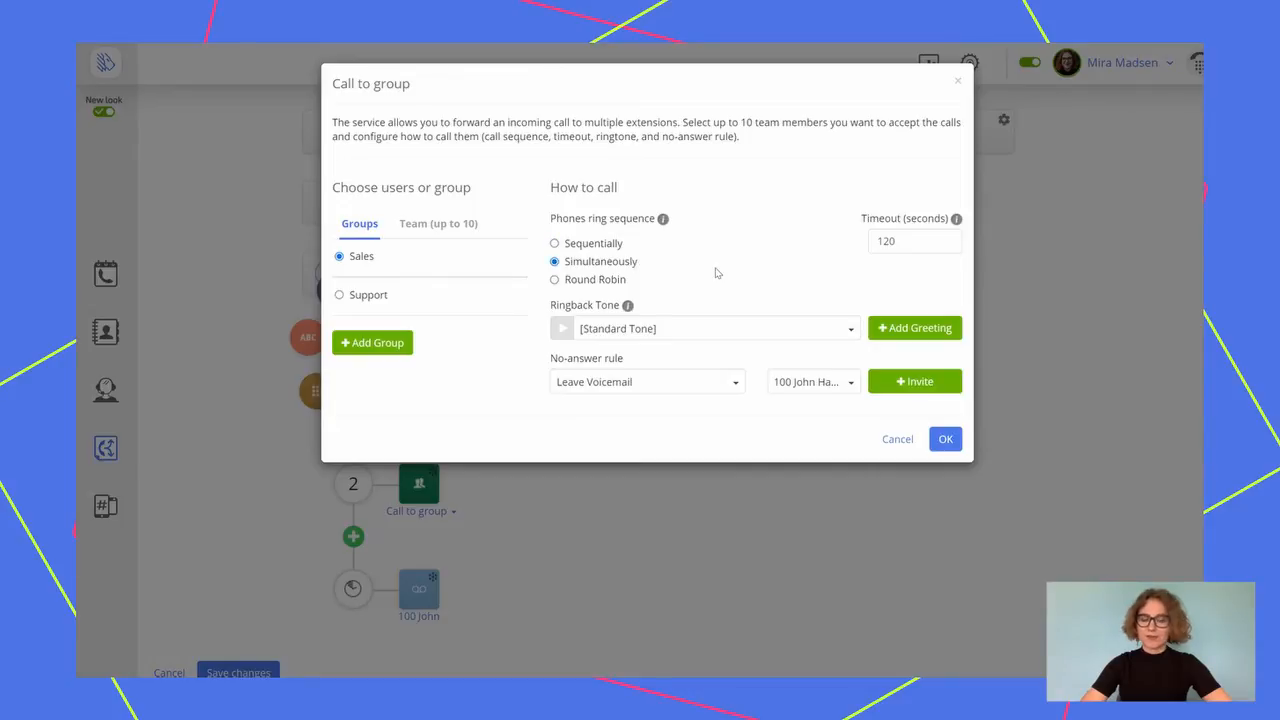
click(945, 439)
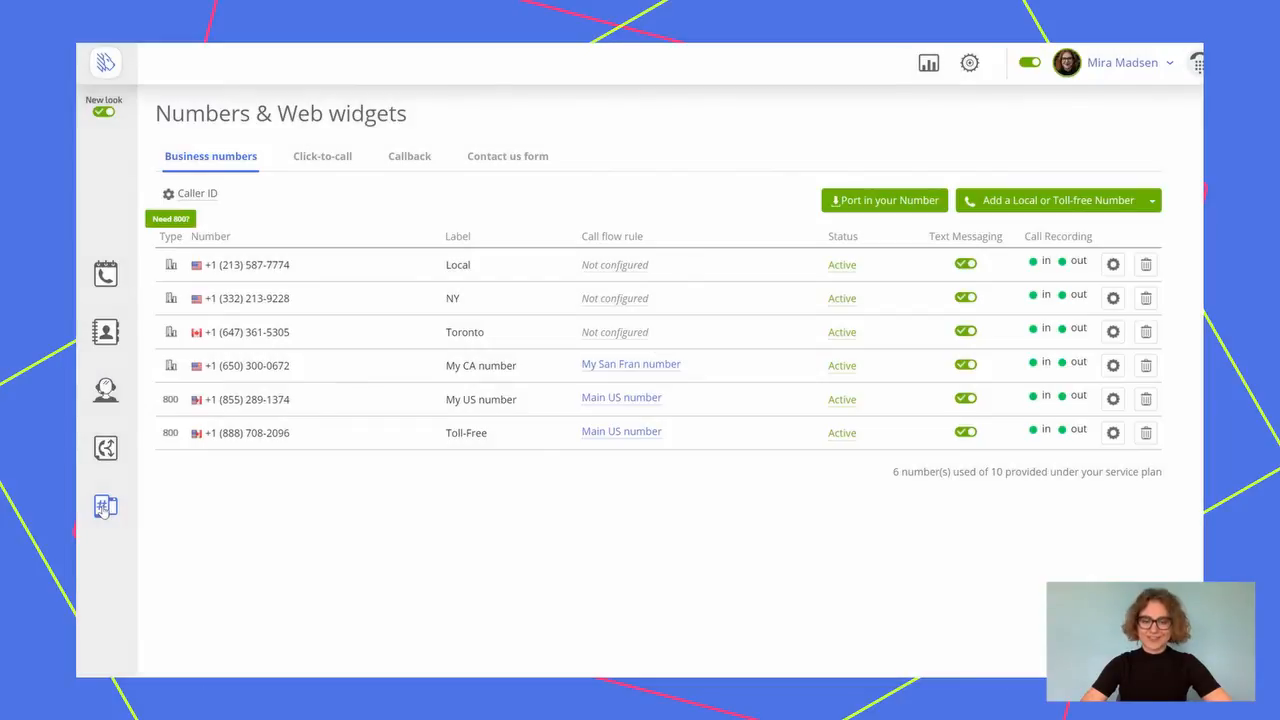
mouse_move(416, 493)
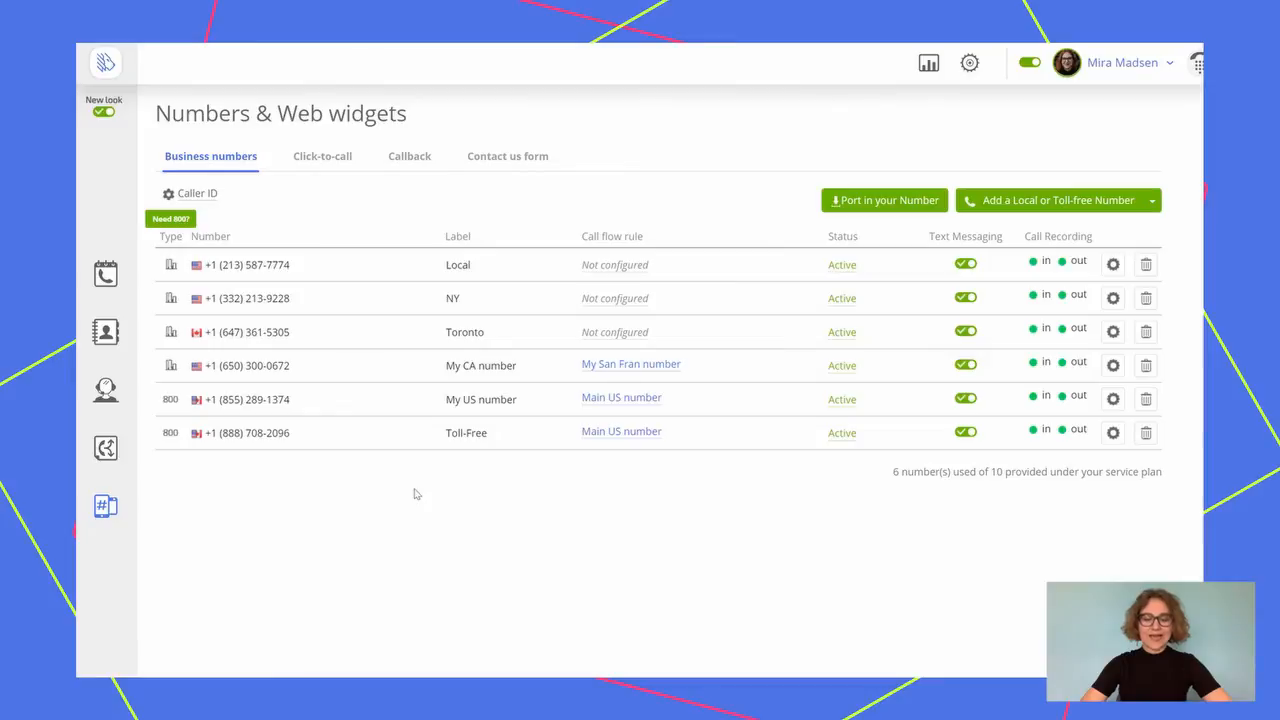
mouse_move(884, 200)
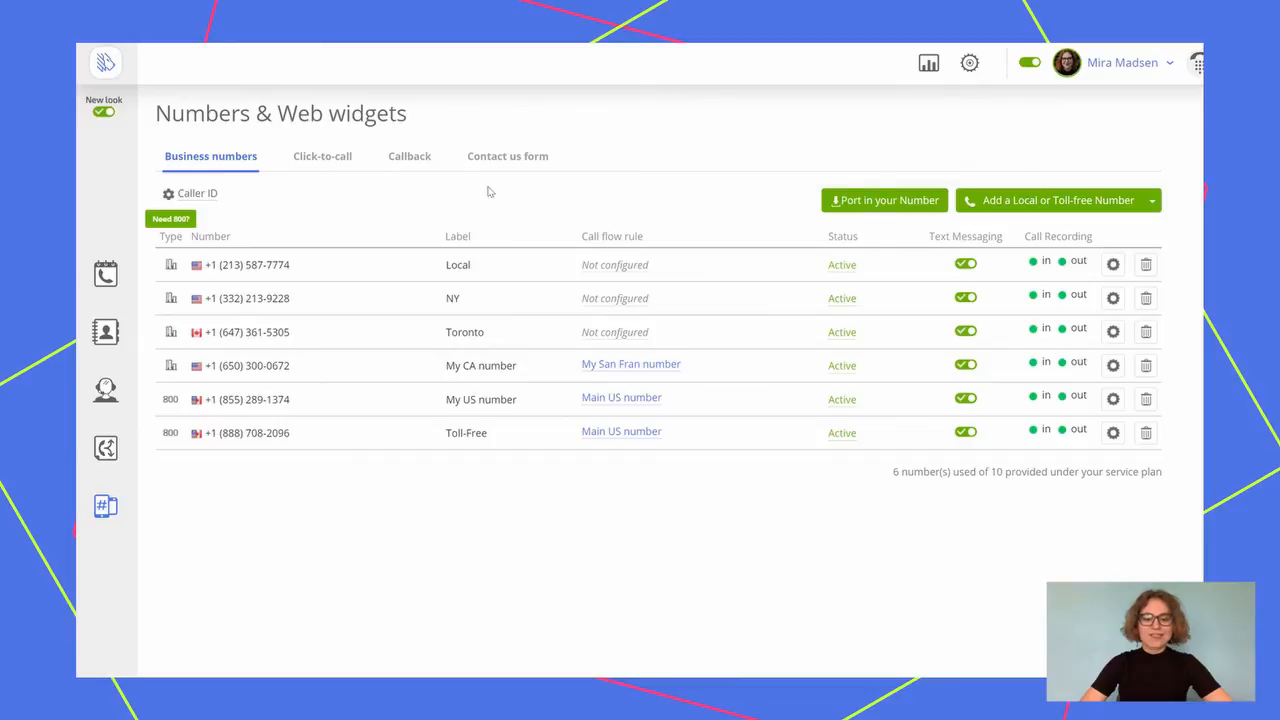
click(196, 193)
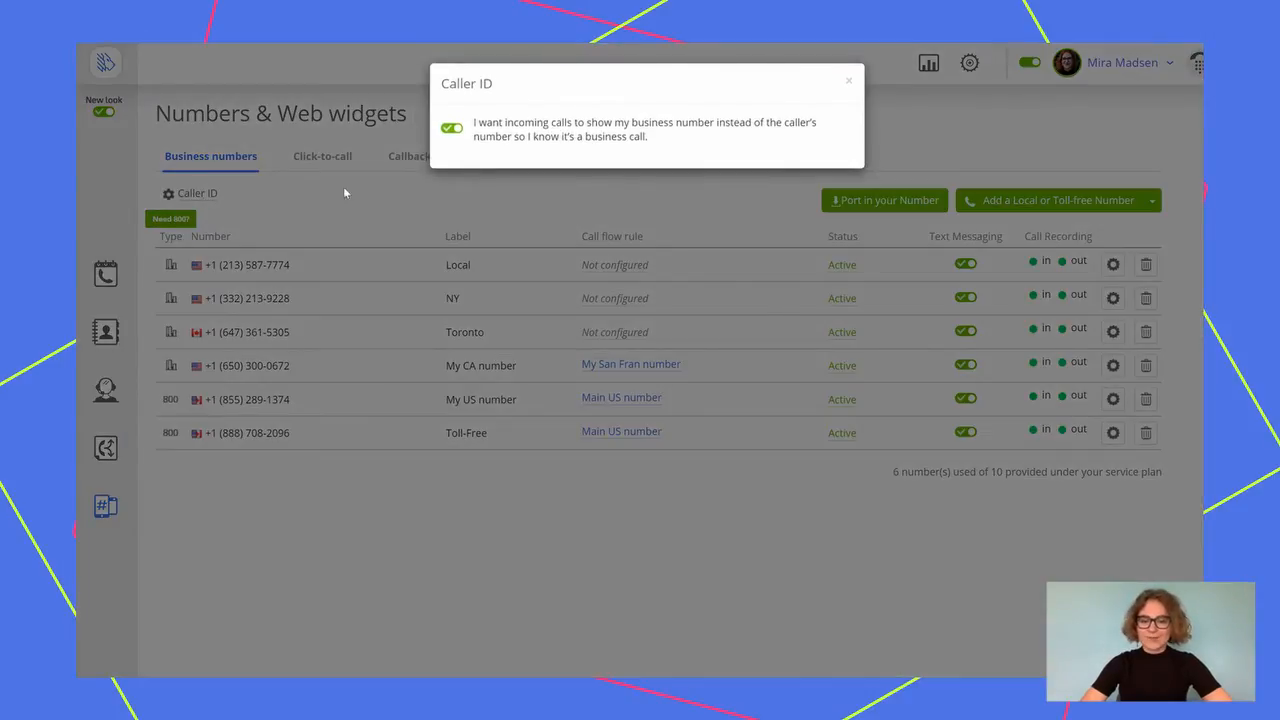
click(849, 80)
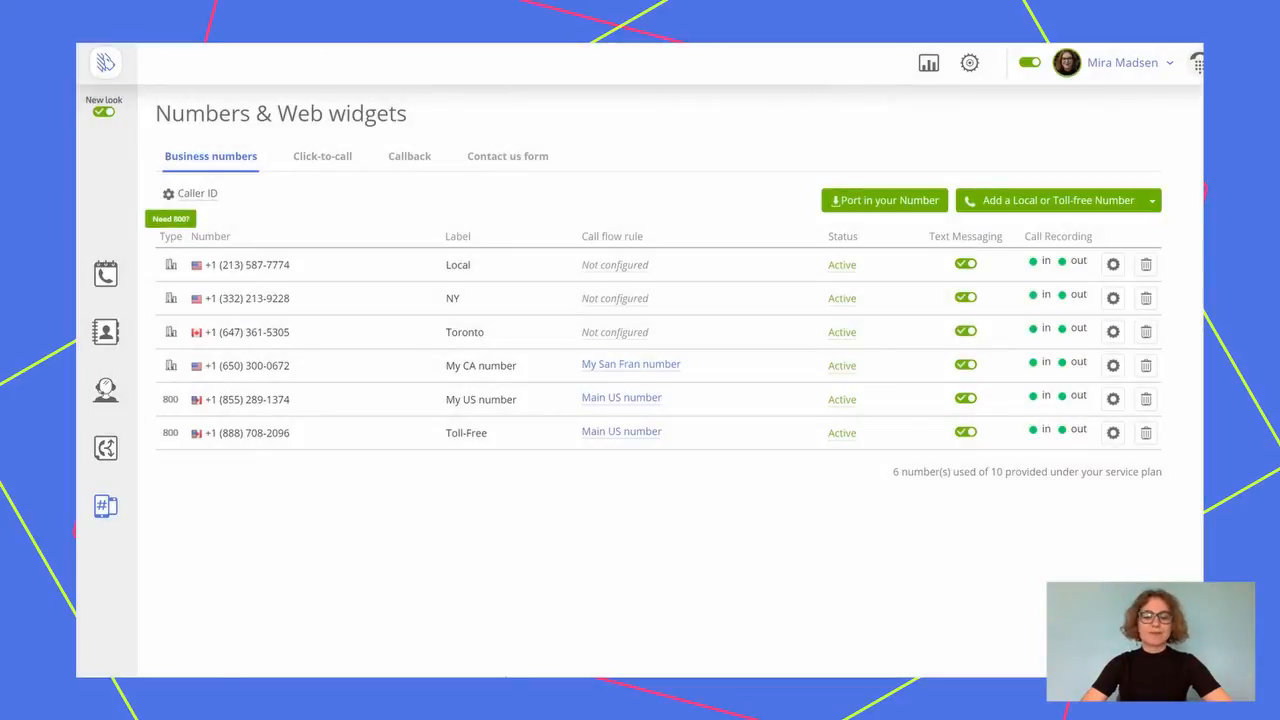
mouse_move(782, 576)
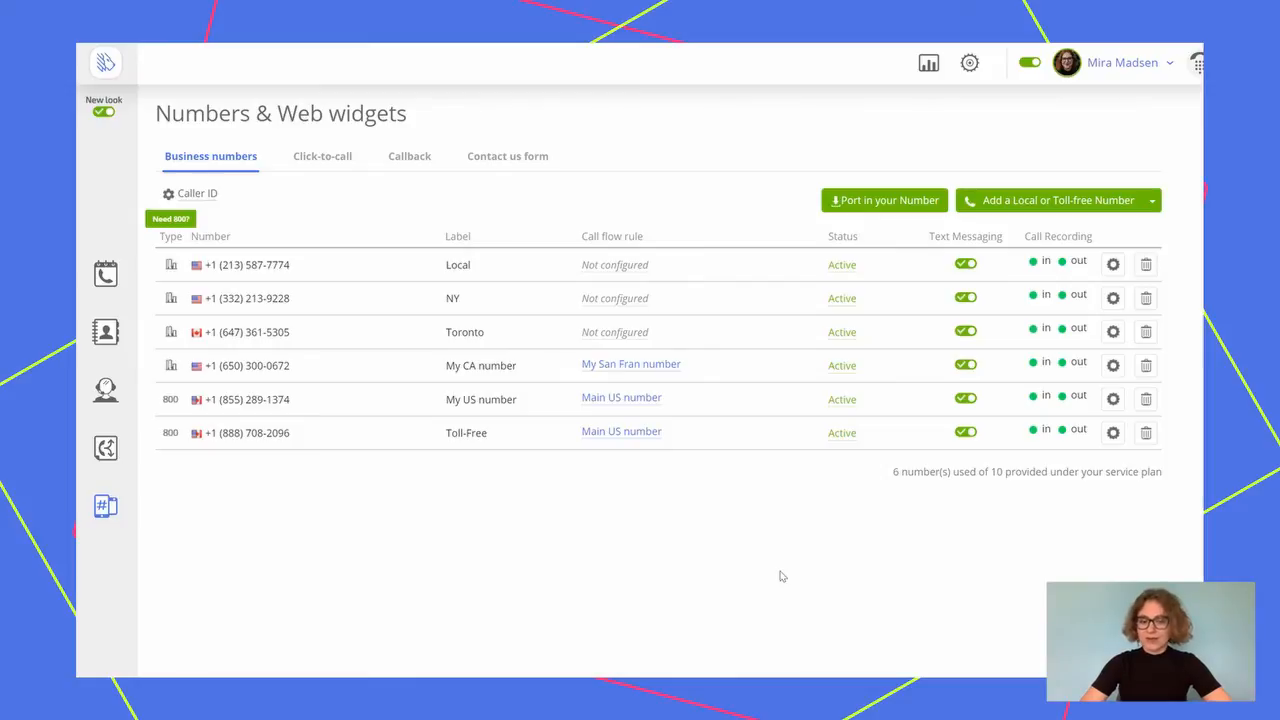
mouse_move(1137, 109)
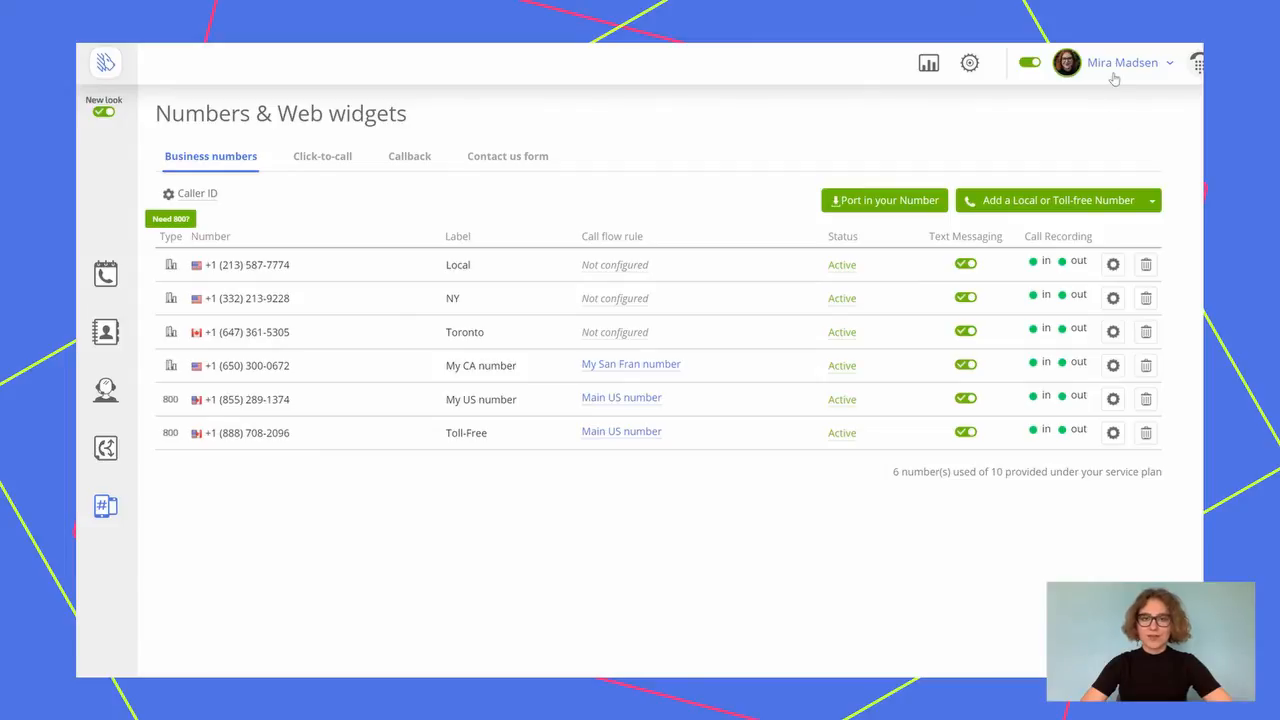
click(1122, 62)
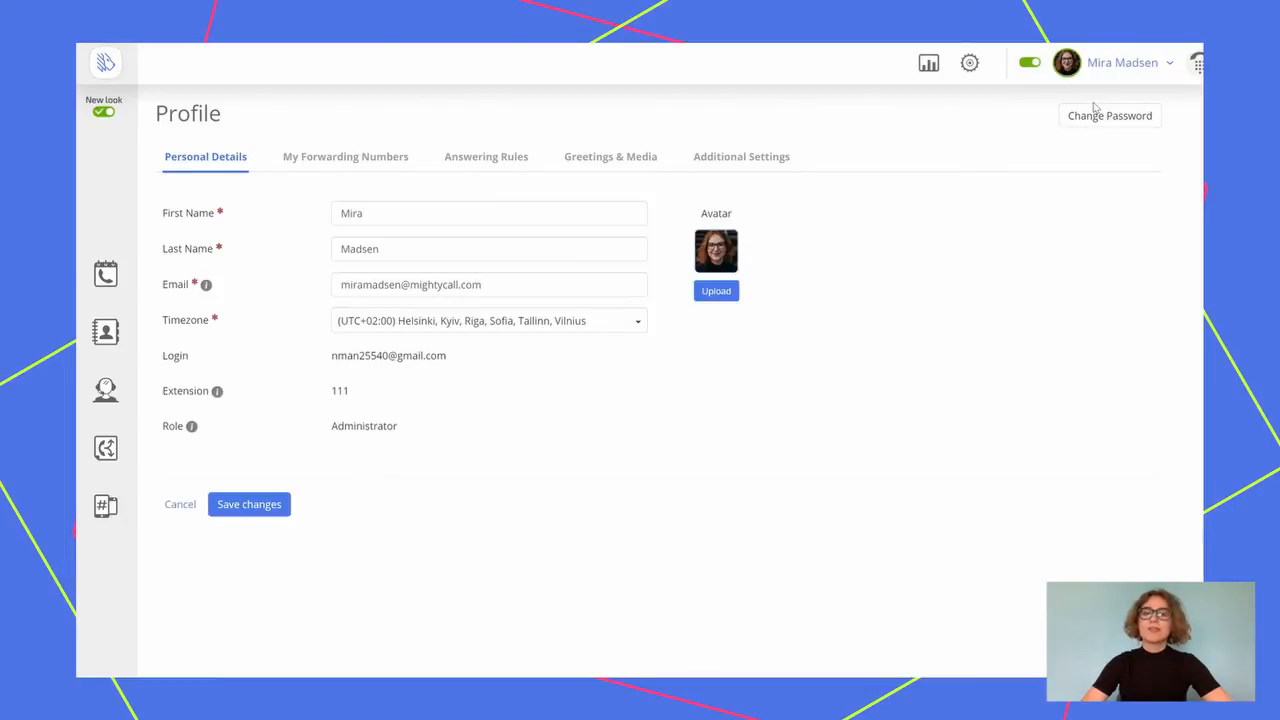
mouse_move(1115, 64)
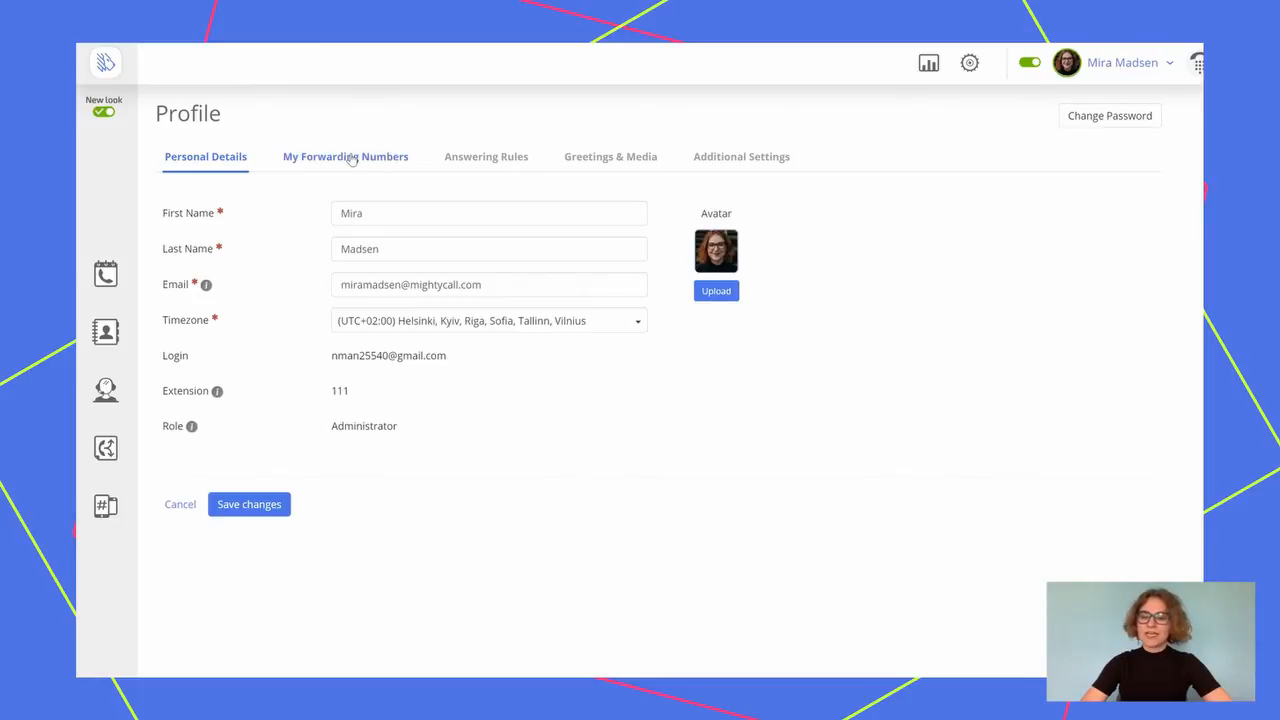
click(345, 156)
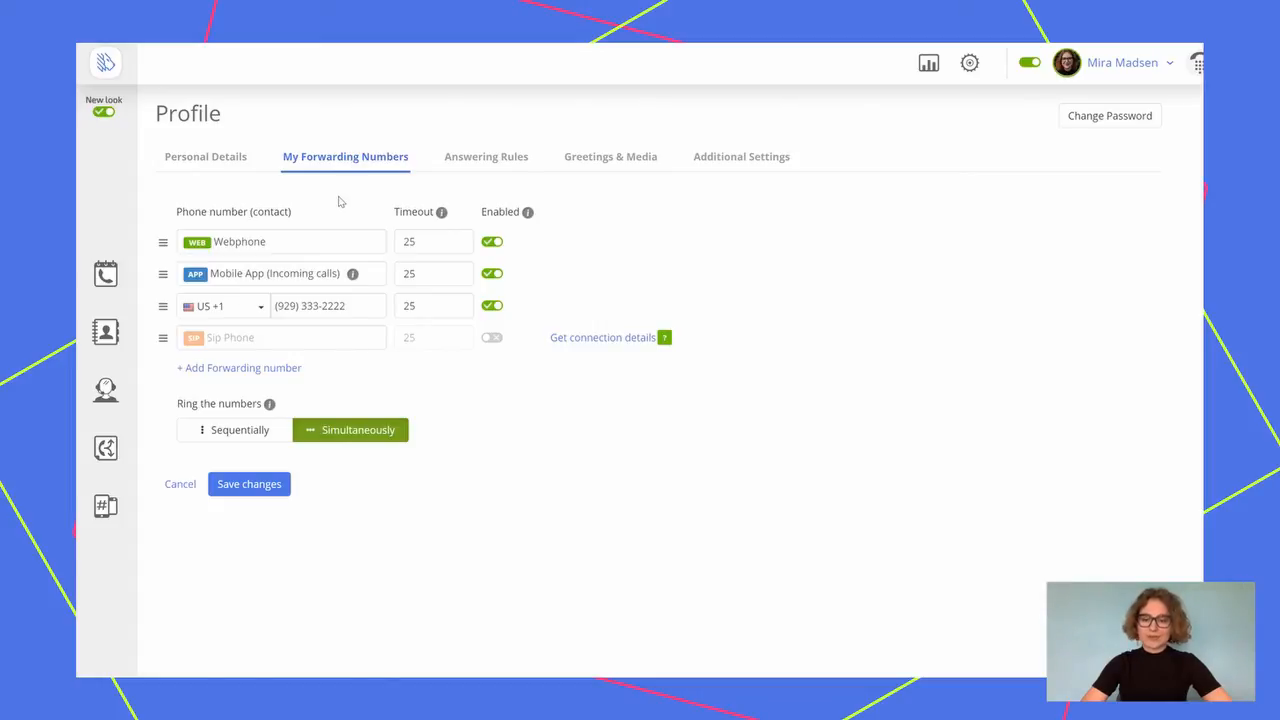
mouse_move(470, 244)
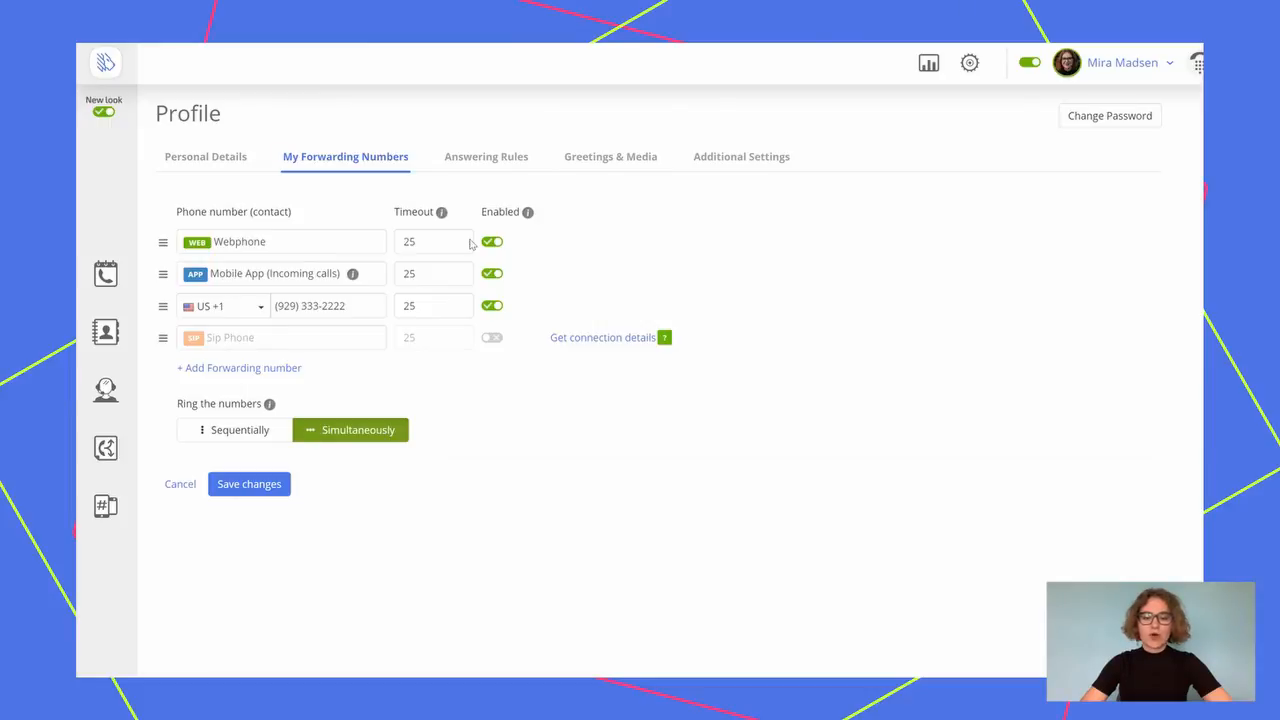
mouse_move(487, 297)
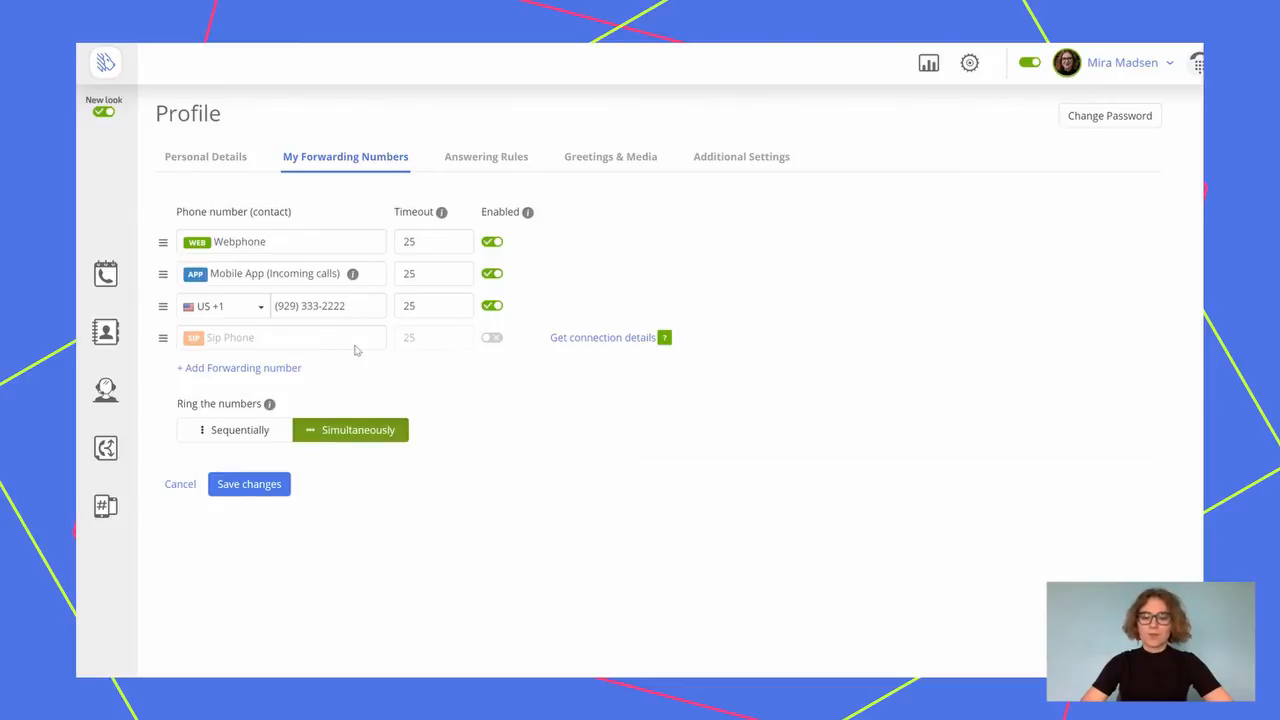
mouse_move(604, 371)
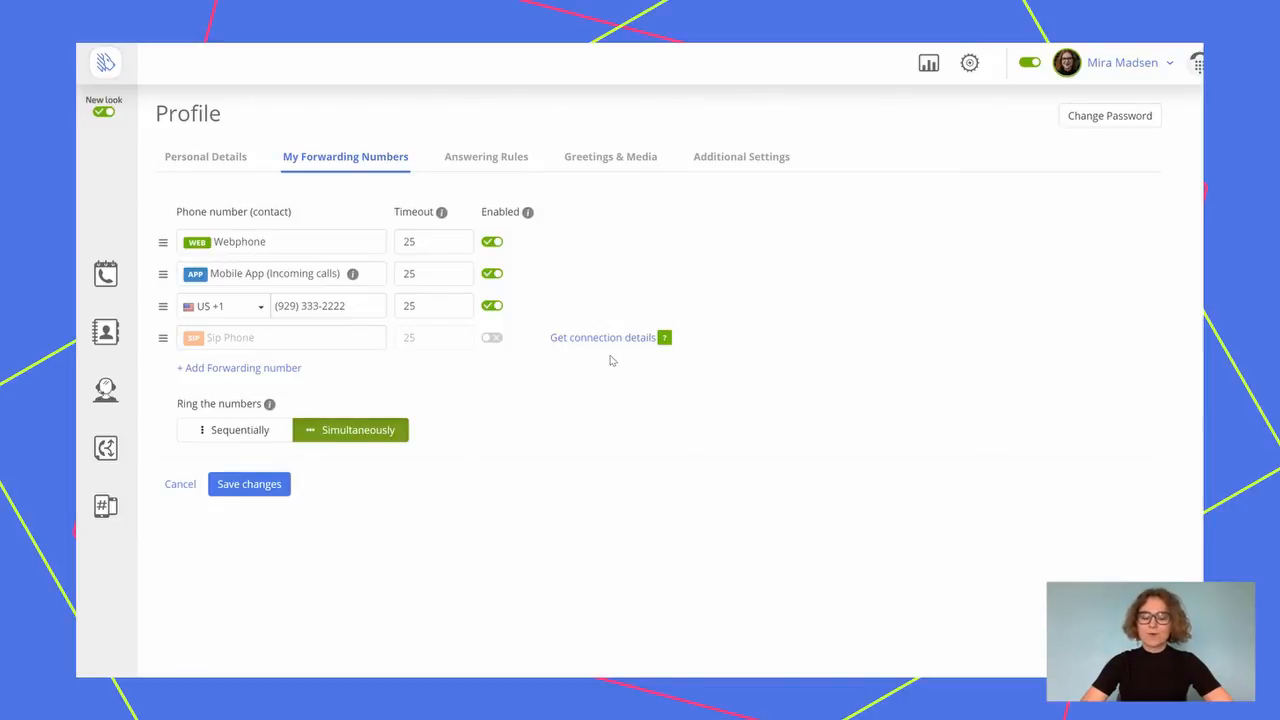
mouse_move(615, 339)
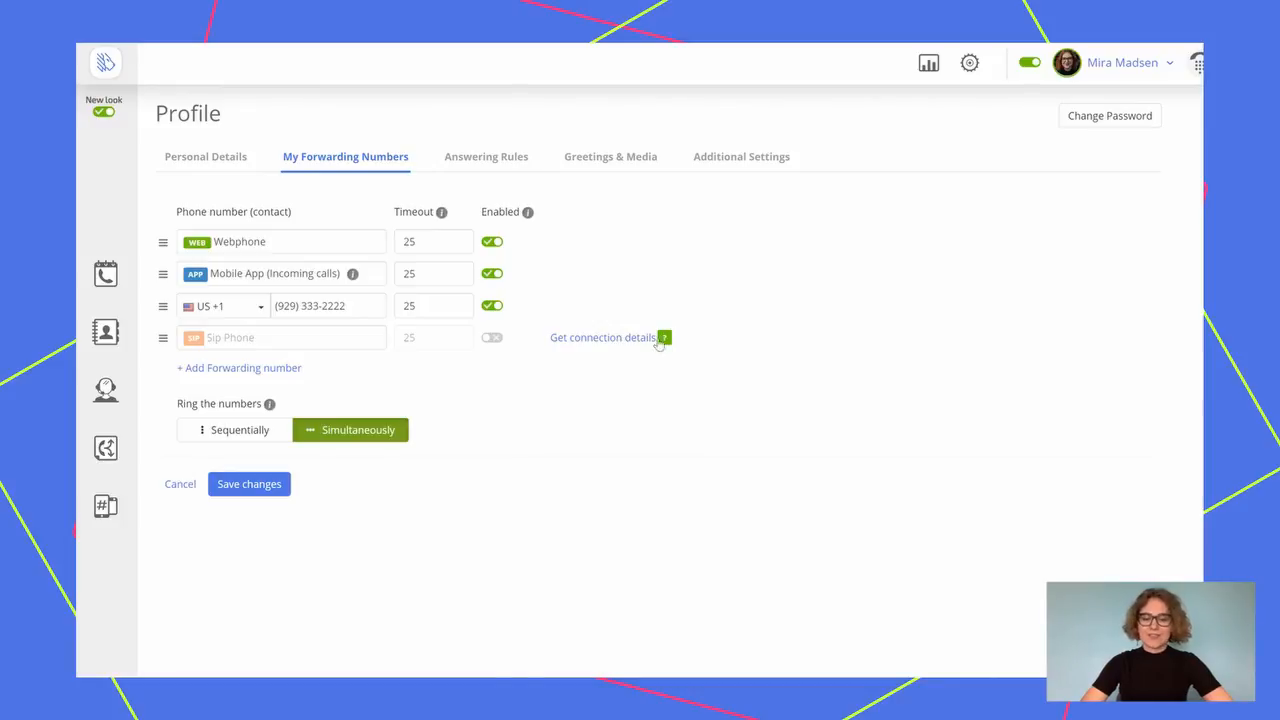
mouse_move(665, 343)
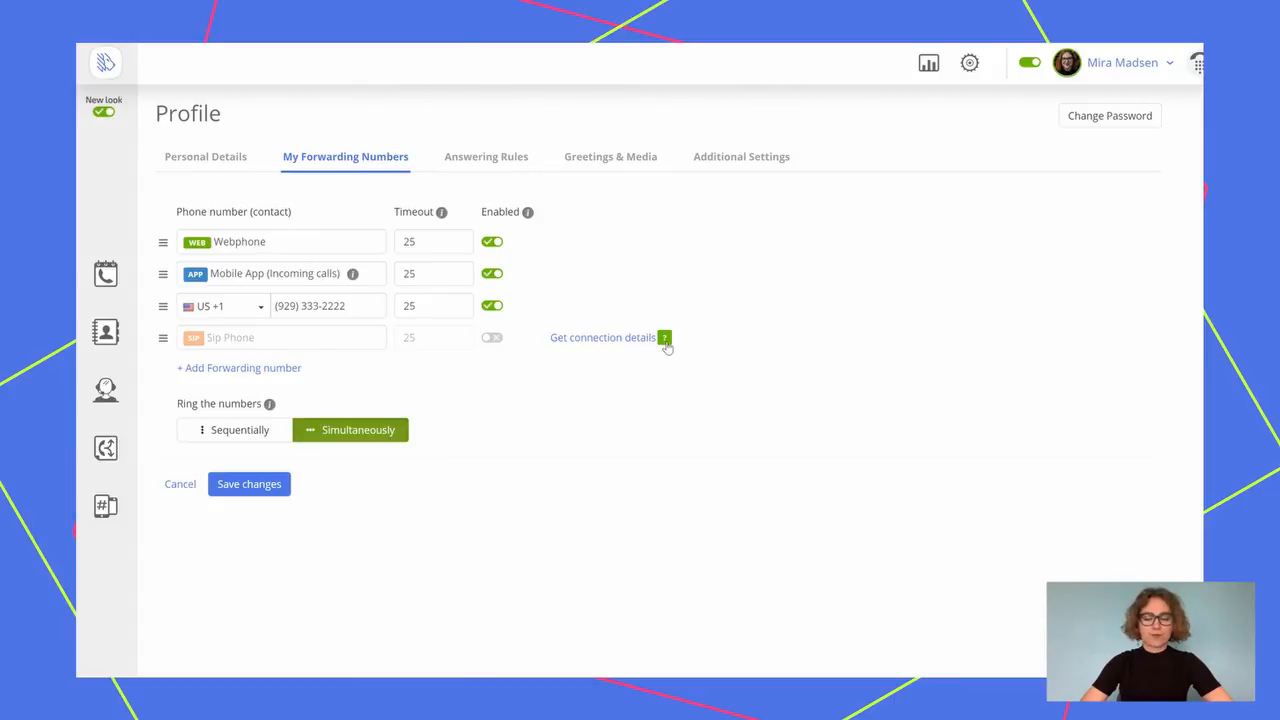
mouse_move(641, 396)
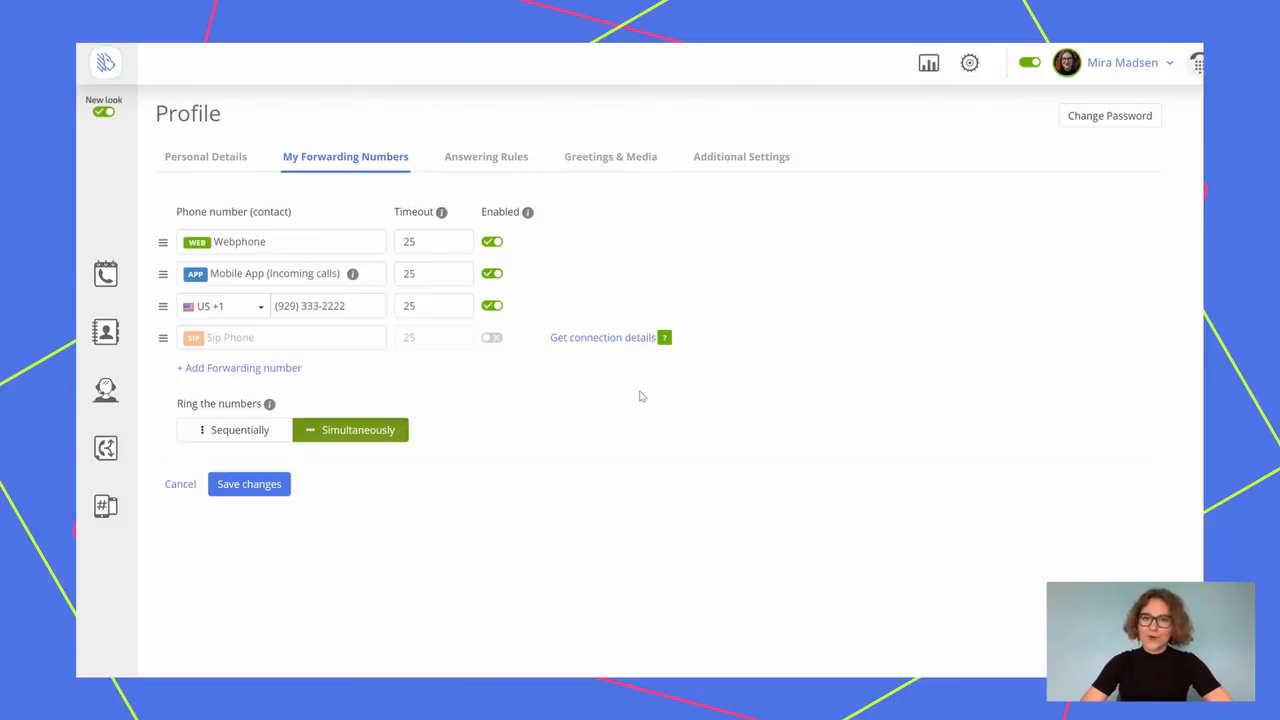
mouse_move(634, 390)
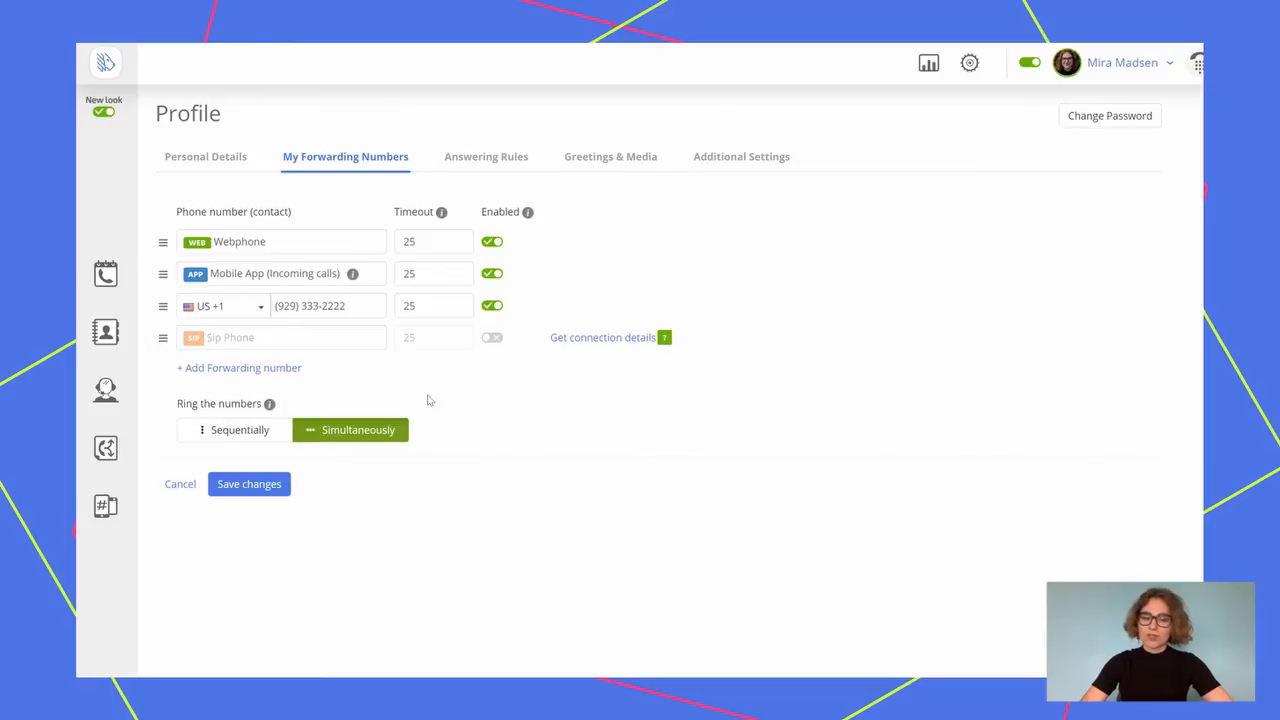
Show the Answering Rules tab: Do Not Disturb and No Answer to voicemail, Busy holds
click(486, 156)
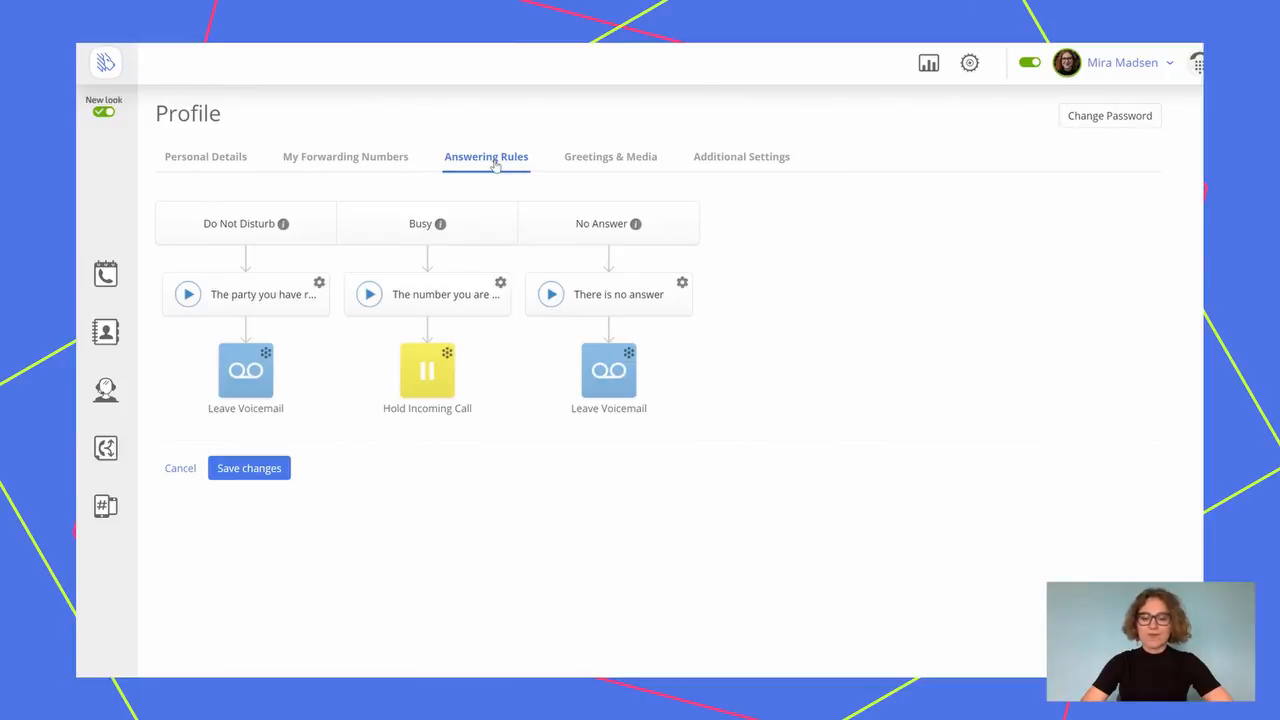
mouse_move(405, 231)
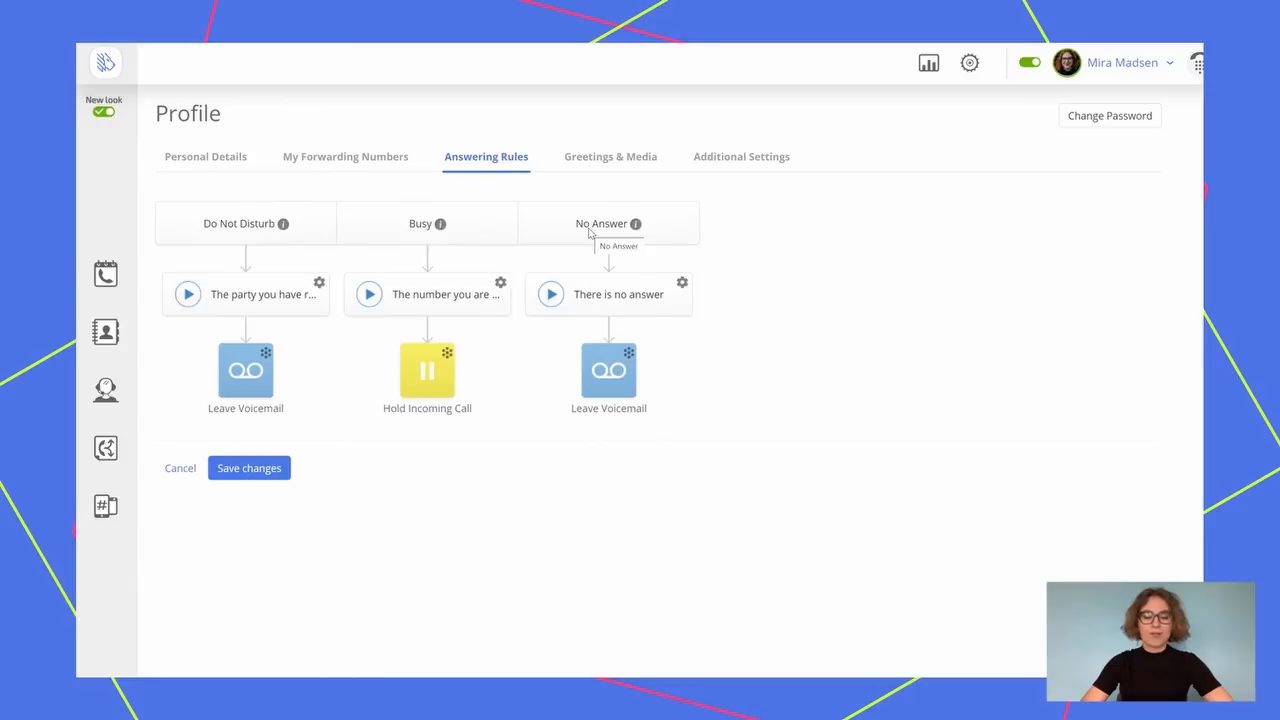
mouse_move(610, 157)
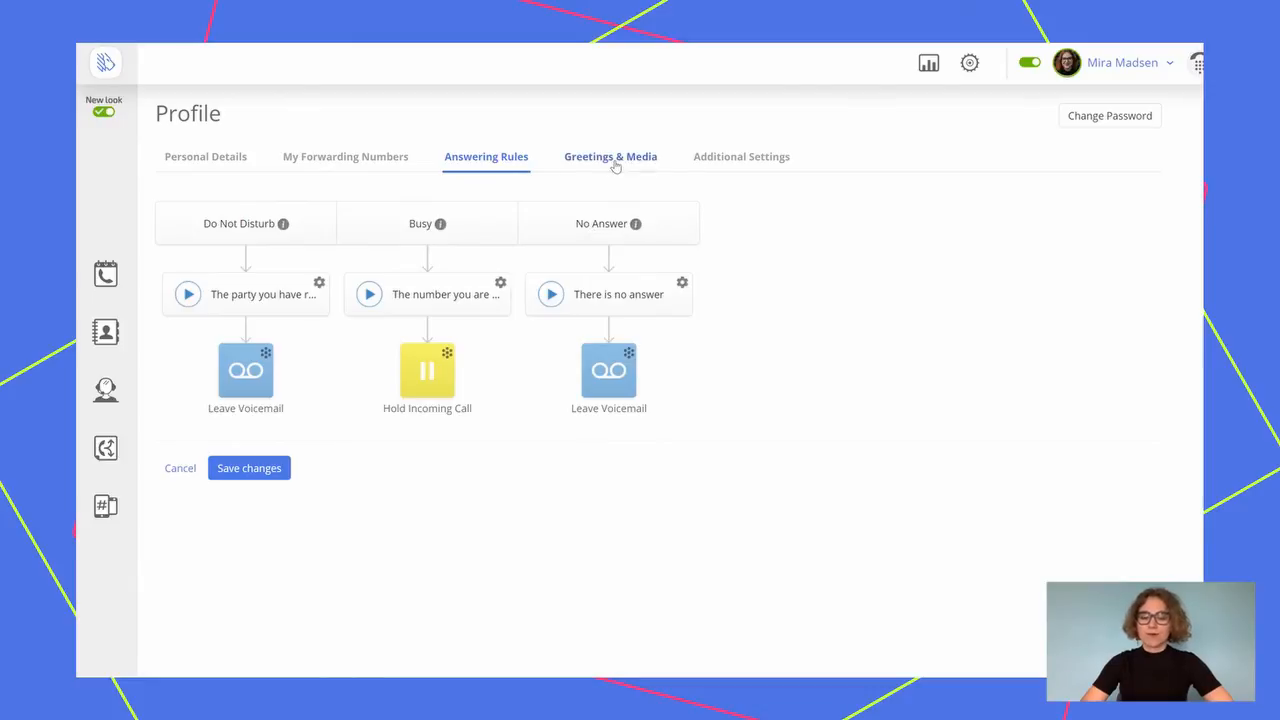
Open Greetings & Media, preview the Ringback Tone greeting list, and close it unchanged
click(610, 156)
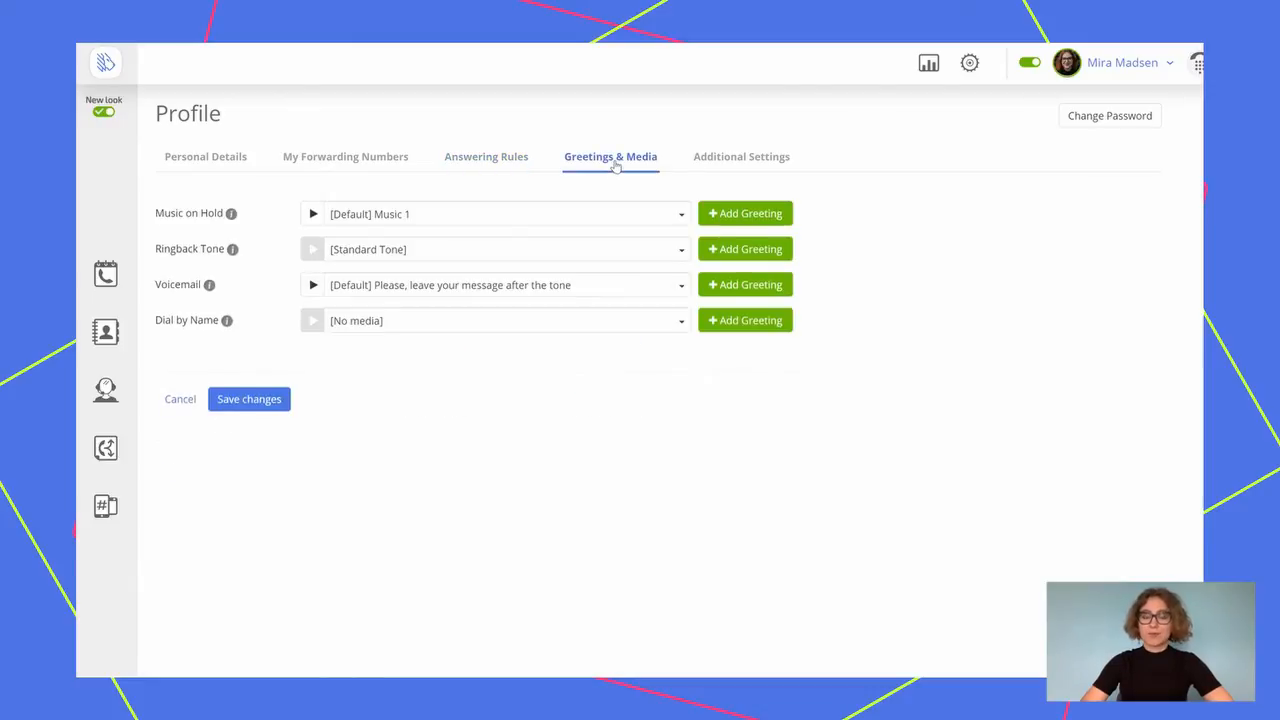
mouse_move(588, 198)
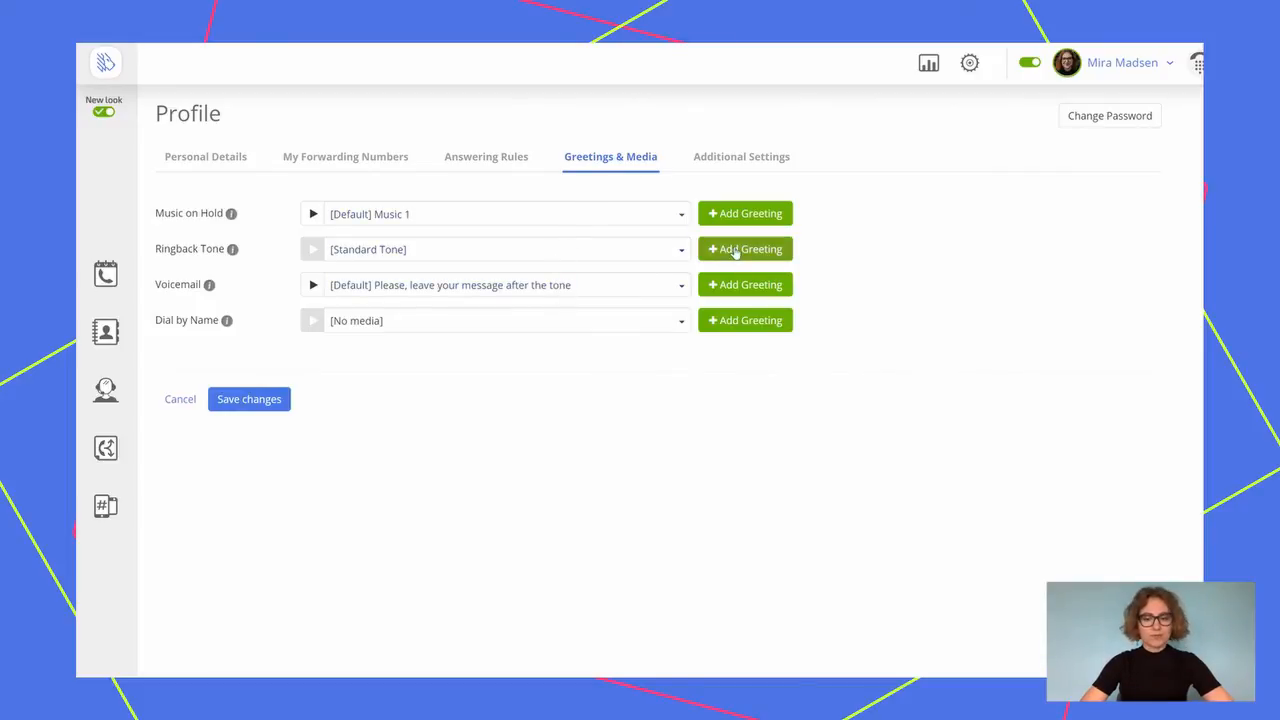
click(745, 248)
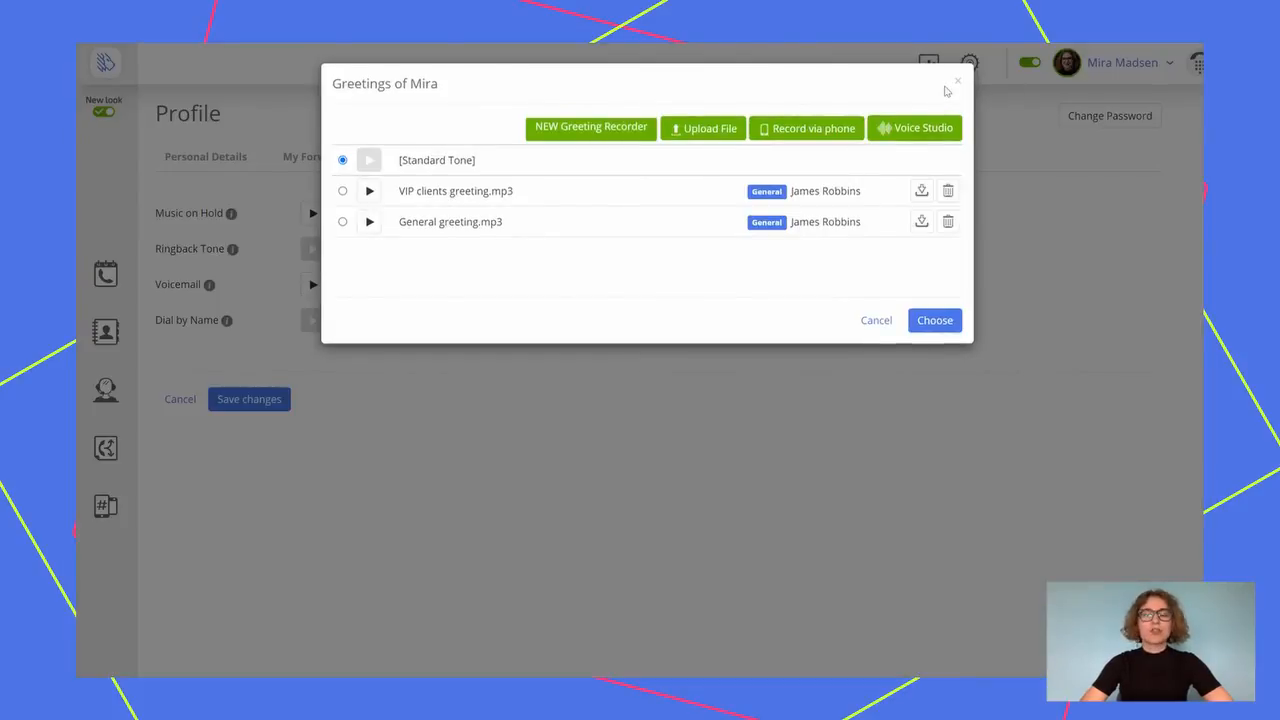
click(957, 80)
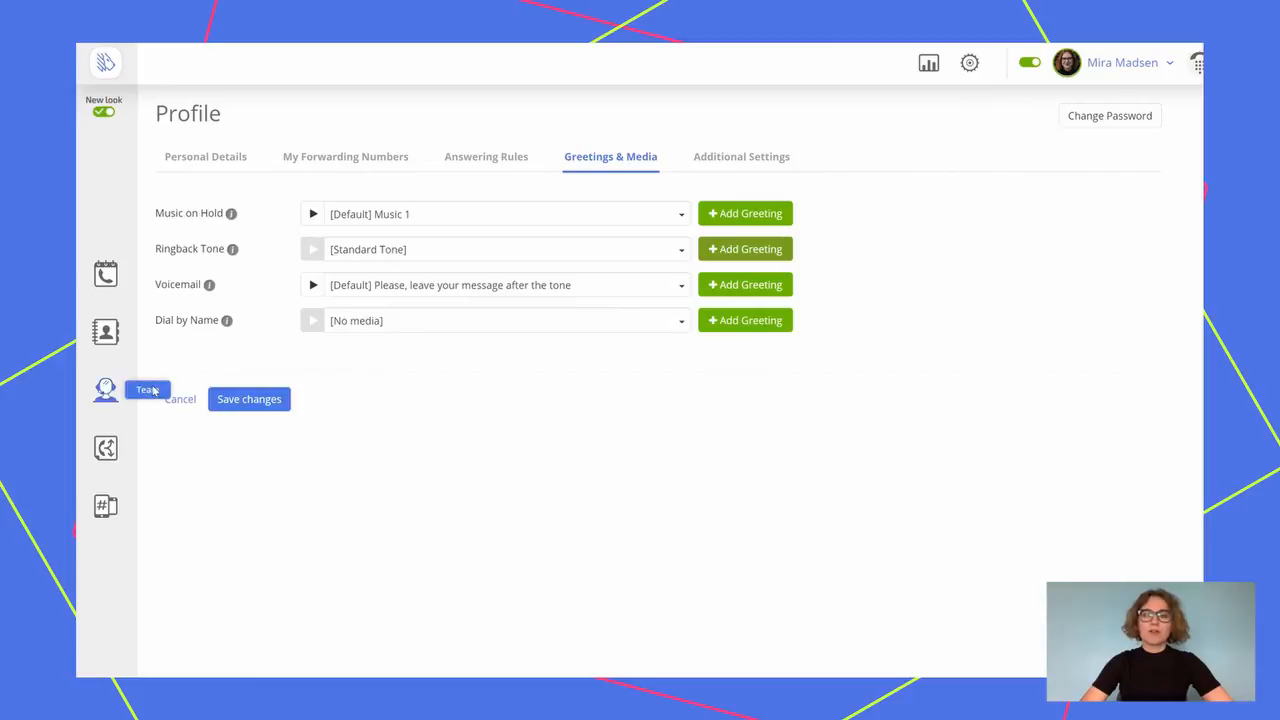
mouse_move(105, 447)
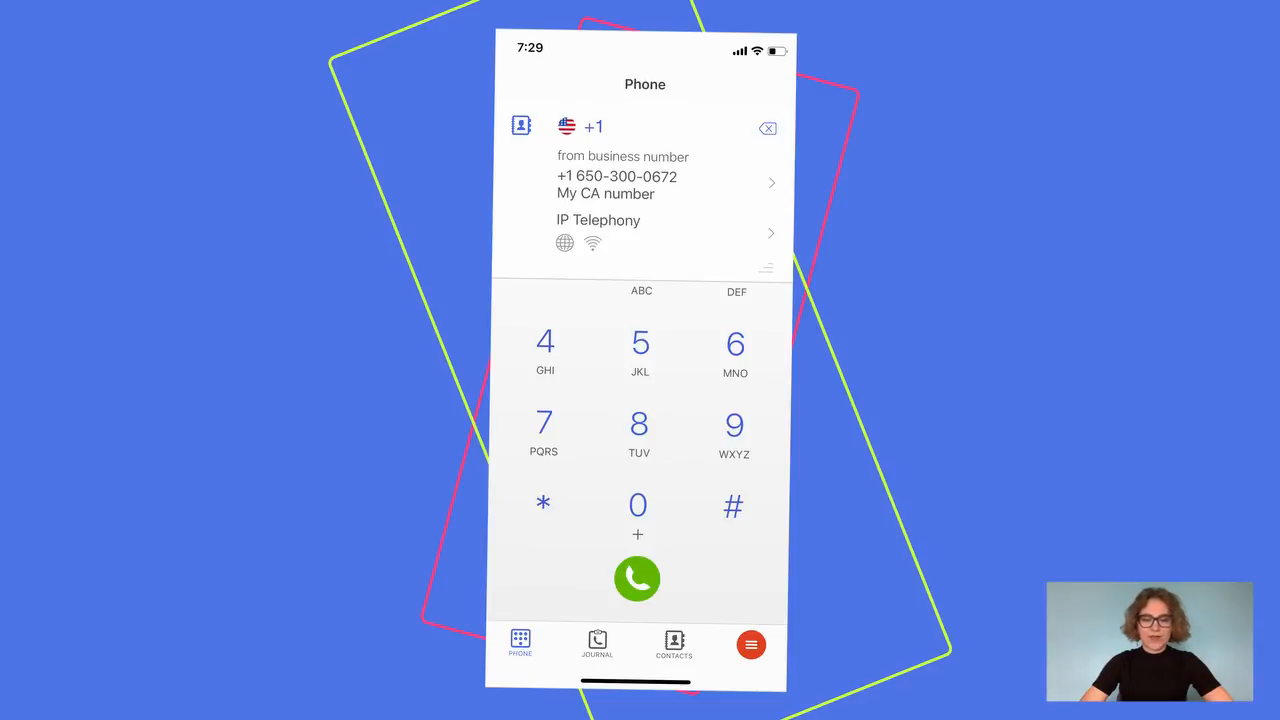
Browse the journal's text messages, then switch availability to Do not disturb
click(597, 643)
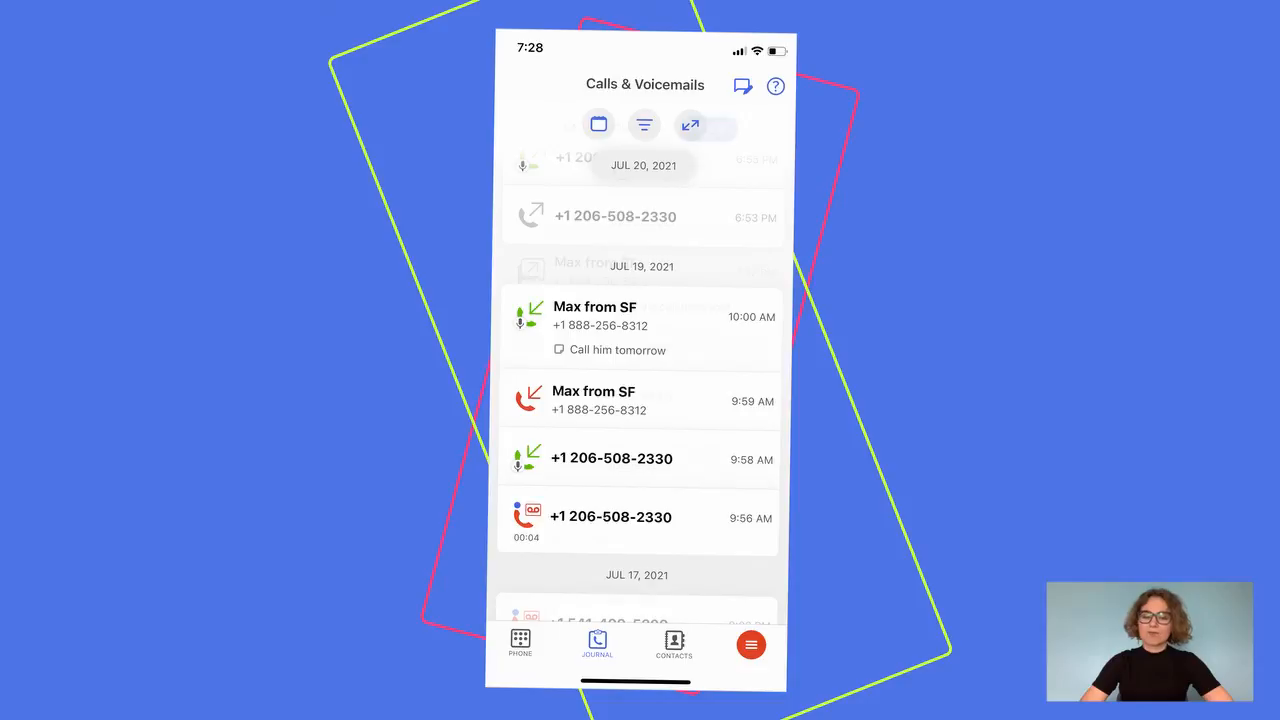
click(708, 128)
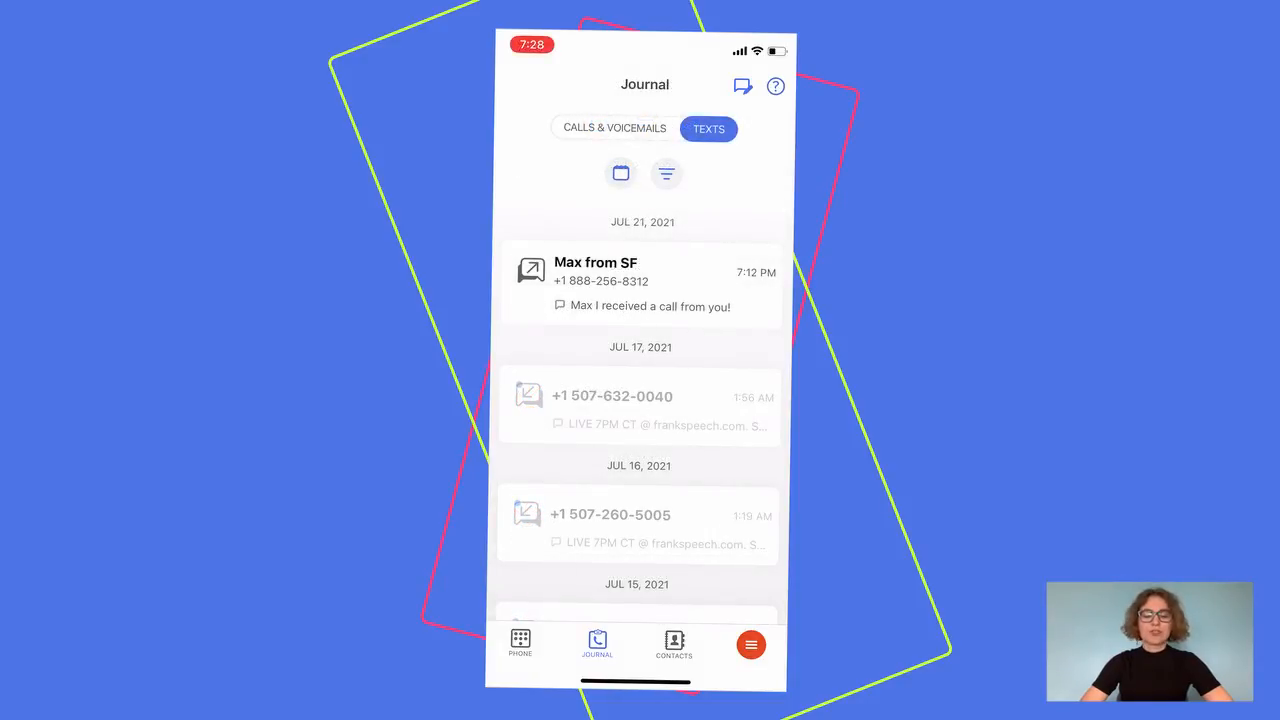
click(751, 644)
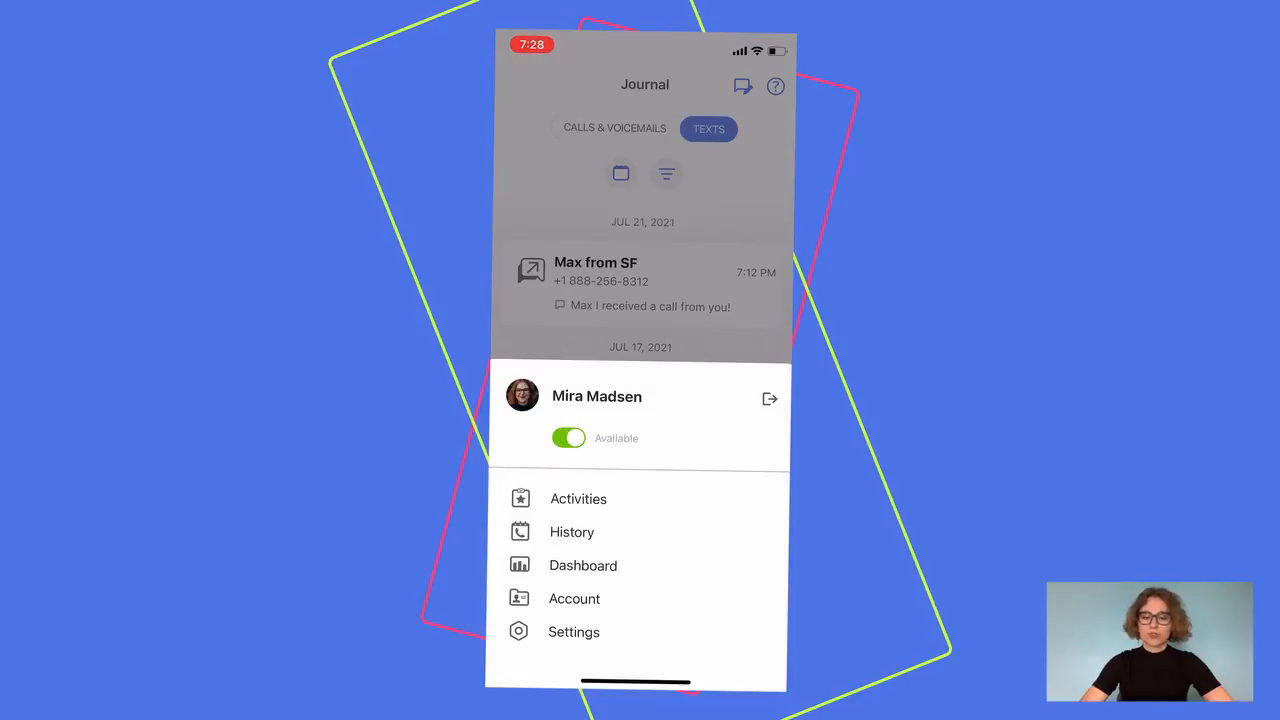
click(568, 438)
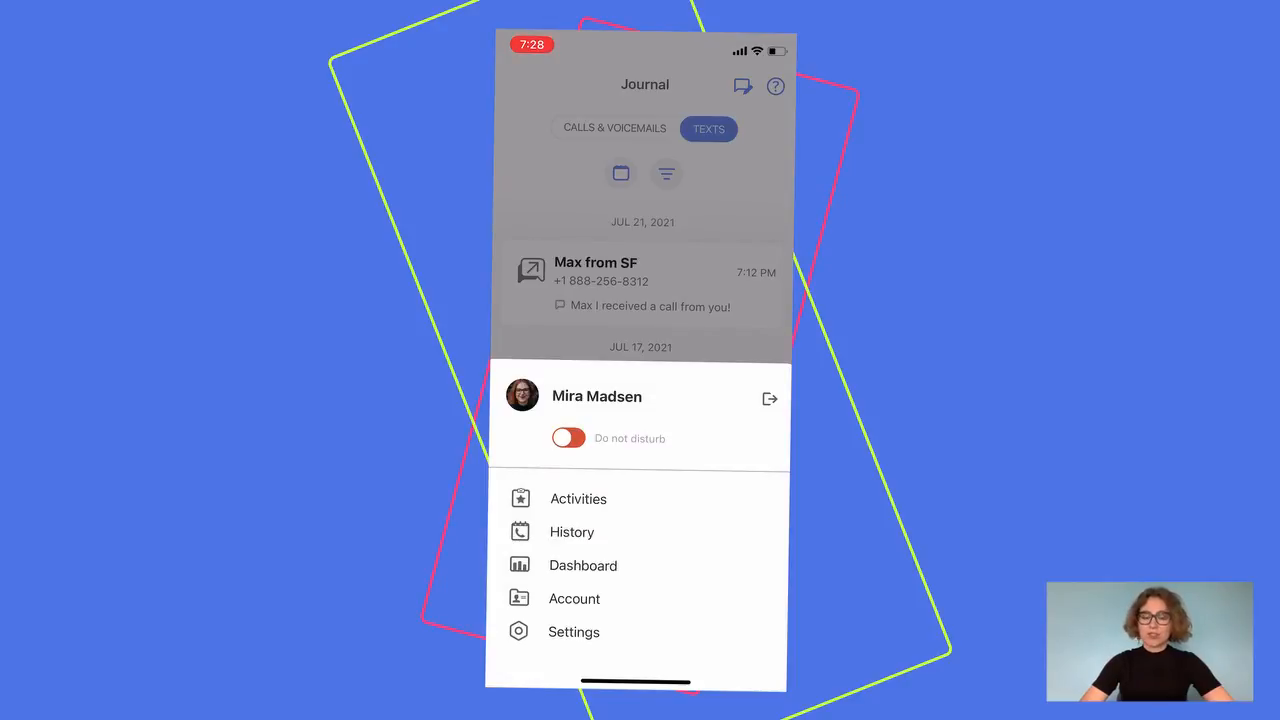
Open Max from SF in Contacts and view their call history
click(673, 643)
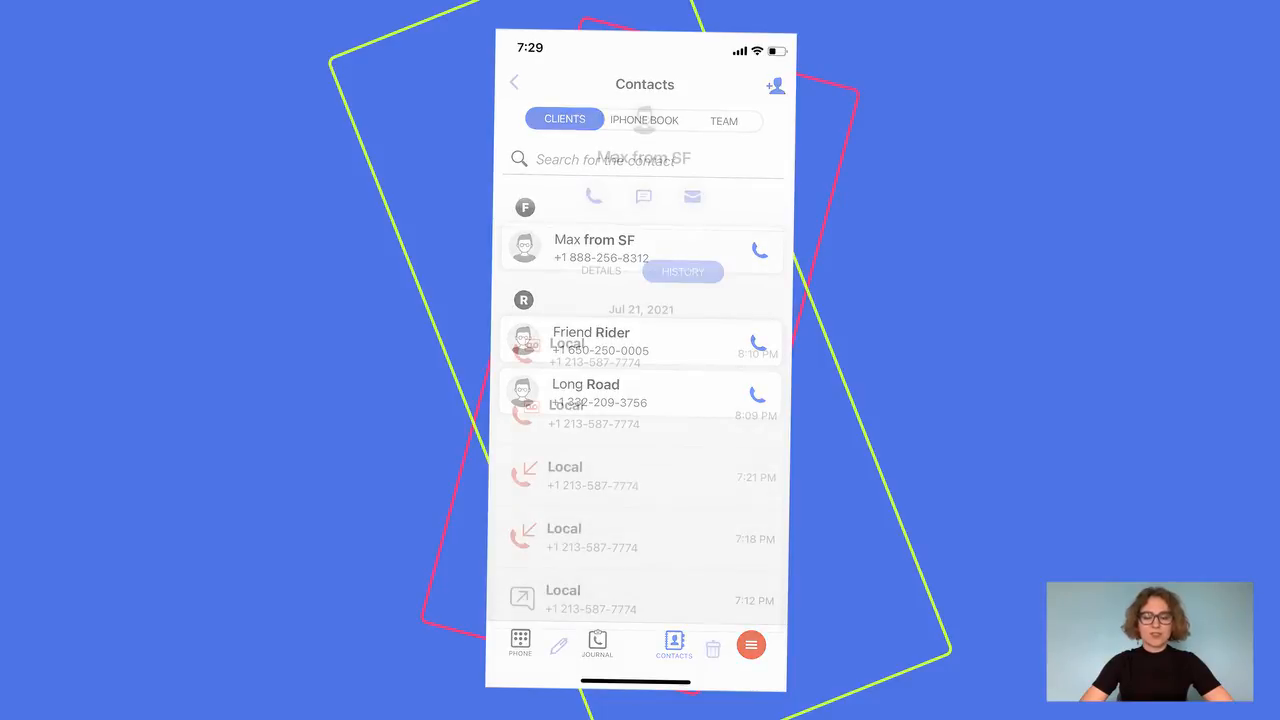
click(594, 248)
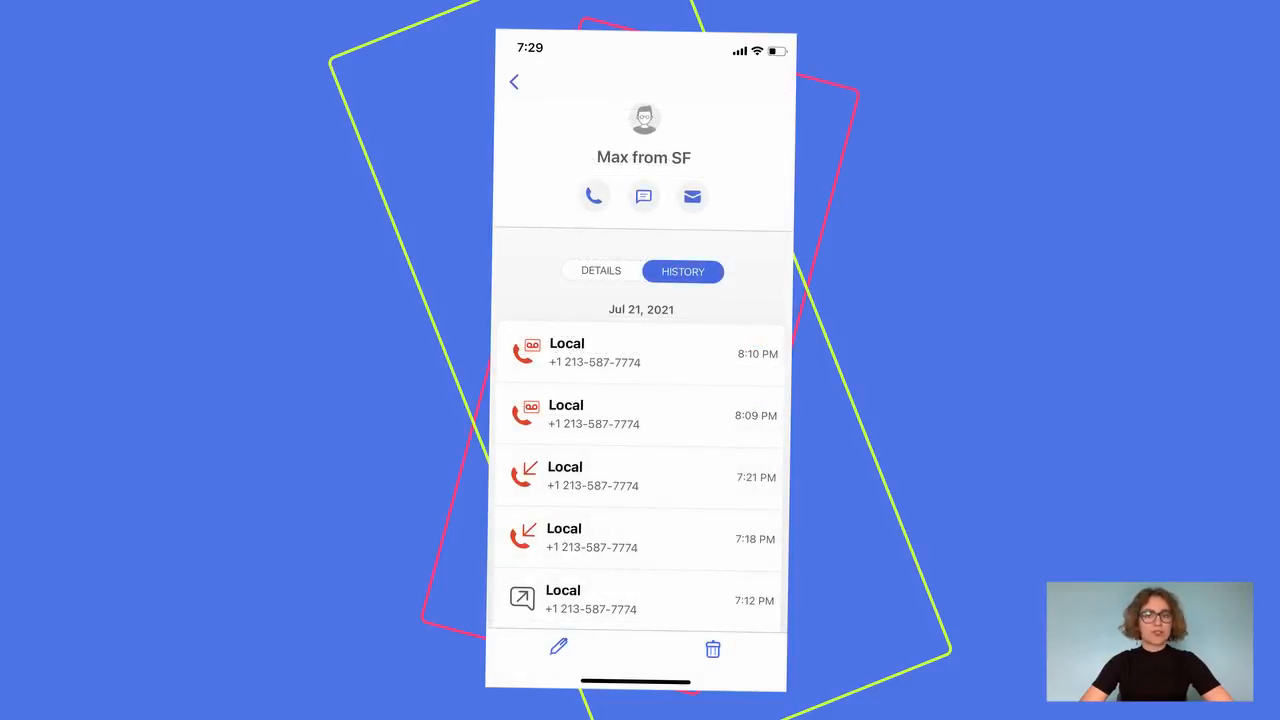
click(640, 353)
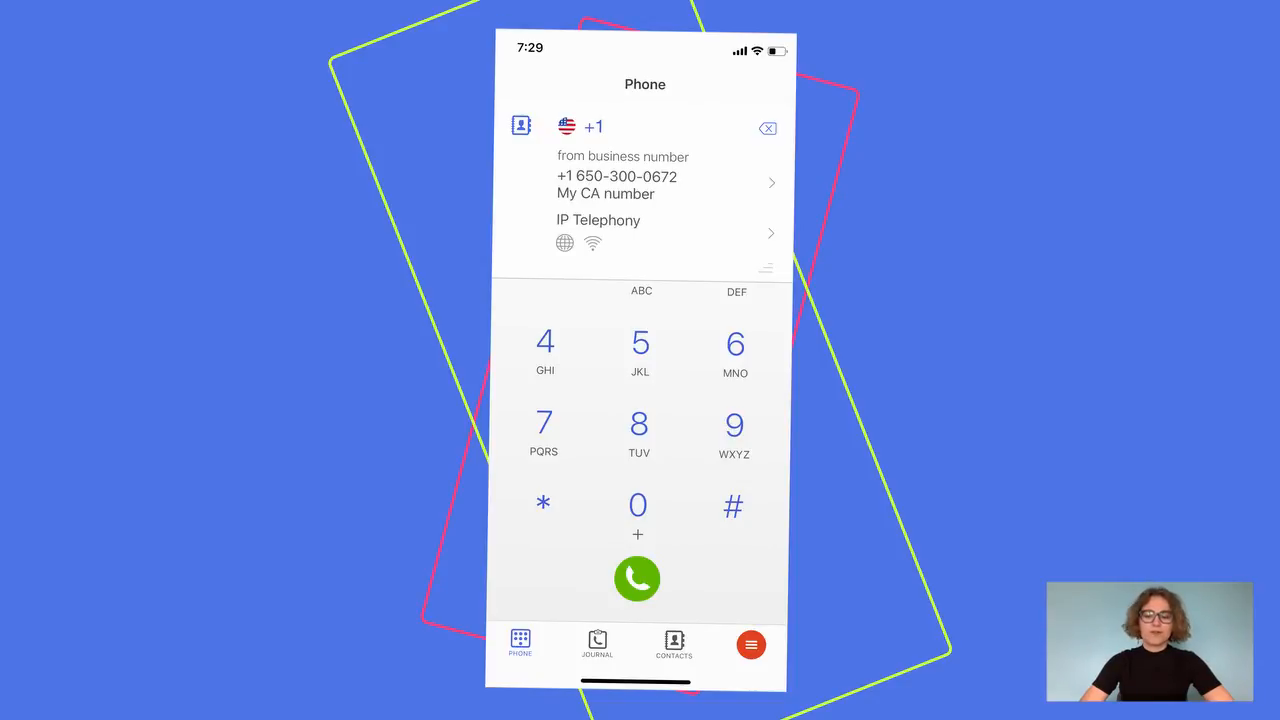
Switch the Phone screen's calling method from IP Telephony to Cellular network
click(640, 232)
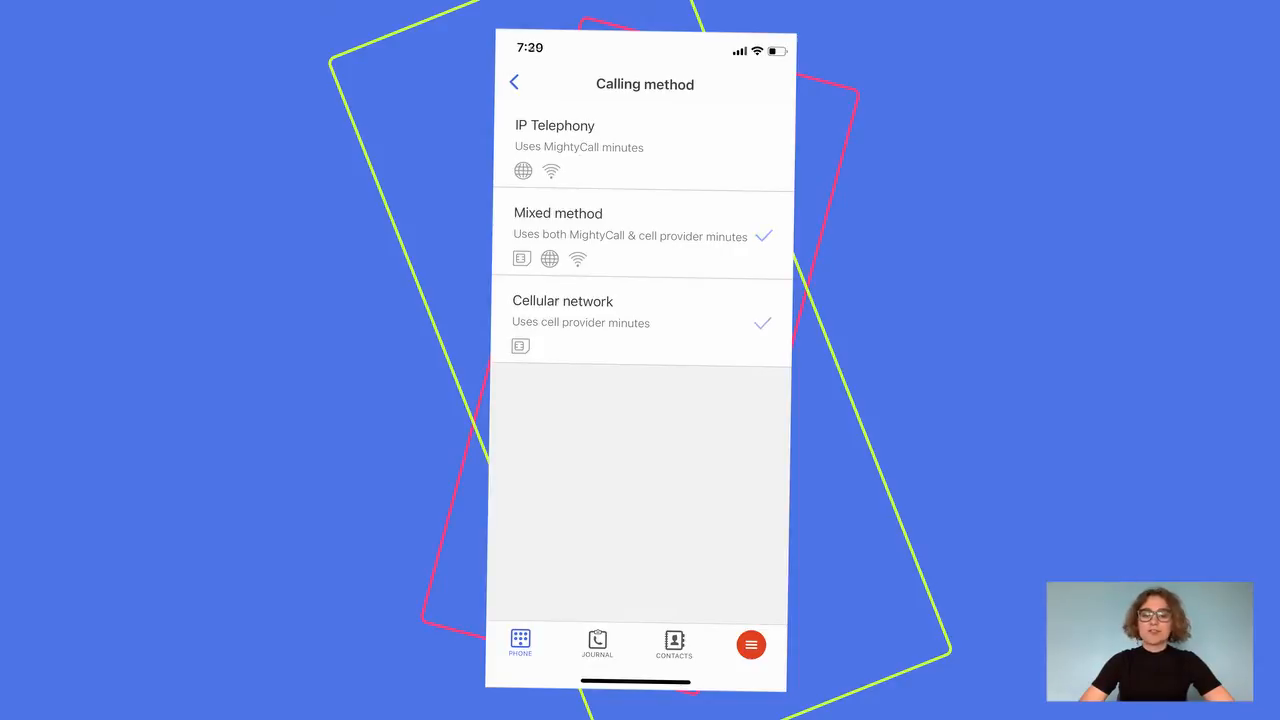
click(640, 311)
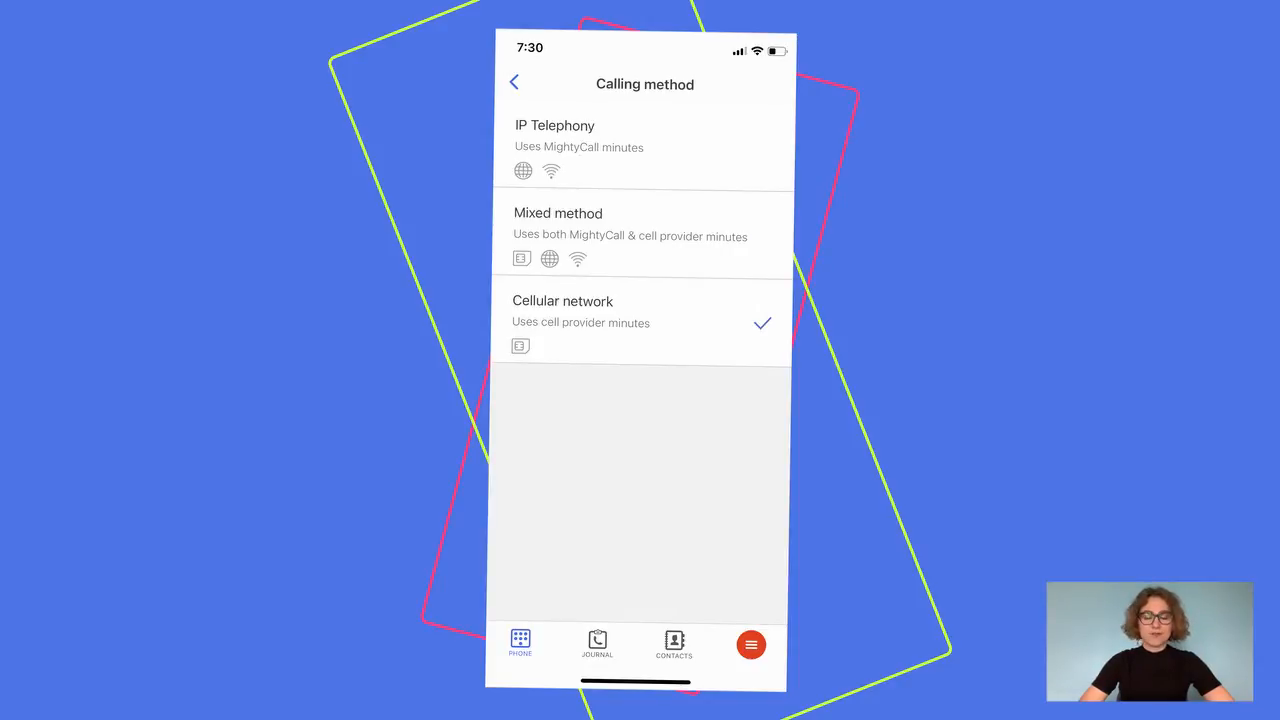